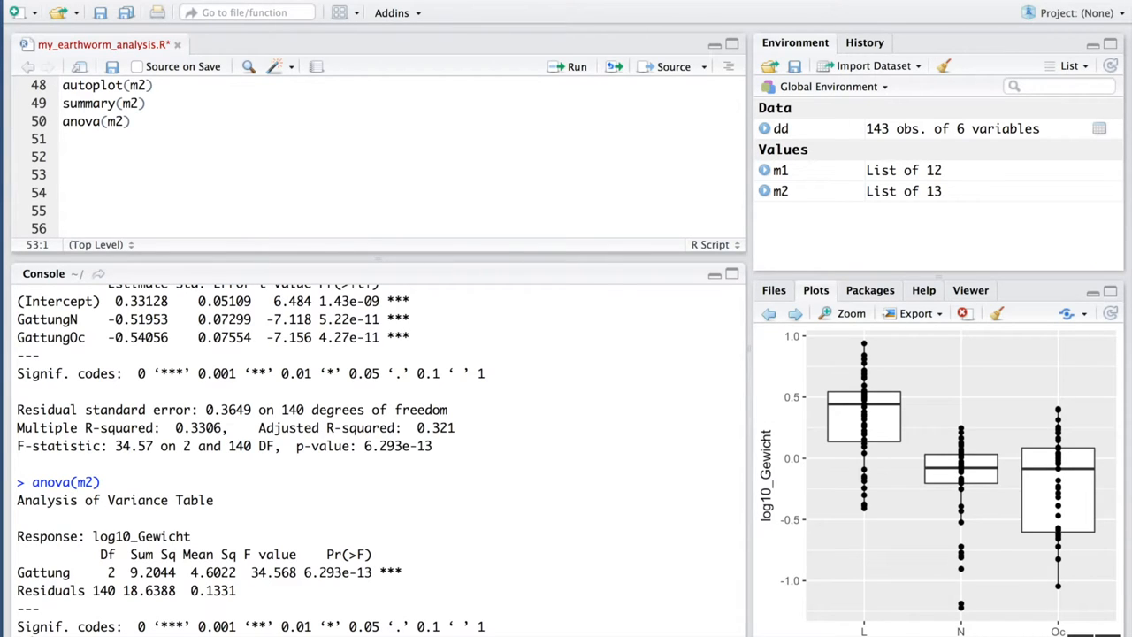
Begin the ggplot call on dd with aes x=Magenumf
type("ggplo")
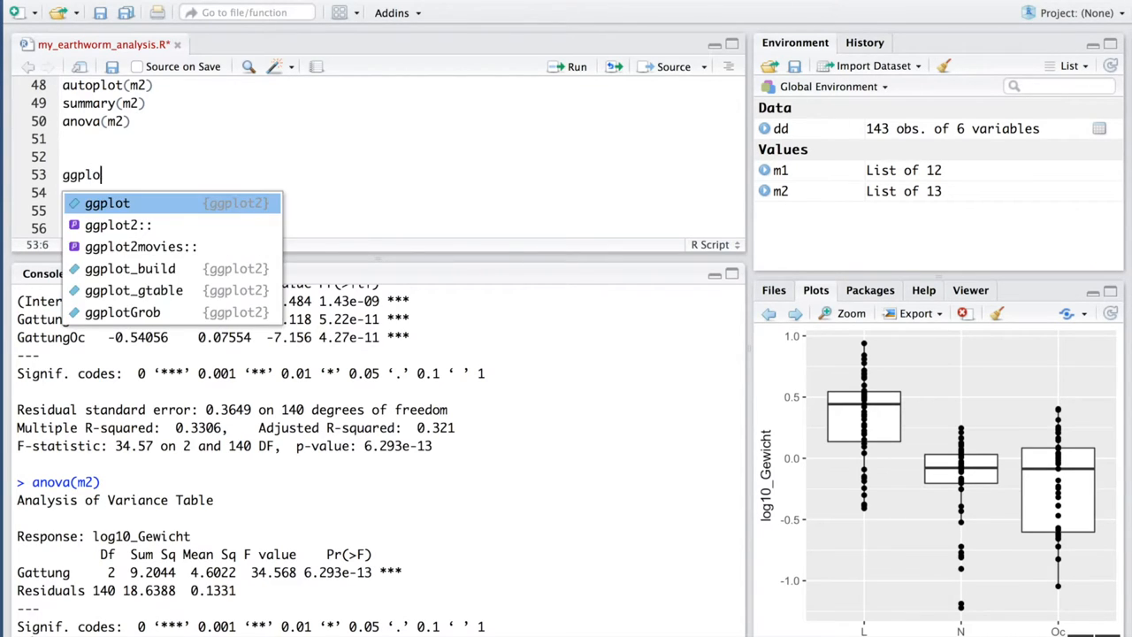
key("Tab")
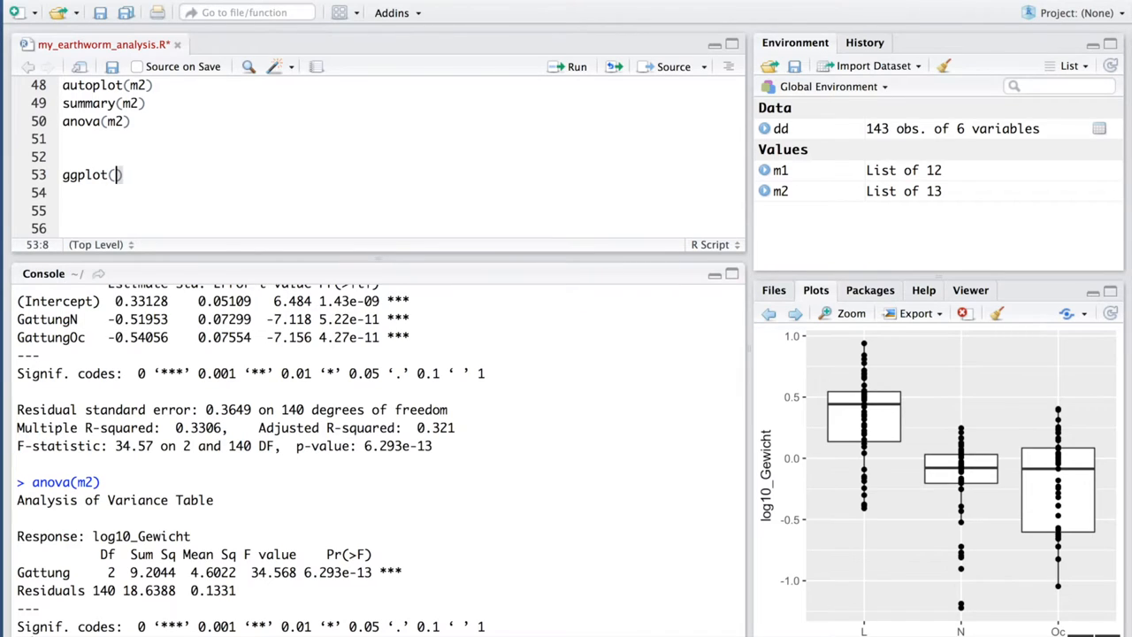
type("dd")
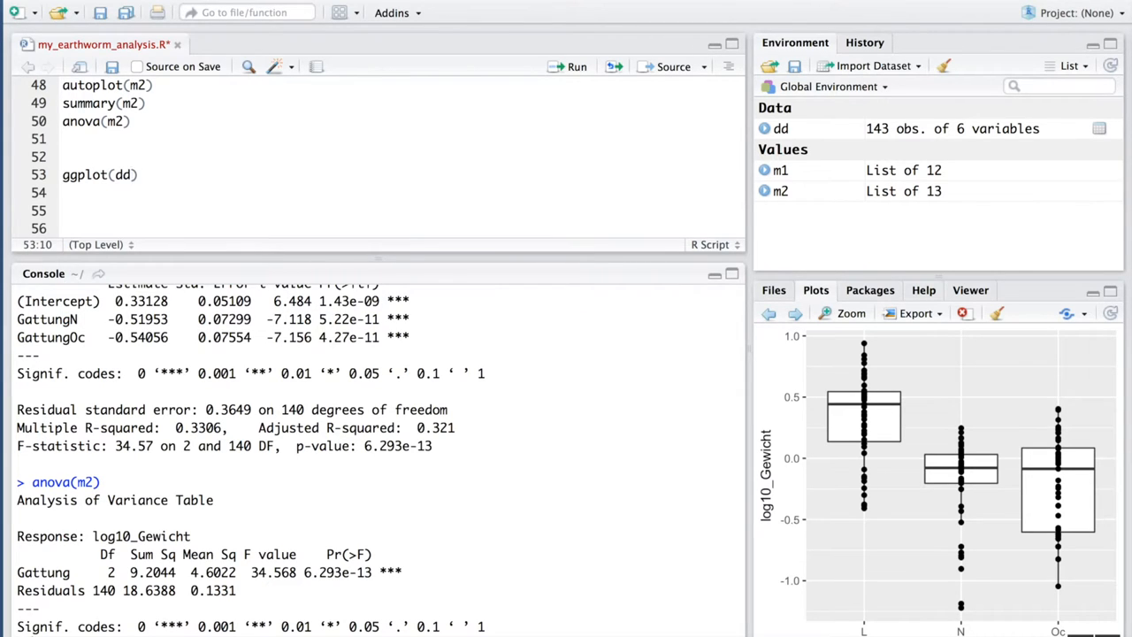
type(", aes(")
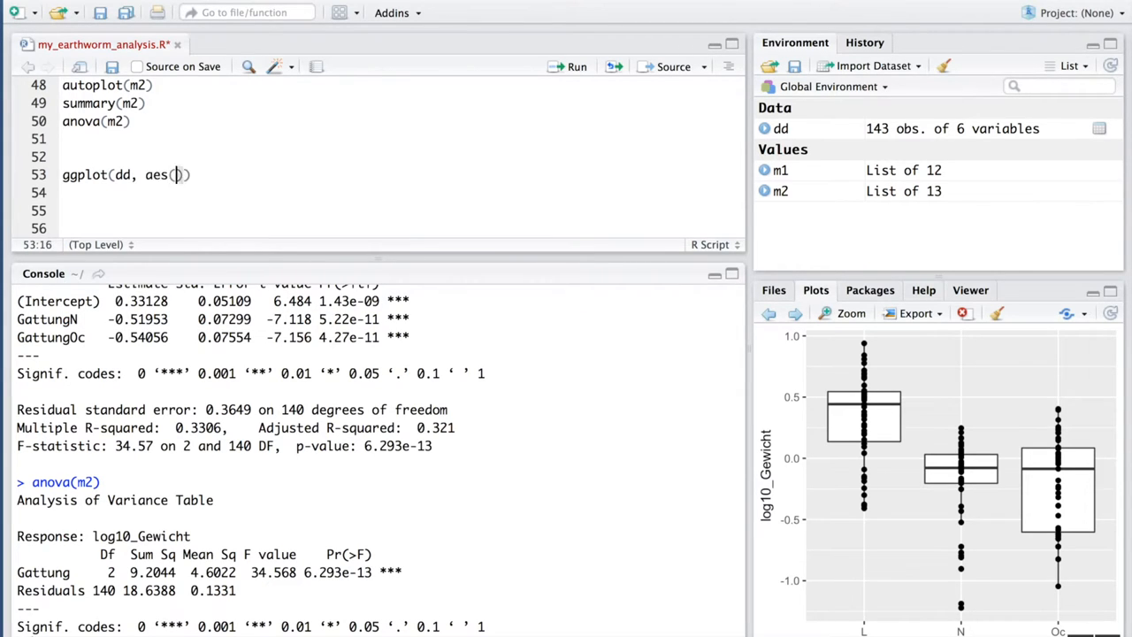
type("x")
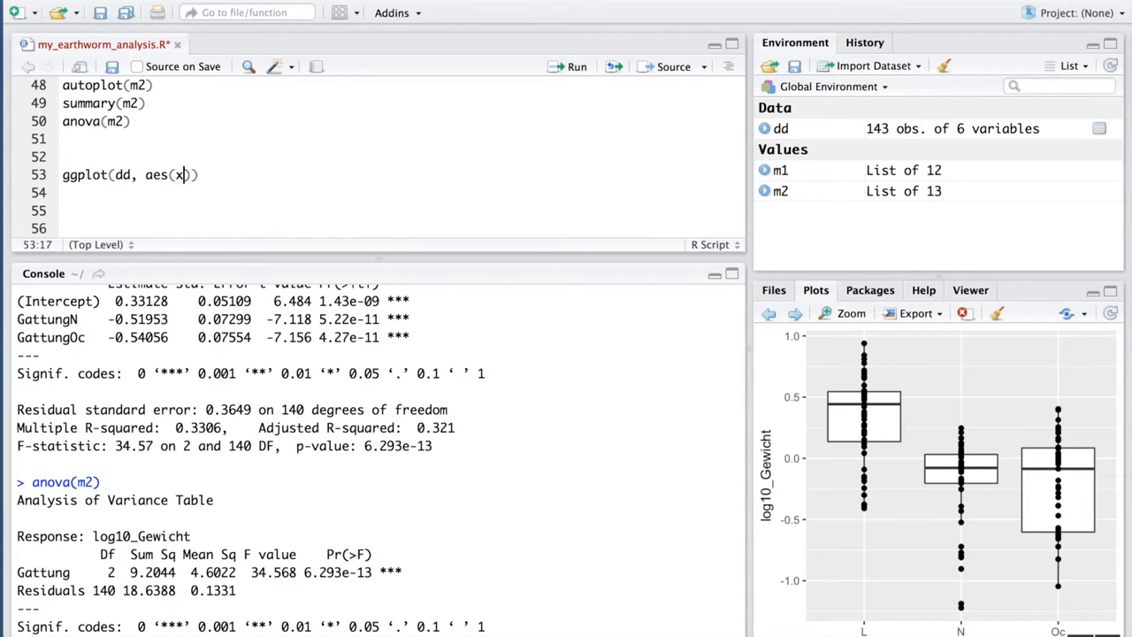
type("=l")
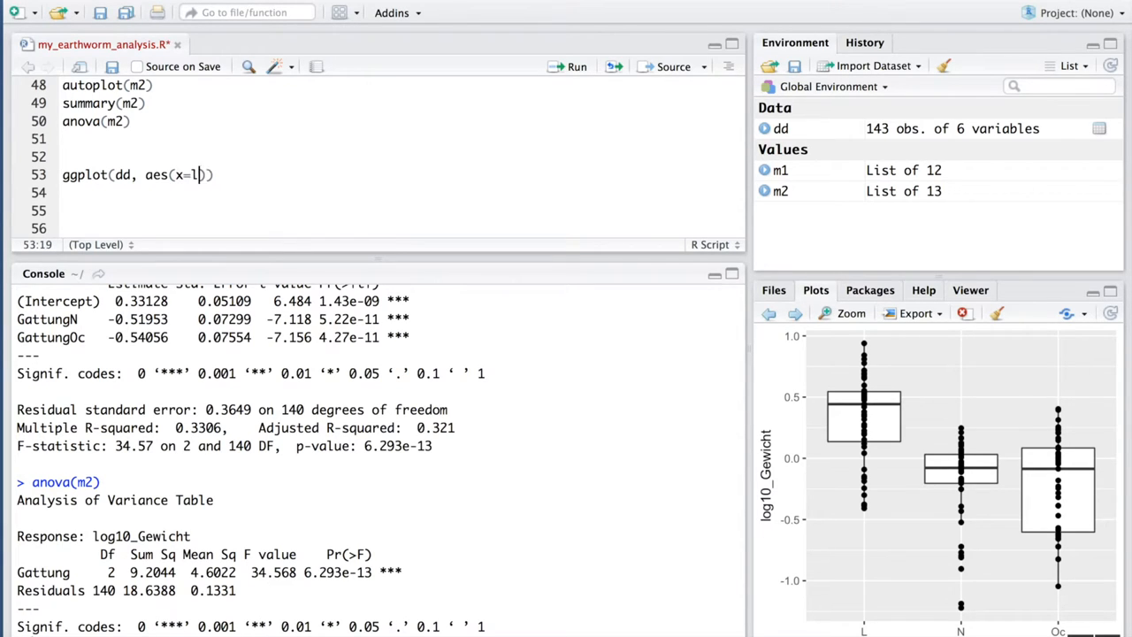
key("Backspace")
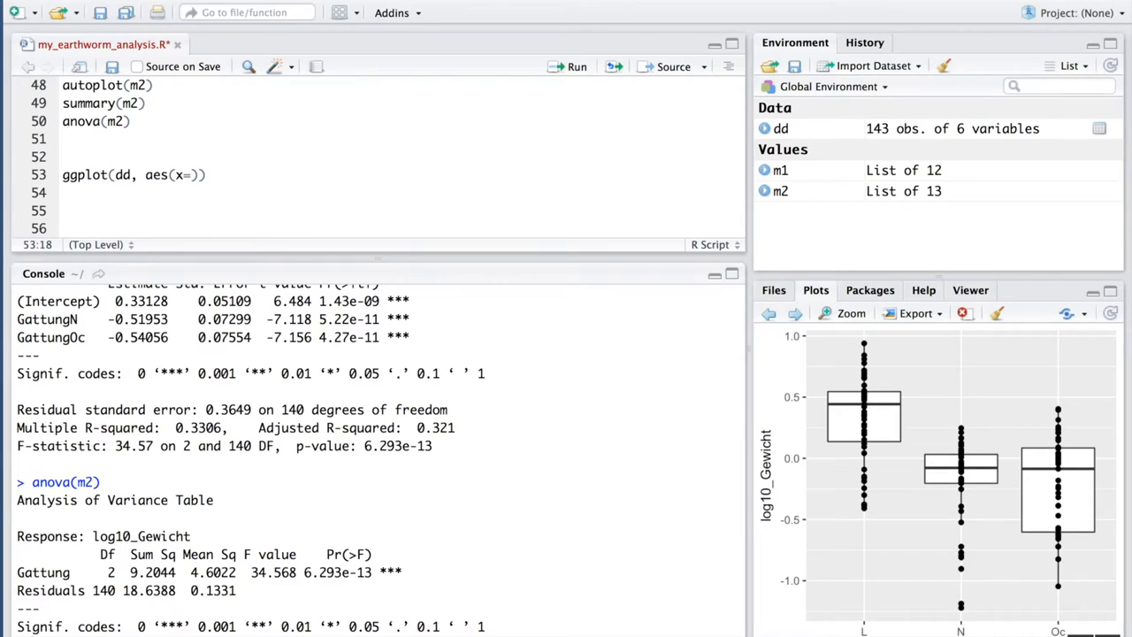
type("Magenumf,")
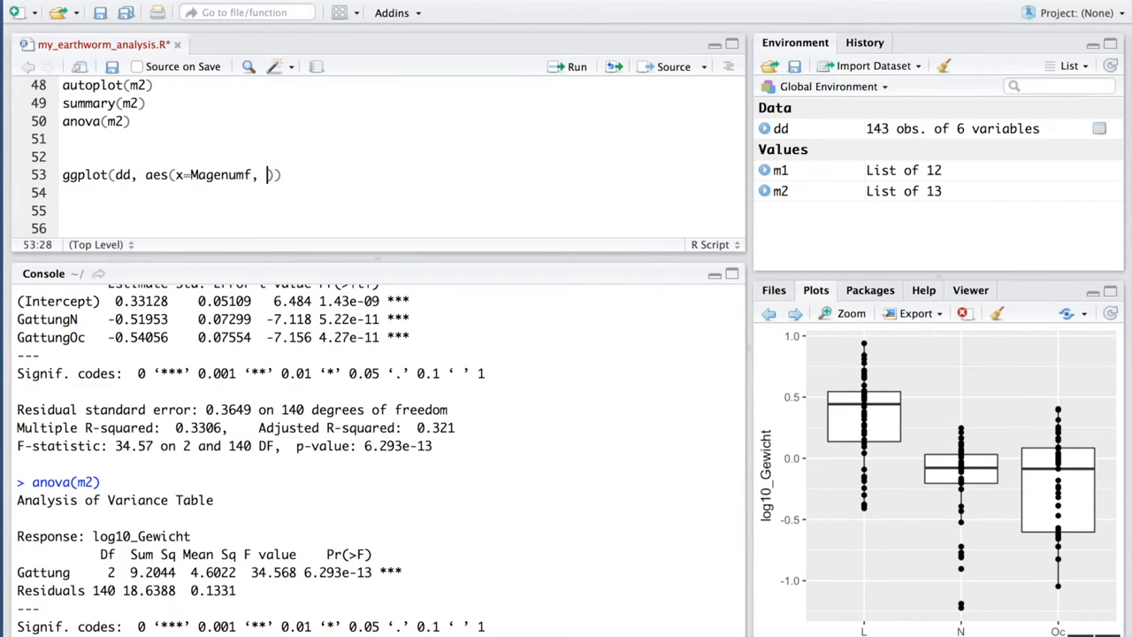
Add y=log10_Gewicht, colour=Gattung and a geom_point layer
type("y=log10_")
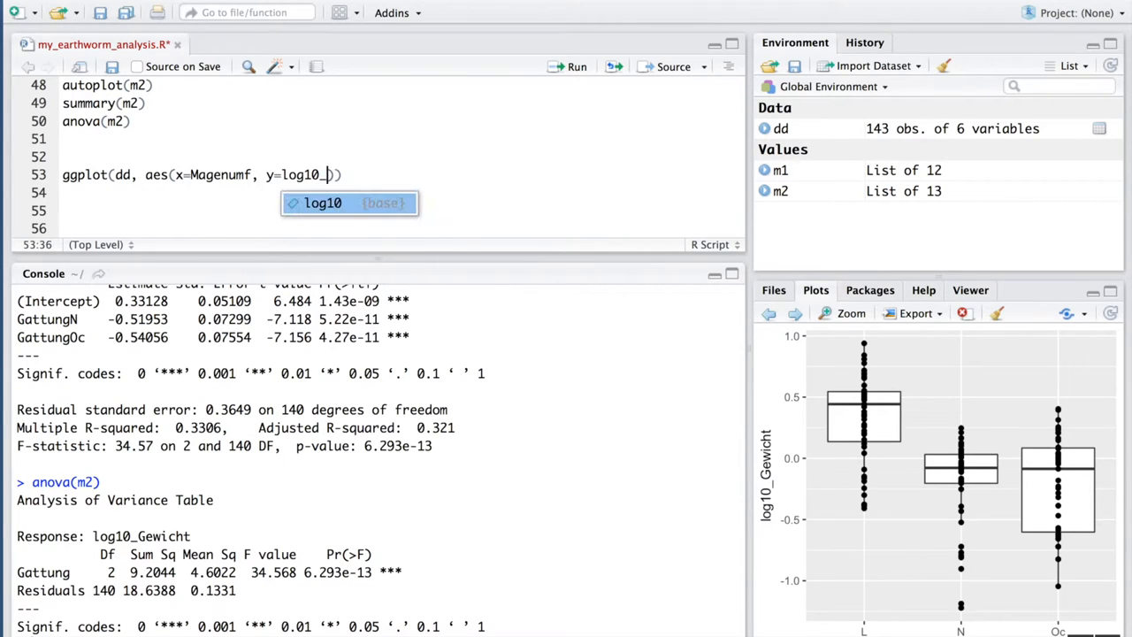
type("Gewicht")
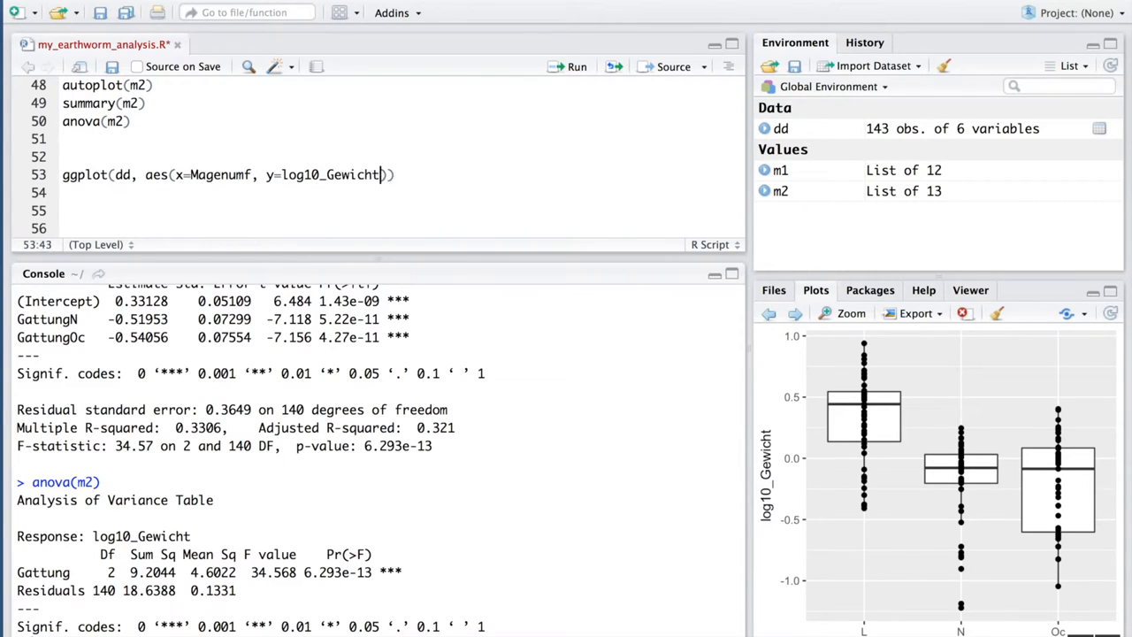
type(", colour=")
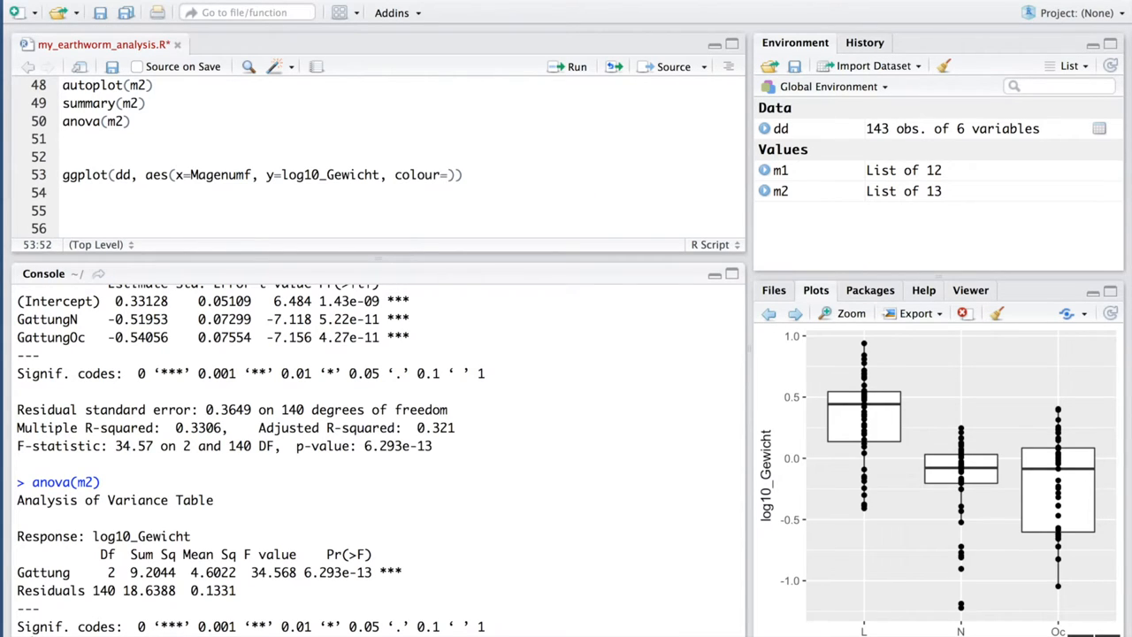
type("Gattun")
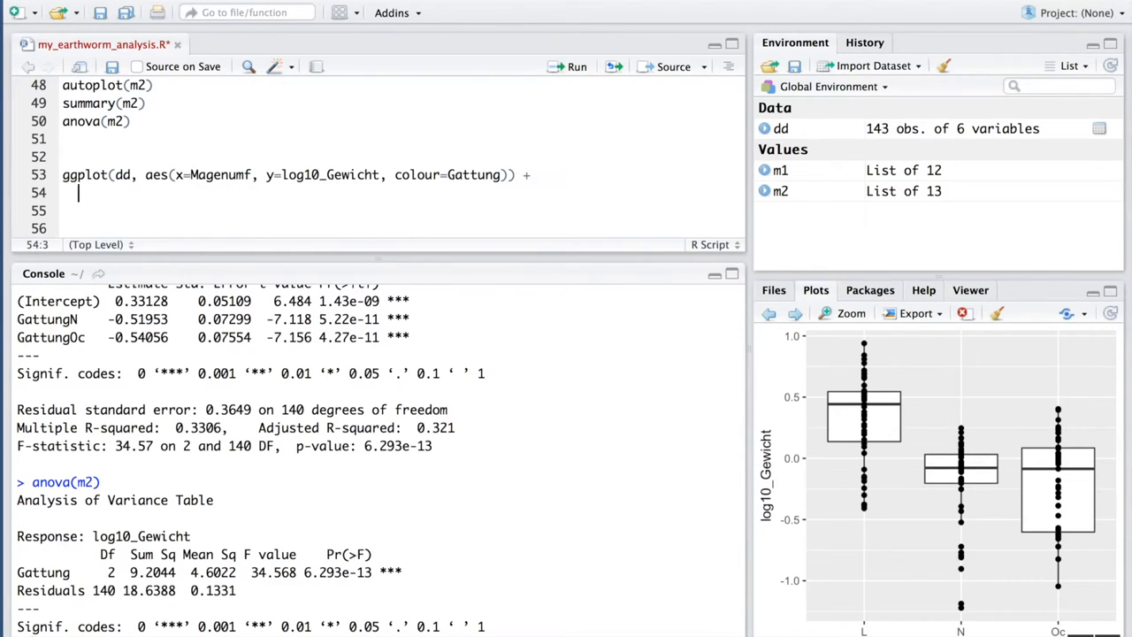
type("geom")
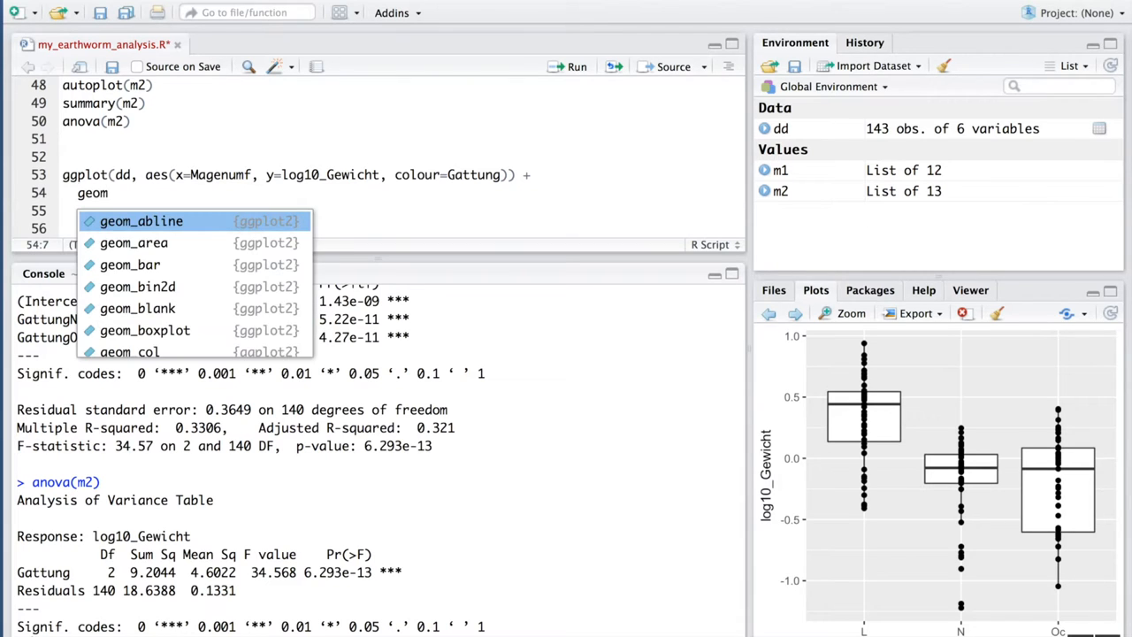
type("_points")
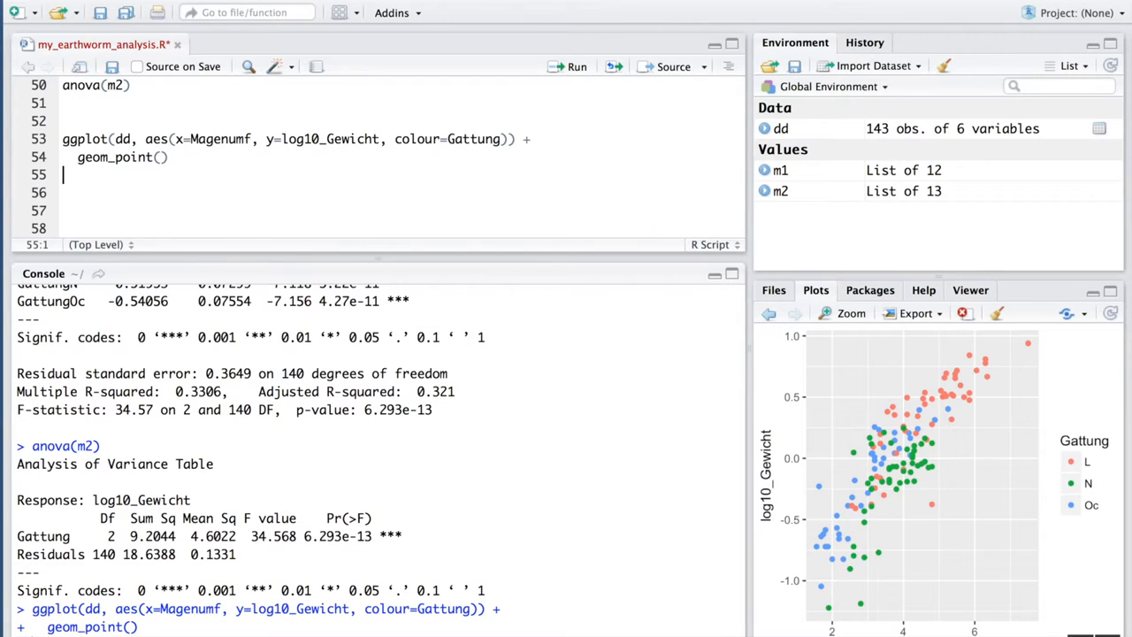
Run the ggplot lines and enlarge the scatter plot in a zoom window
left_click(394, 139)
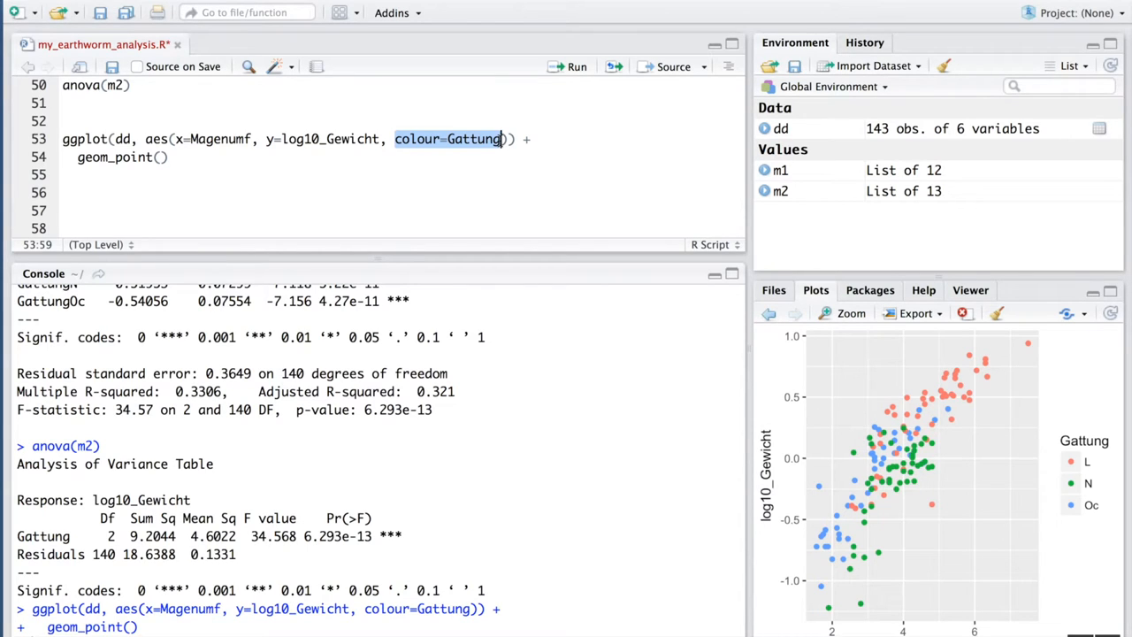
left_click(841, 313)
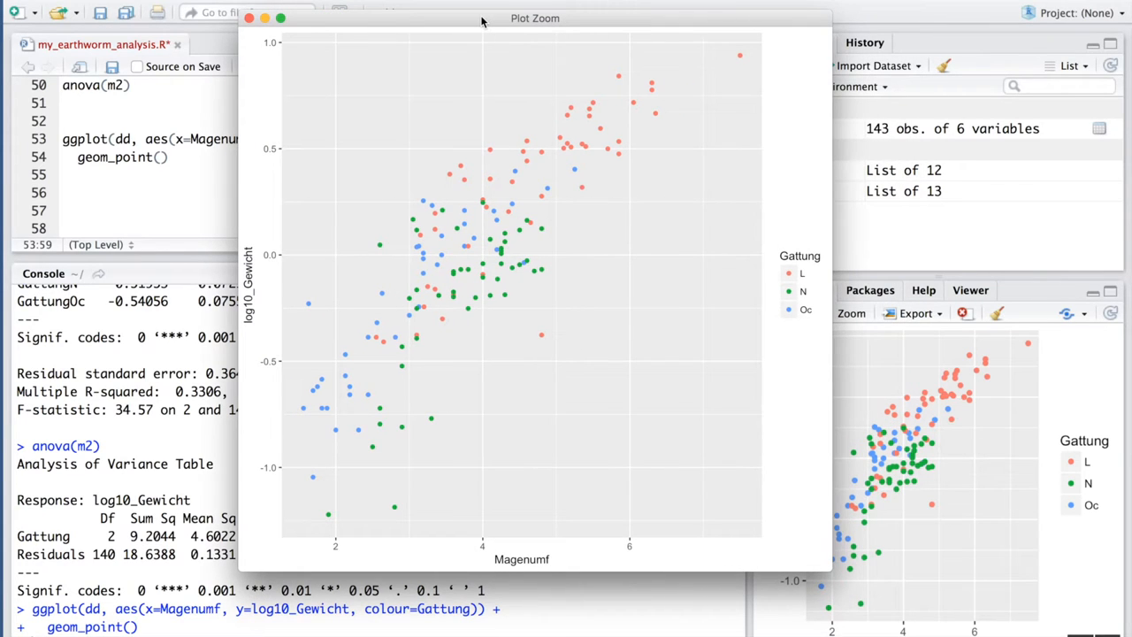
mouse_move(451, 345)
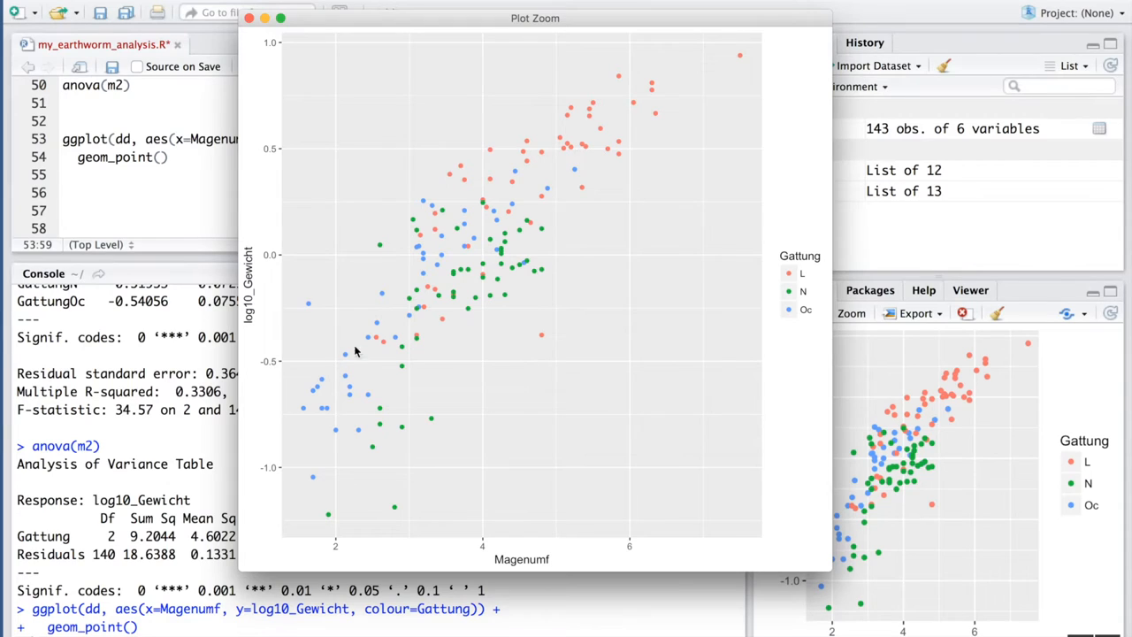
mouse_move(584, 170)
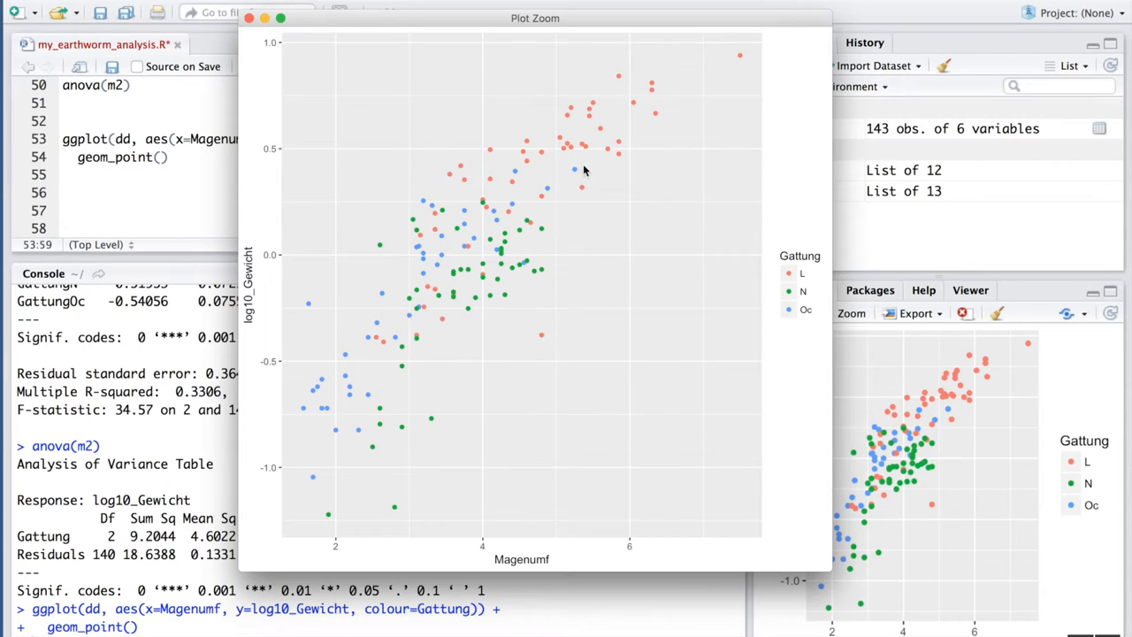
mouse_move(556, 171)
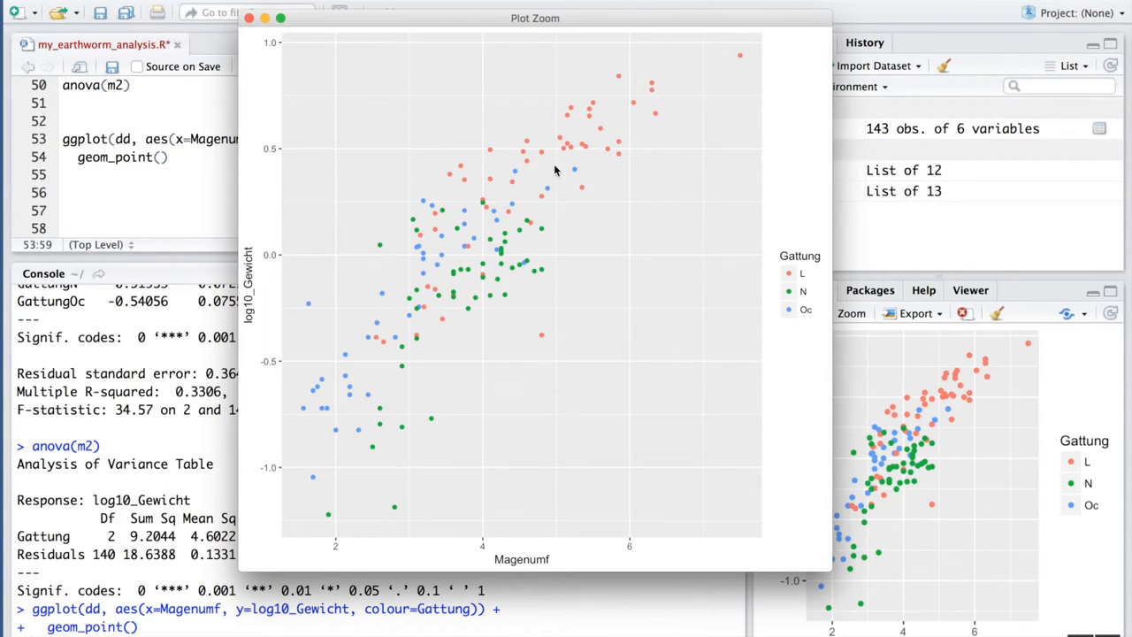
mouse_move(453, 268)
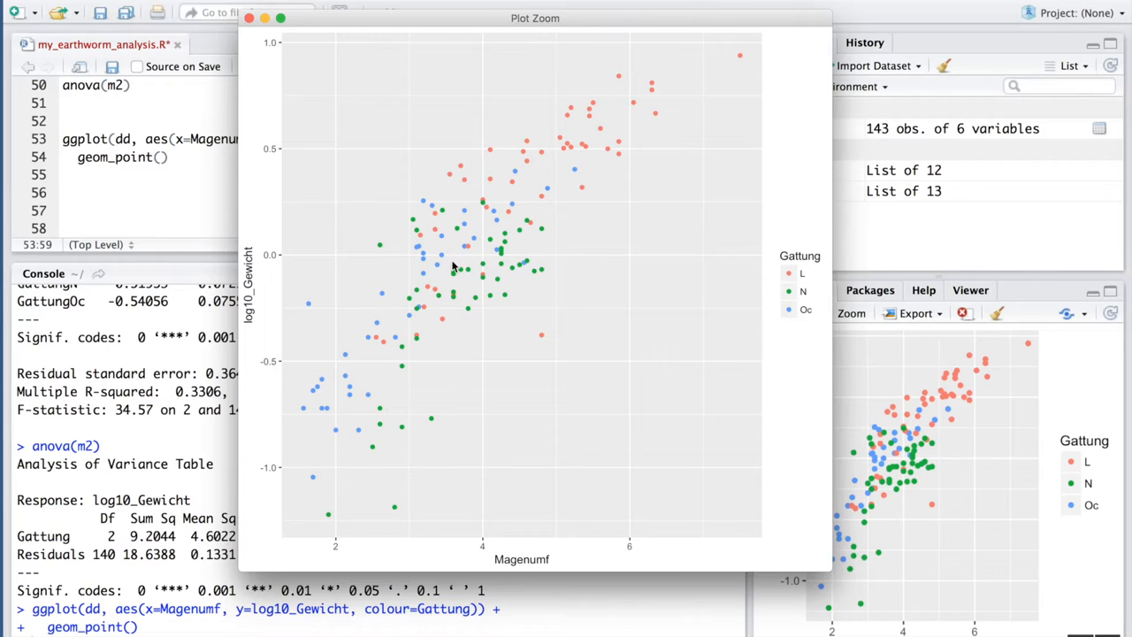
mouse_move(304, 416)
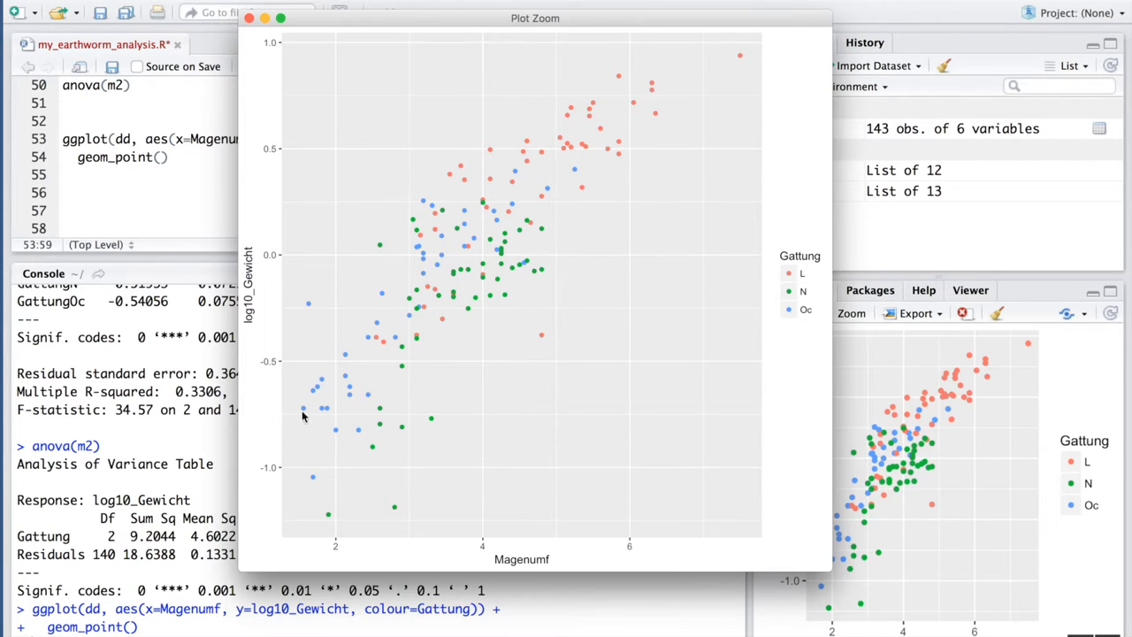
mouse_move(318, 416)
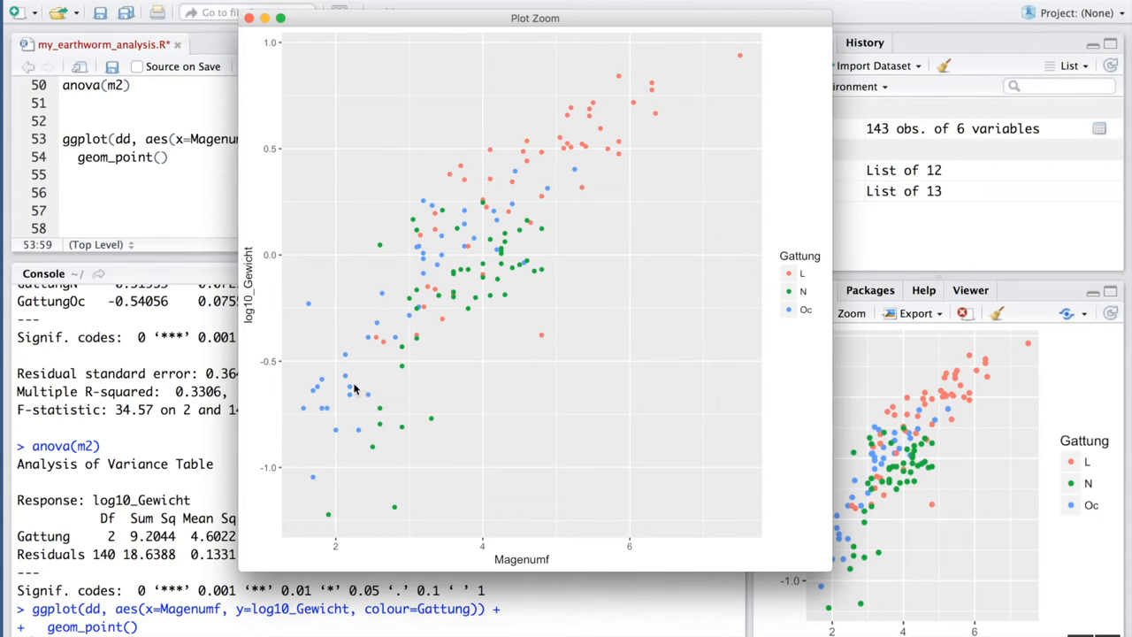
mouse_move(632, 102)
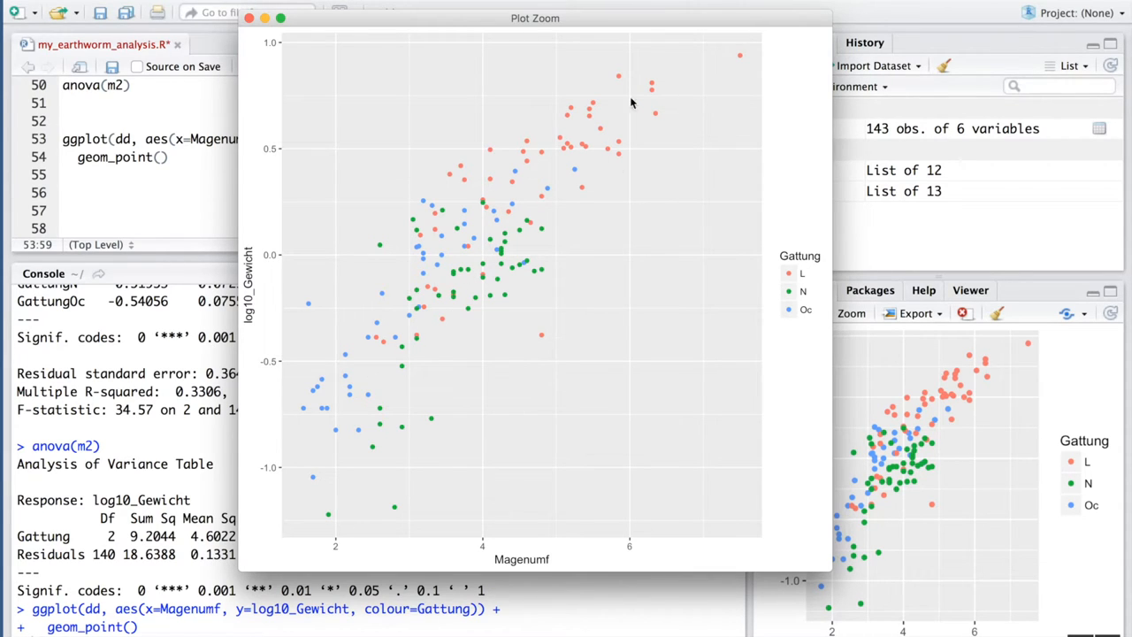
mouse_move(438, 299)
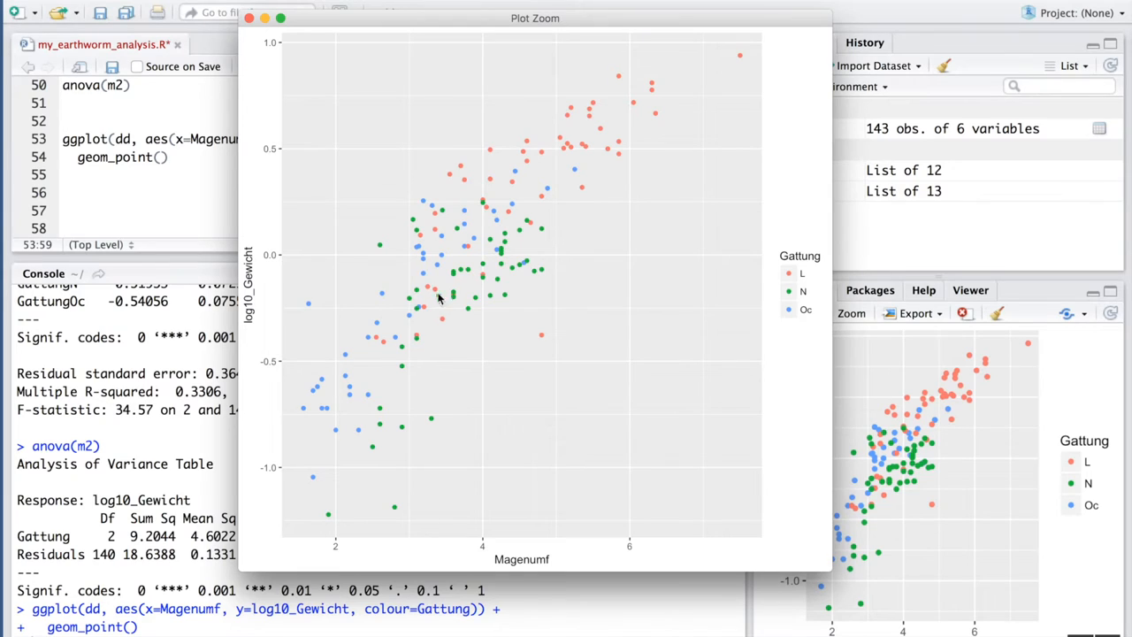
mouse_move(492, 257)
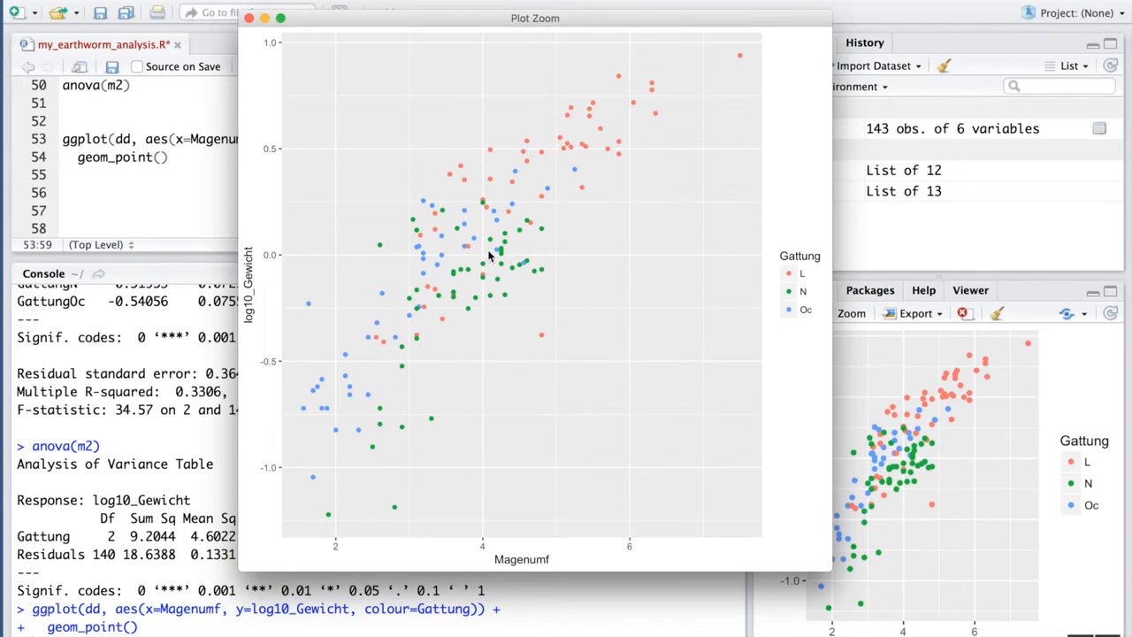
mouse_move(471, 295)
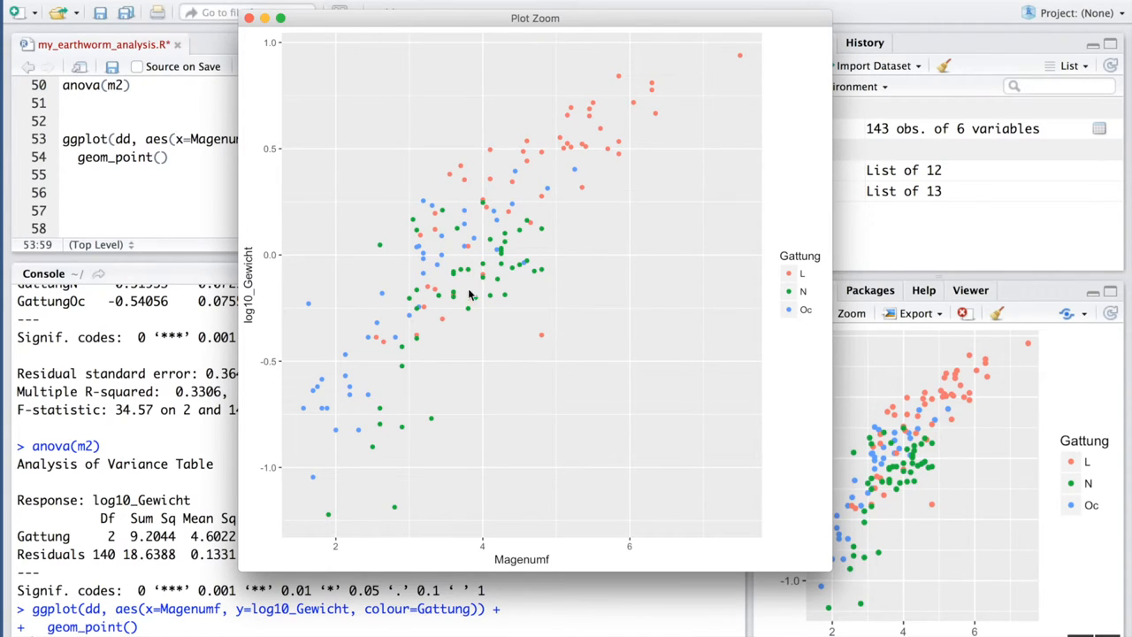
mouse_move(390, 322)
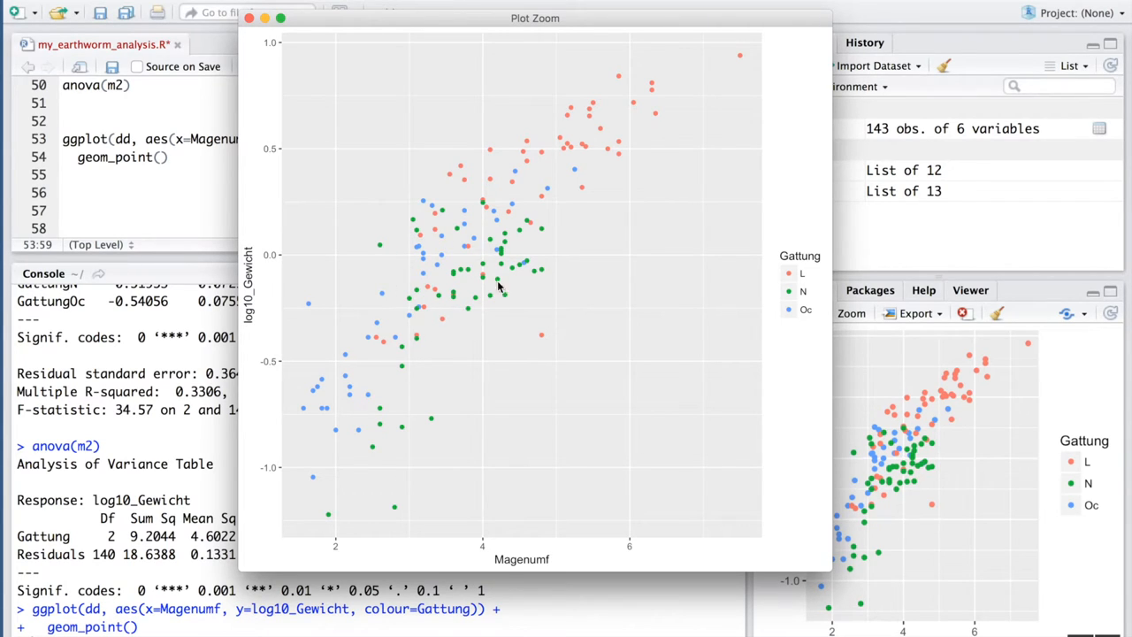
mouse_move(467, 293)
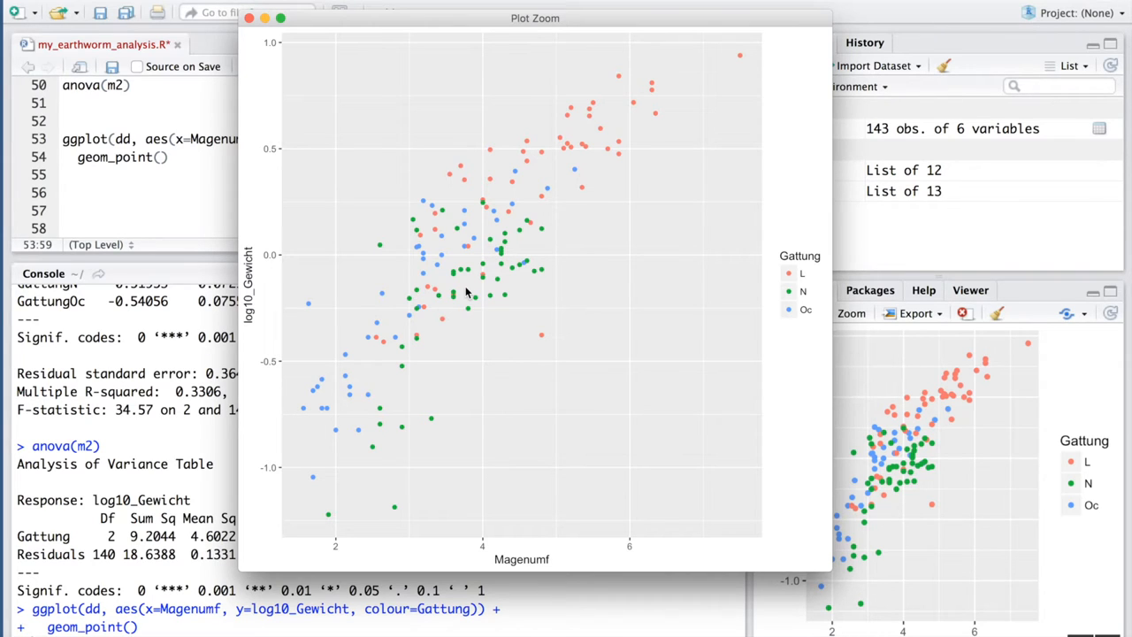
mouse_move(473, 44)
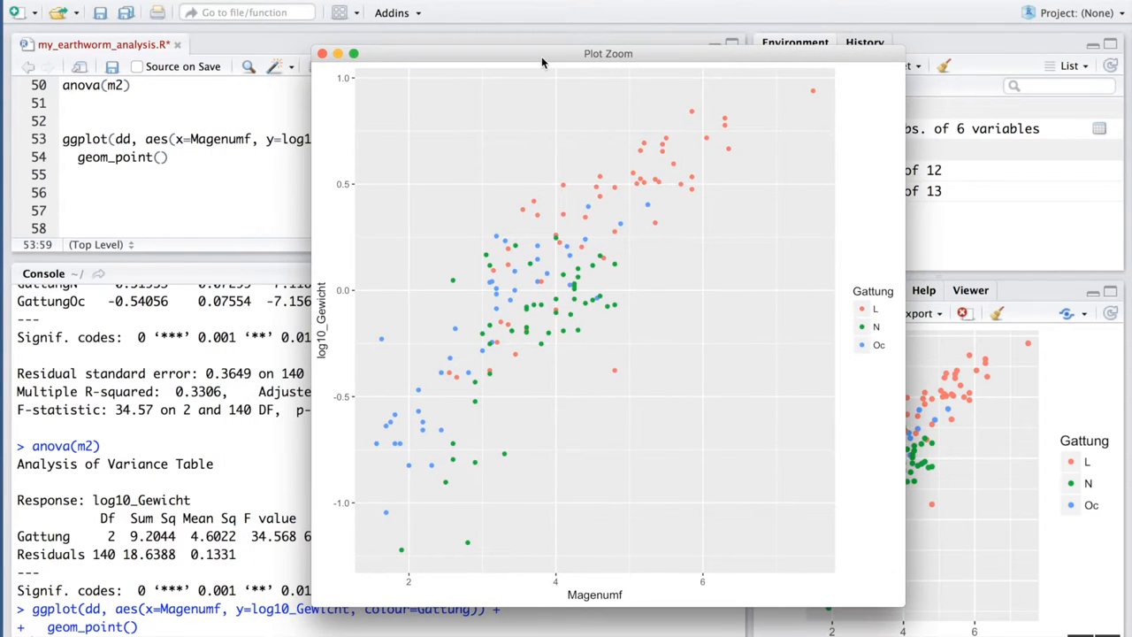
mouse_move(449, 66)
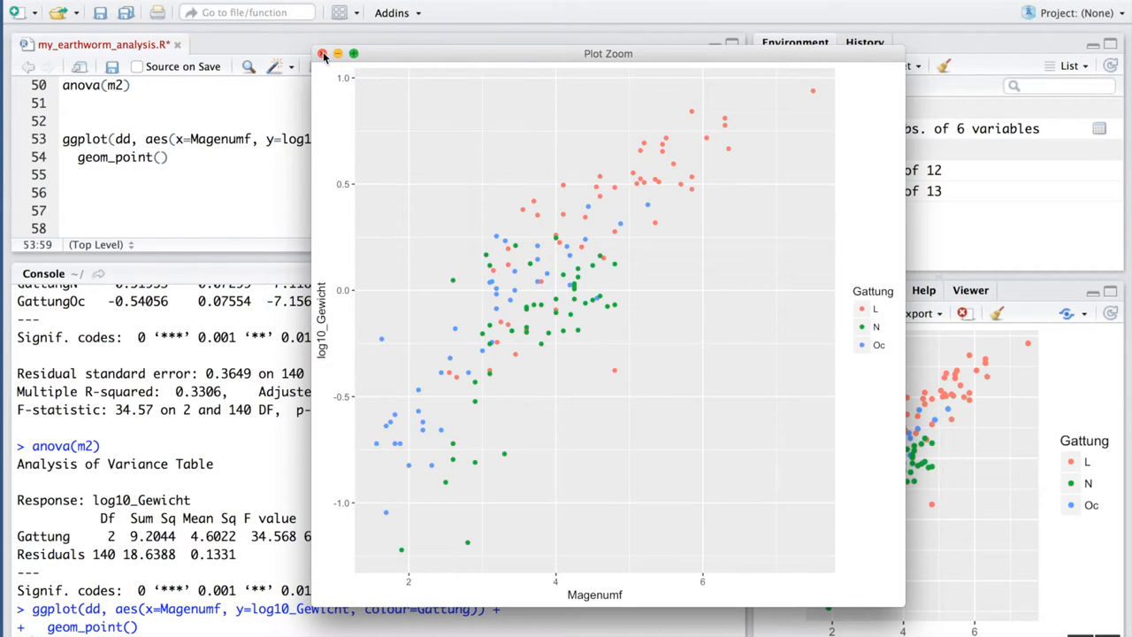
Close the zoomed plot and start typing m3 <- lm(log10_Gewicht
left_click(322, 54)
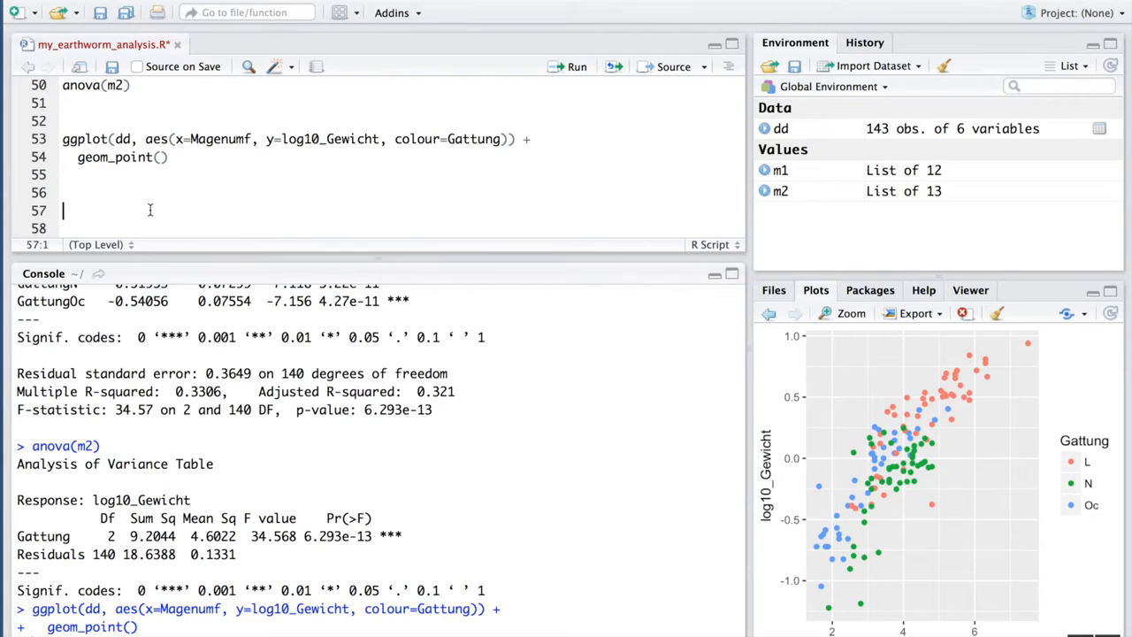
type("m3 <-")
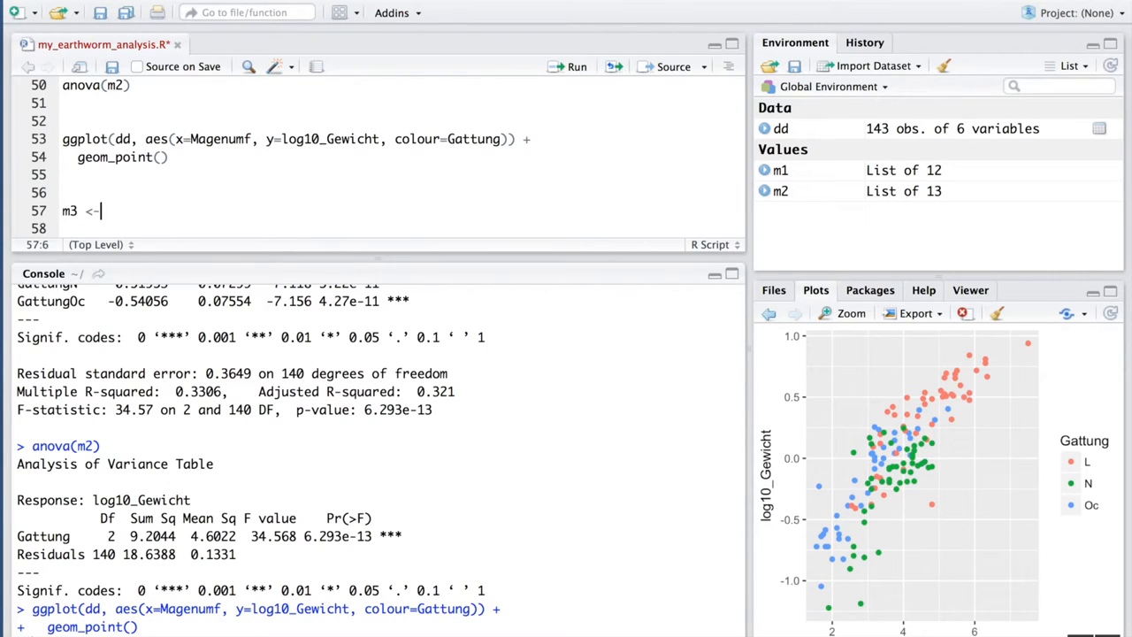
type("lm()")
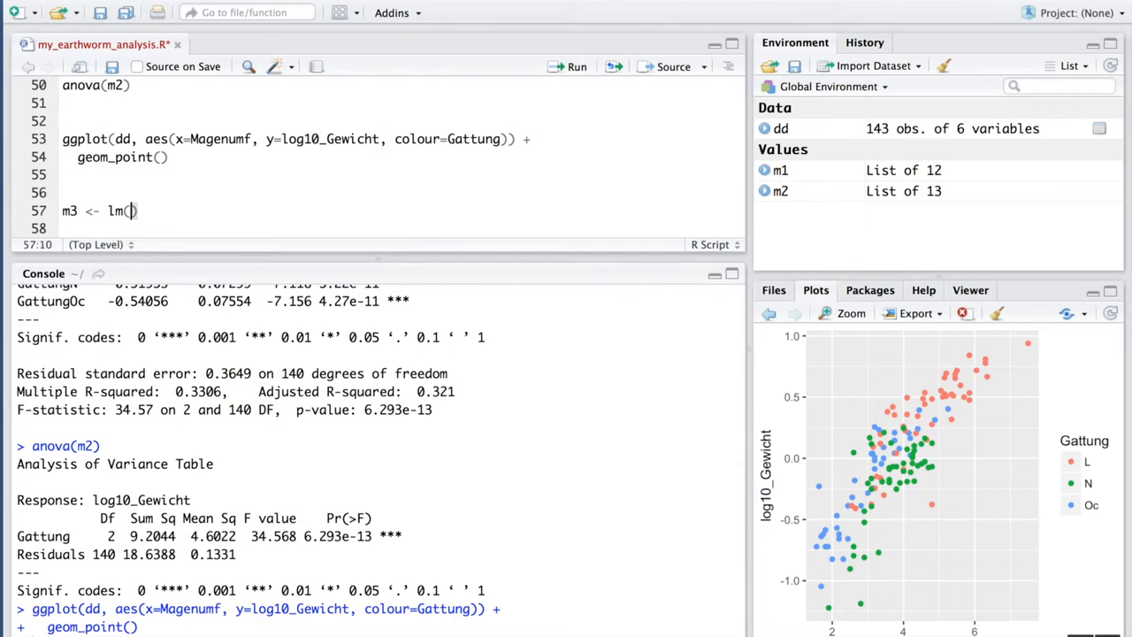
type("log")
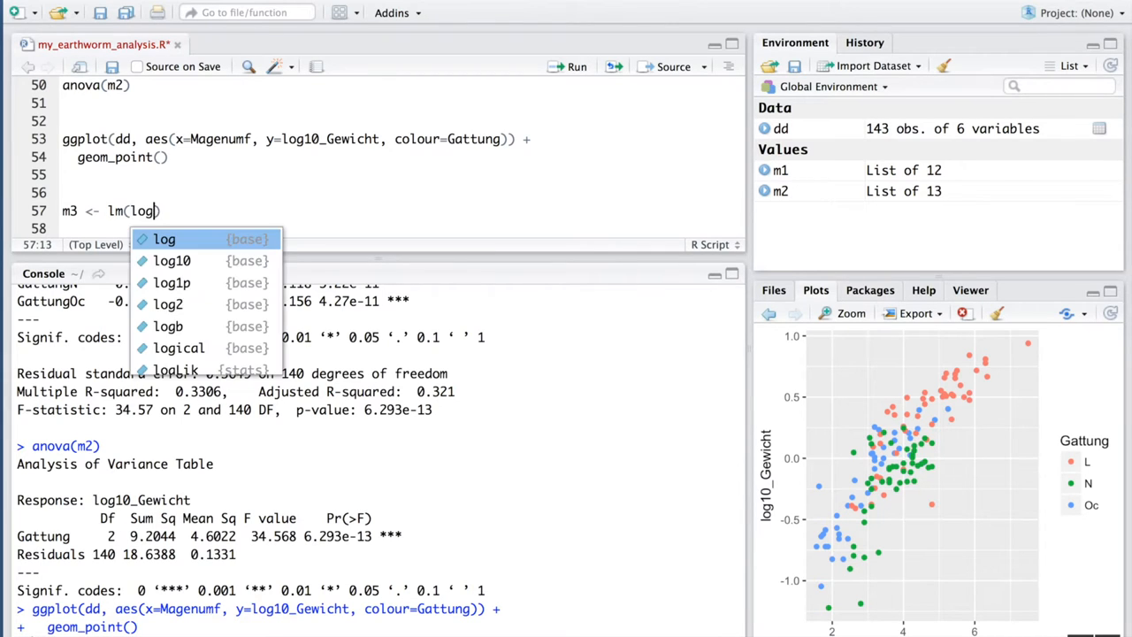
type("10_ge")
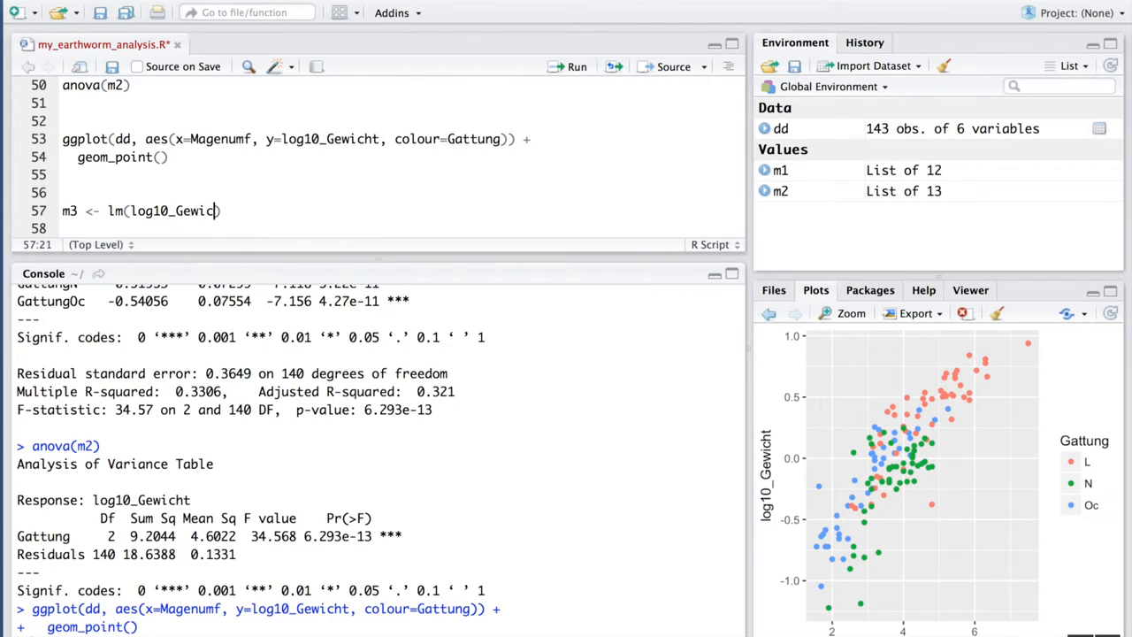
type("ht")
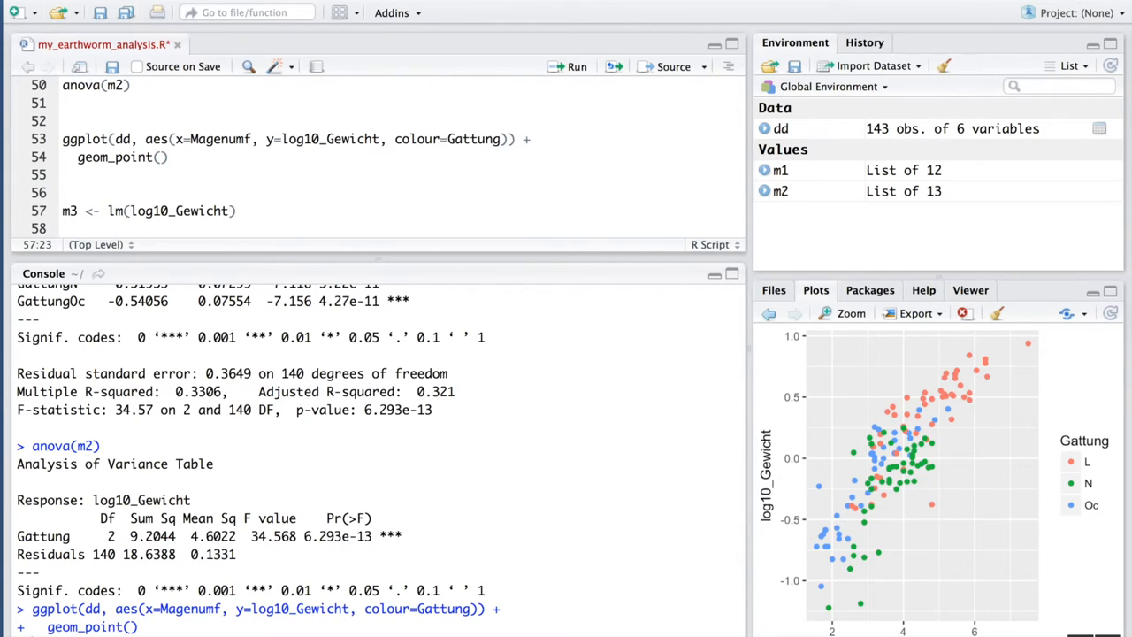
mouse_move(846, 504)
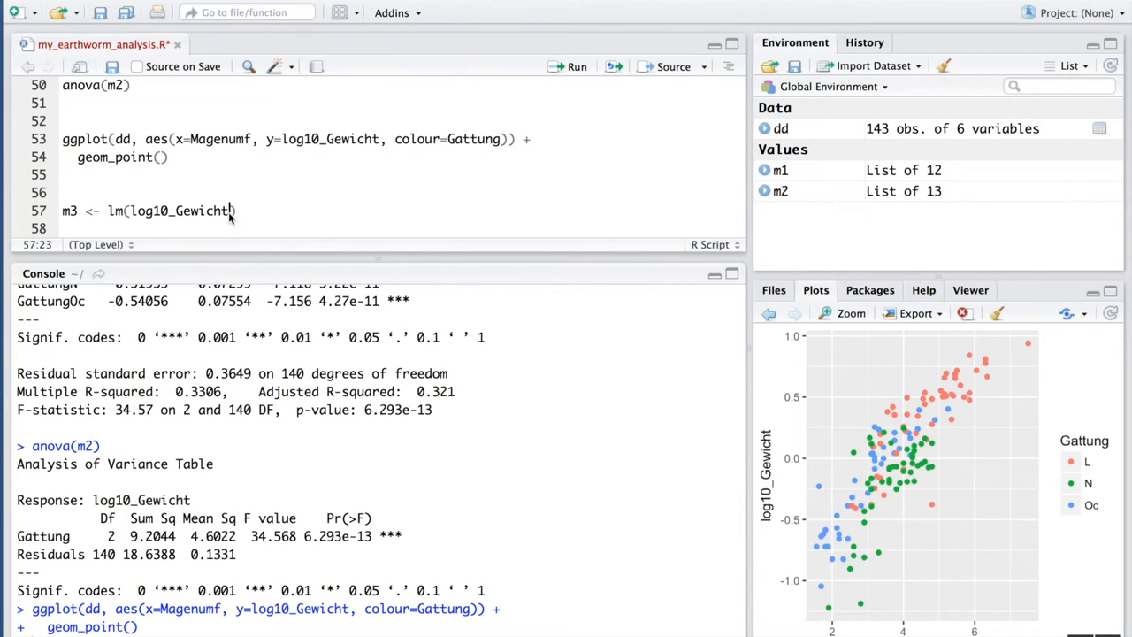
Complete m3's formula with ~ Magenumf + Gattung and data dd
type("~")
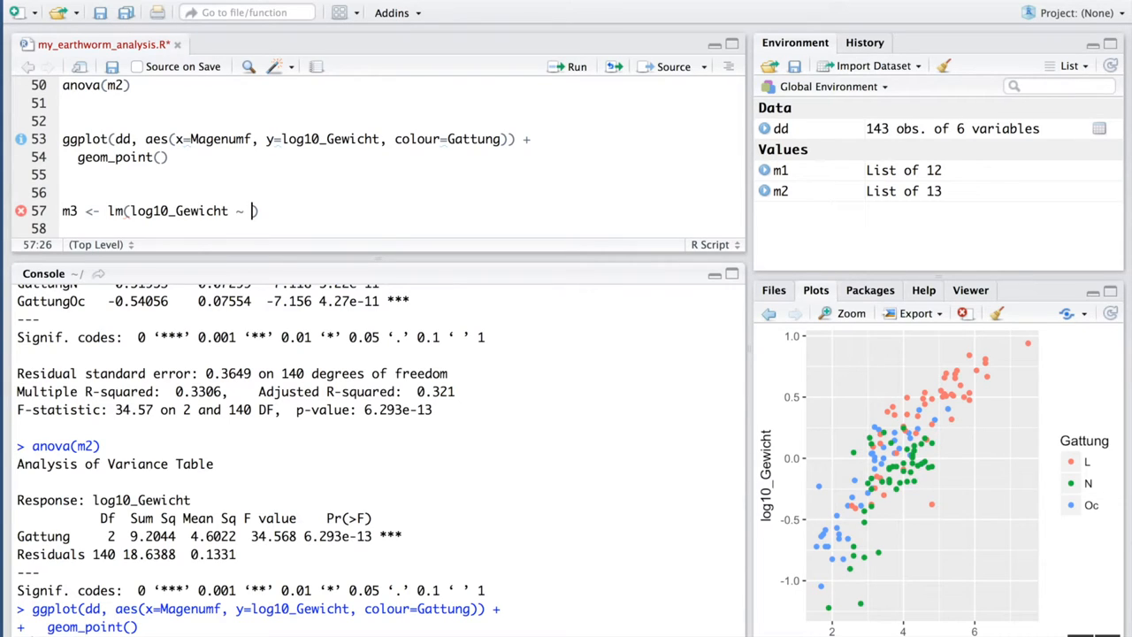
type("M")
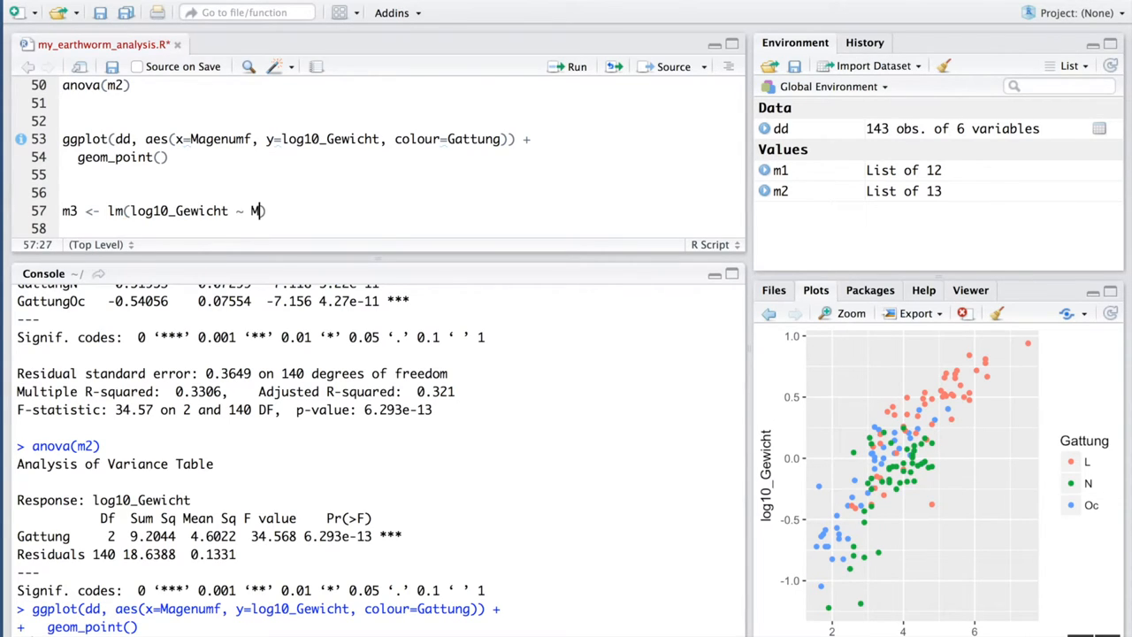
type("agen")
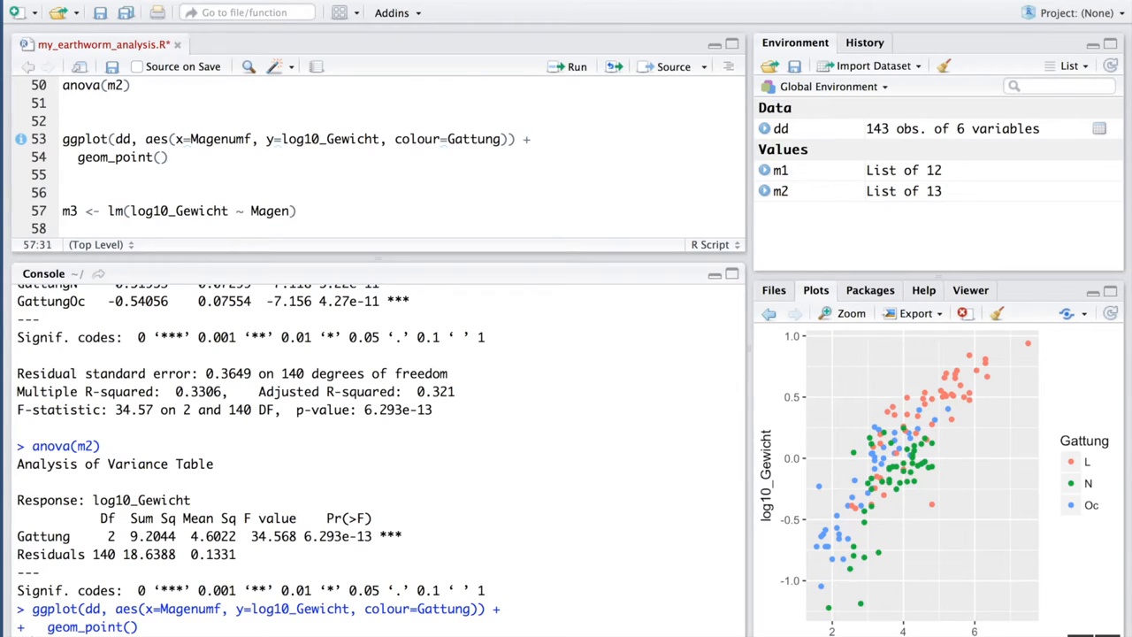
type("umf")
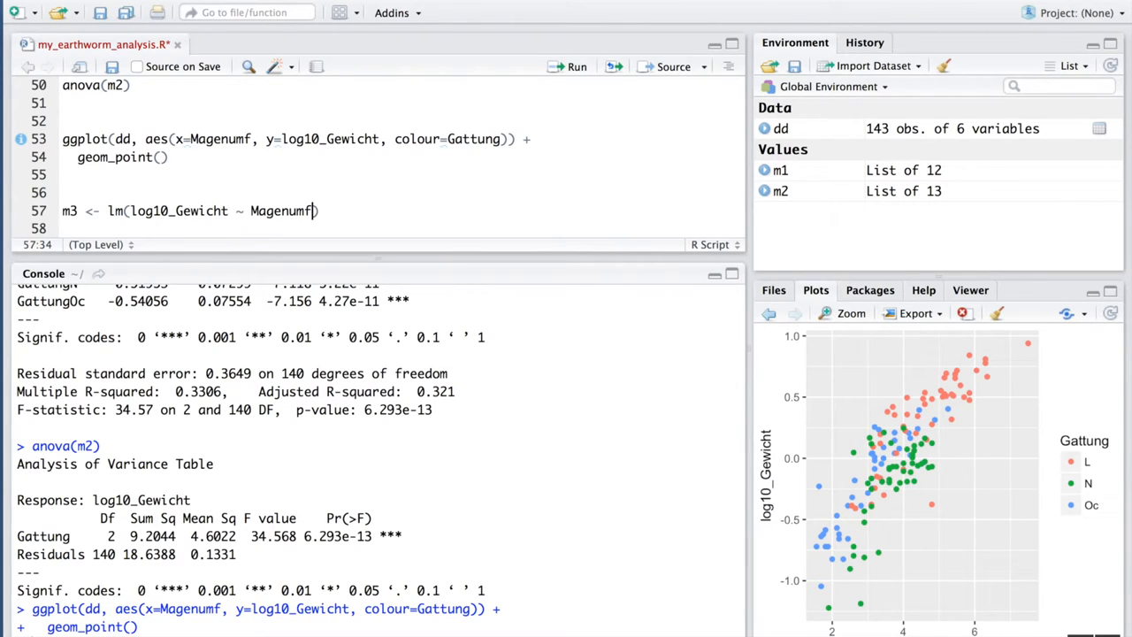
type("+")
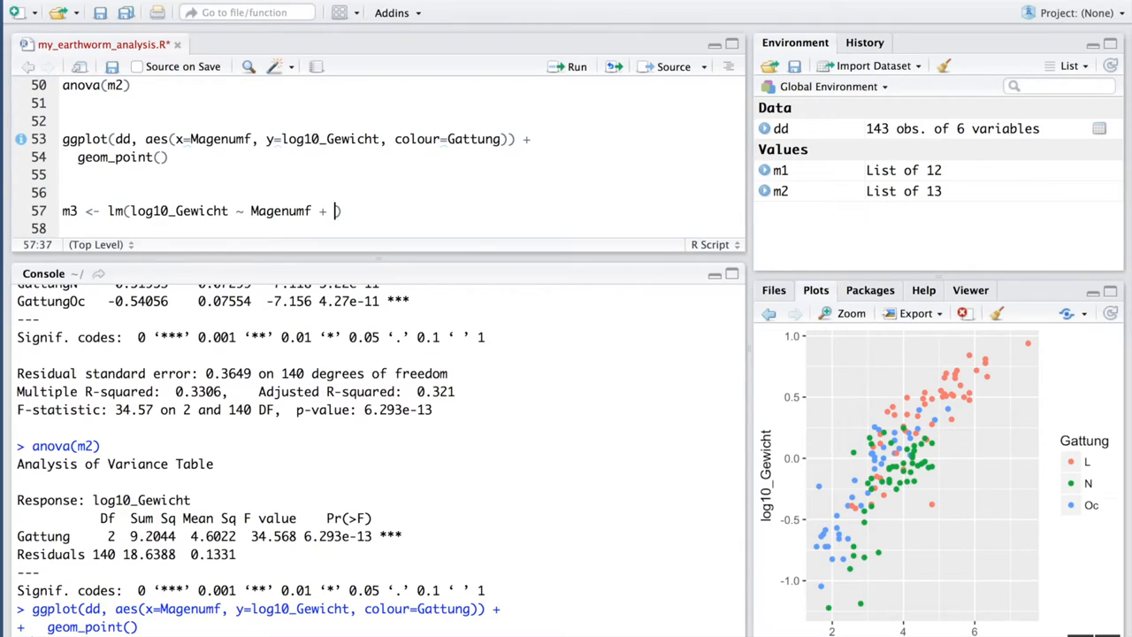
type("Gatt")
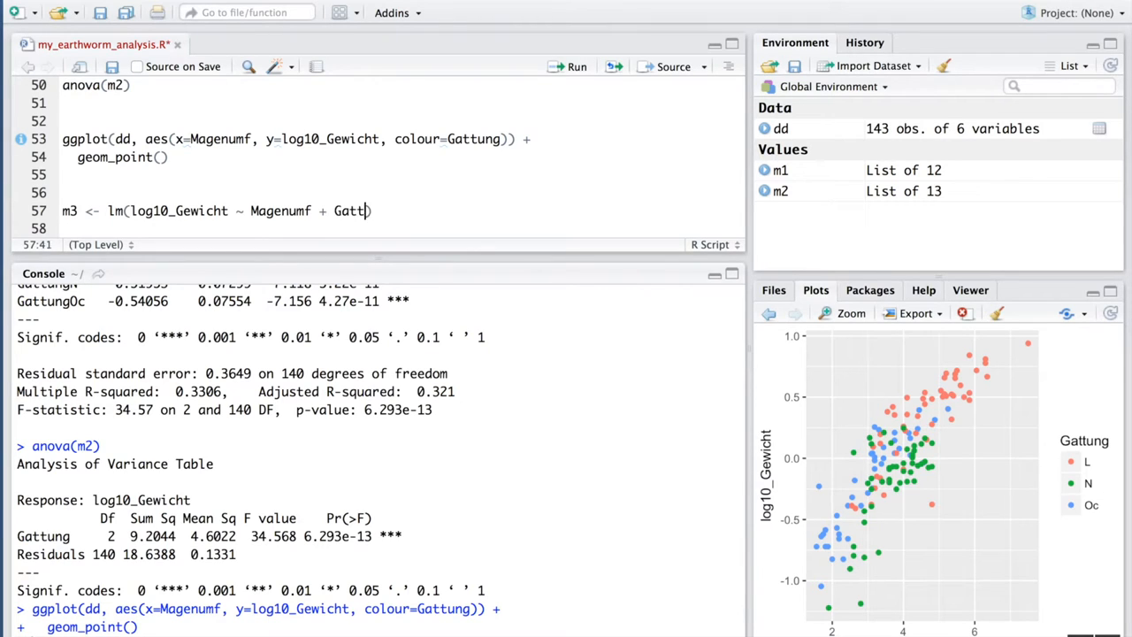
type("ung, dd")
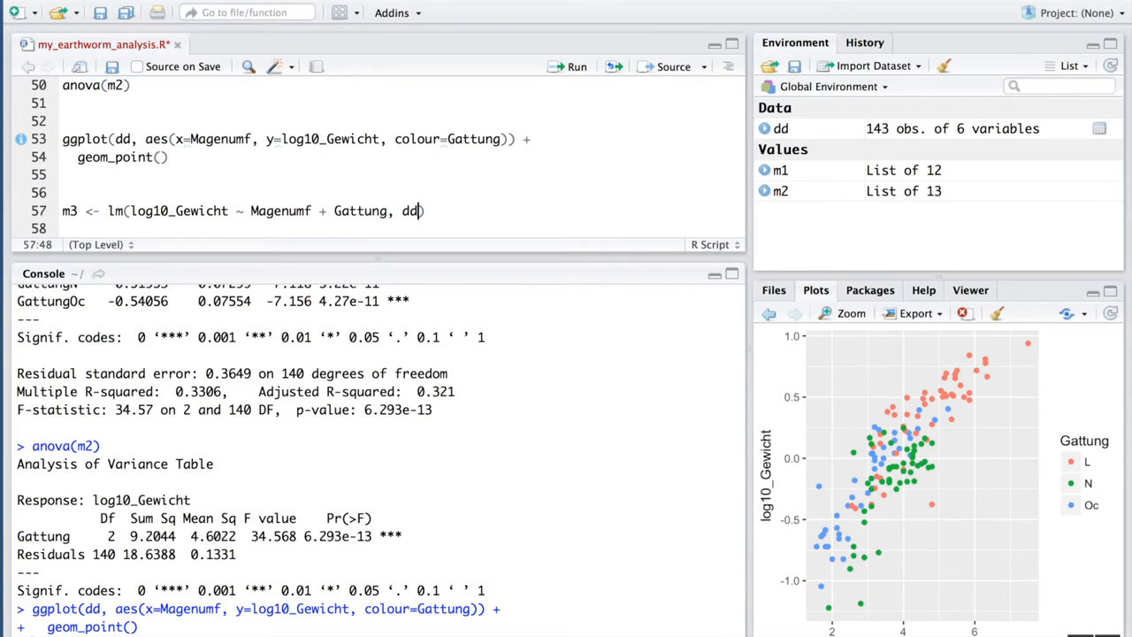
key("Return")
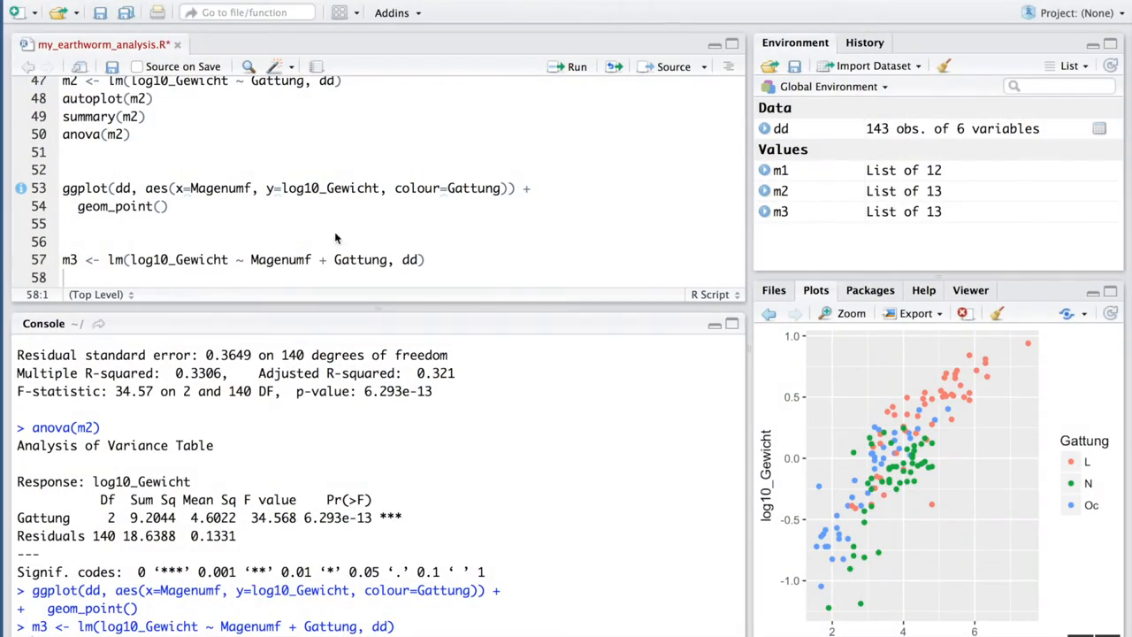
mouse_move(350, 229)
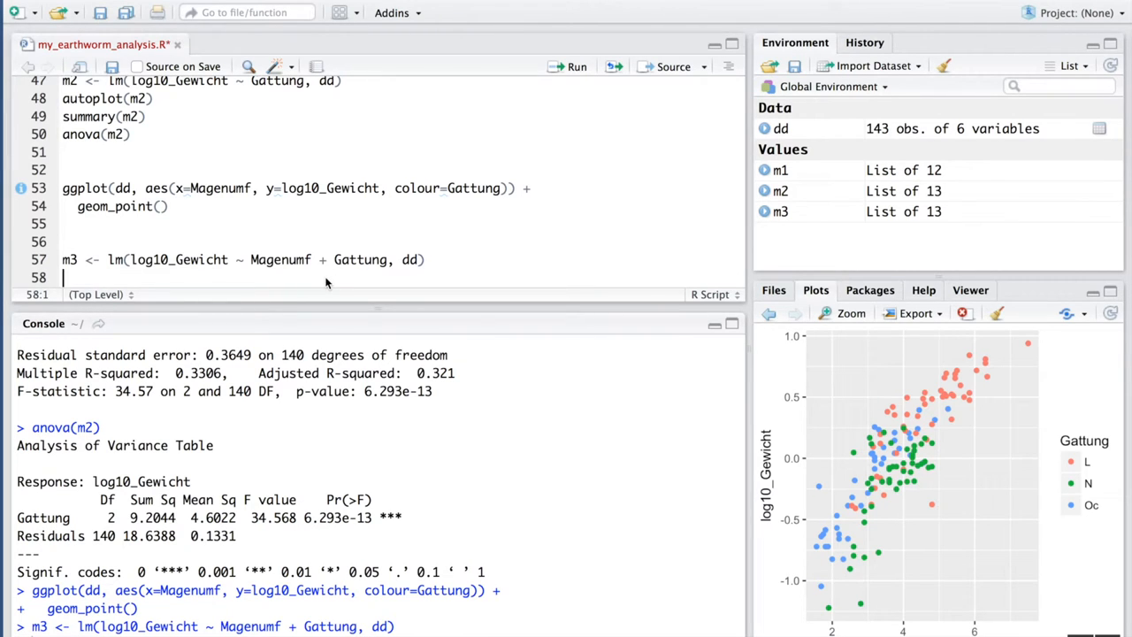
Add autoplot(m3) to the script and run it for m3's diagnostic plots
type("autopl")
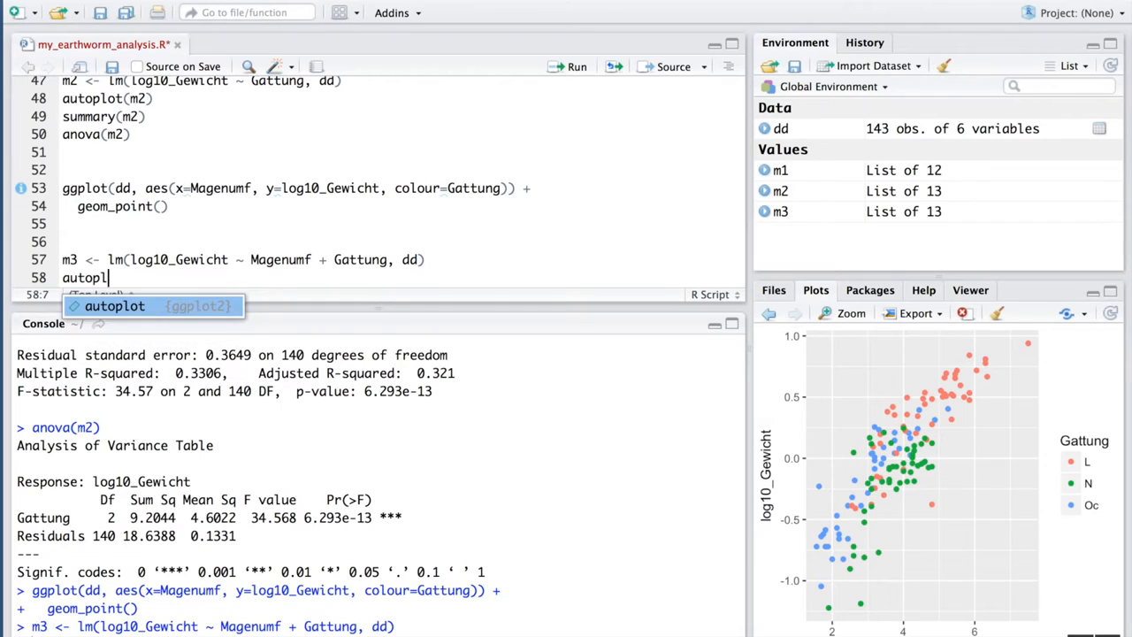
type("(m3)")
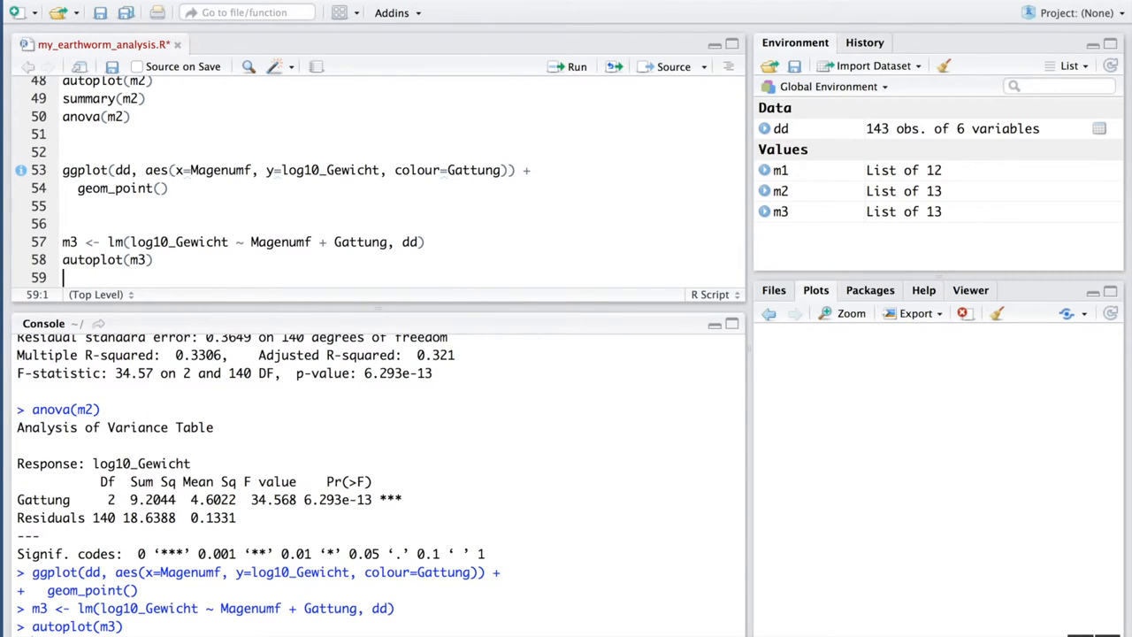
left_click(576, 66)
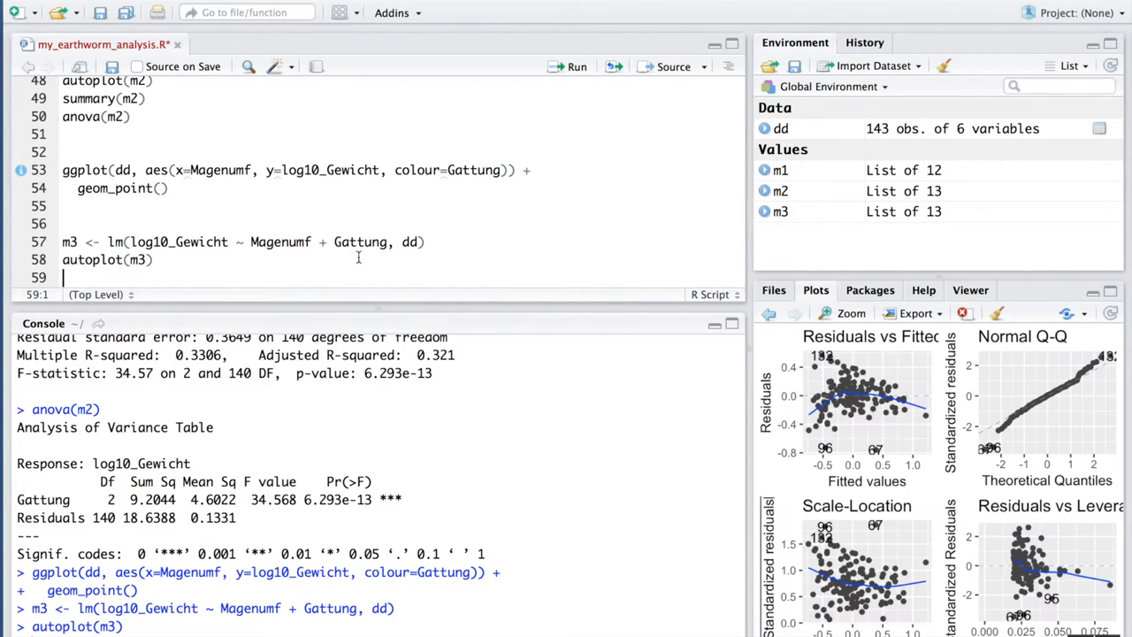
mouse_move(1010, 408)
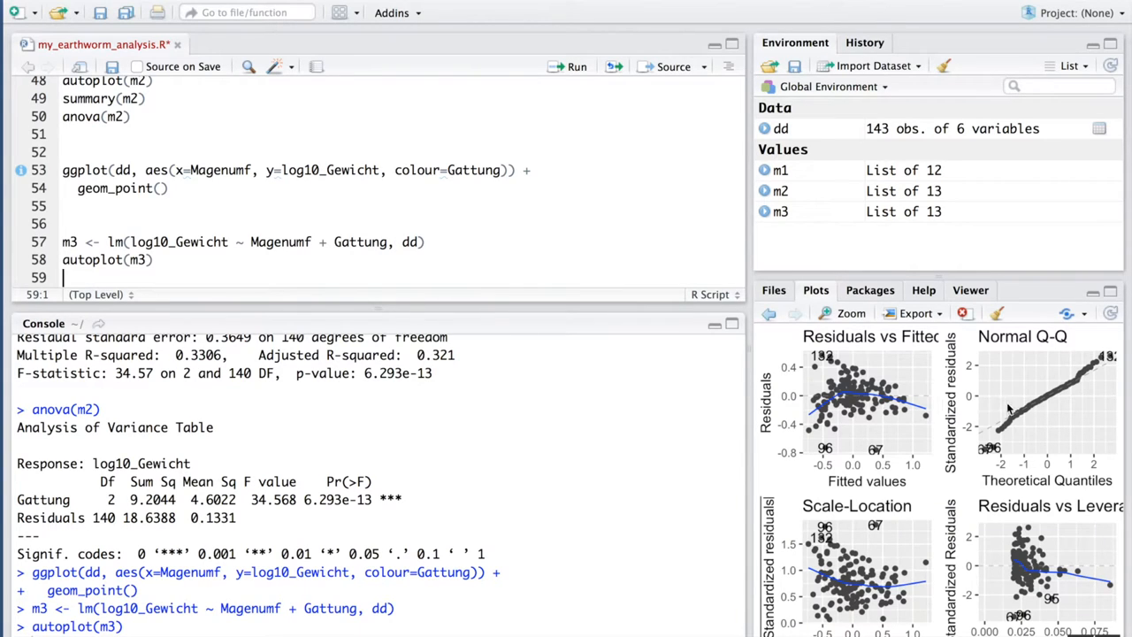
mouse_move(1073, 407)
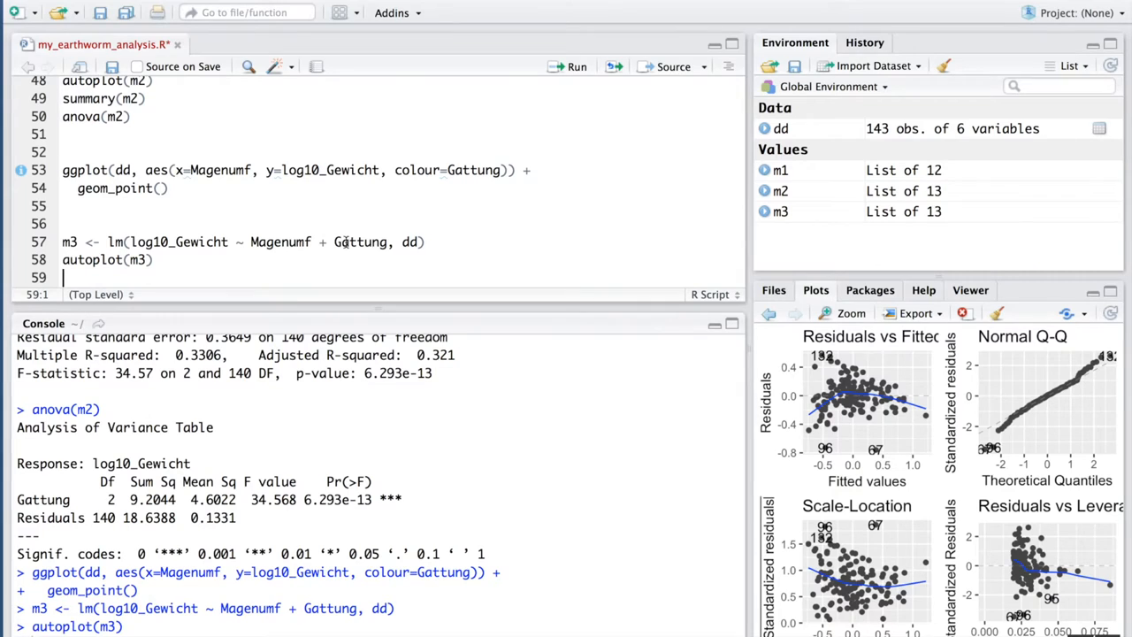
mouse_move(935, 425)
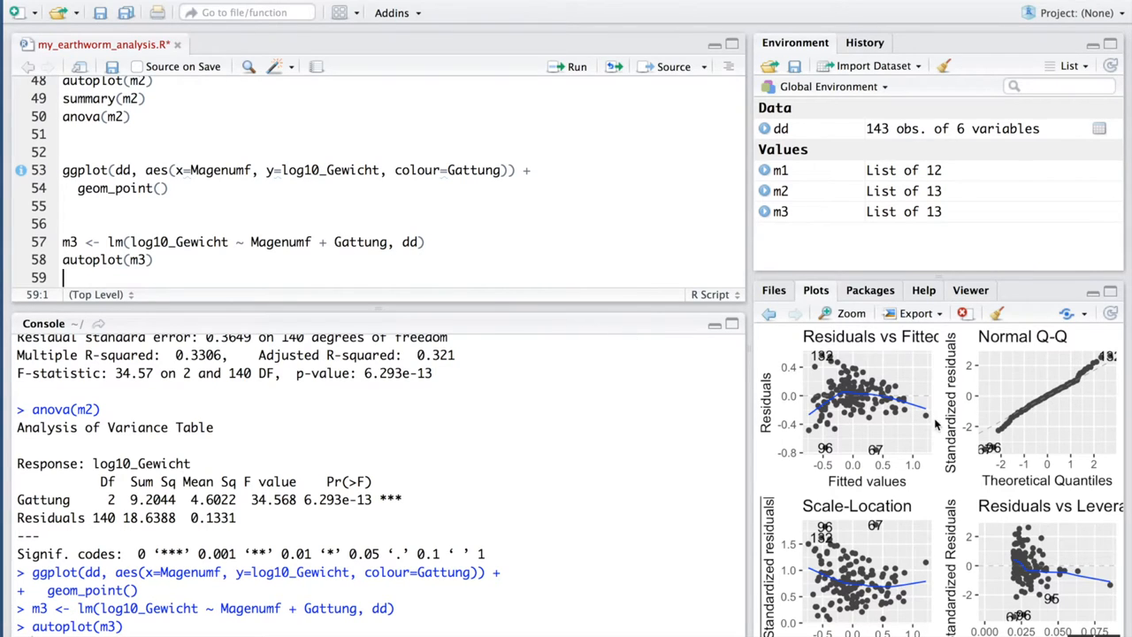
mouse_move(860, 422)
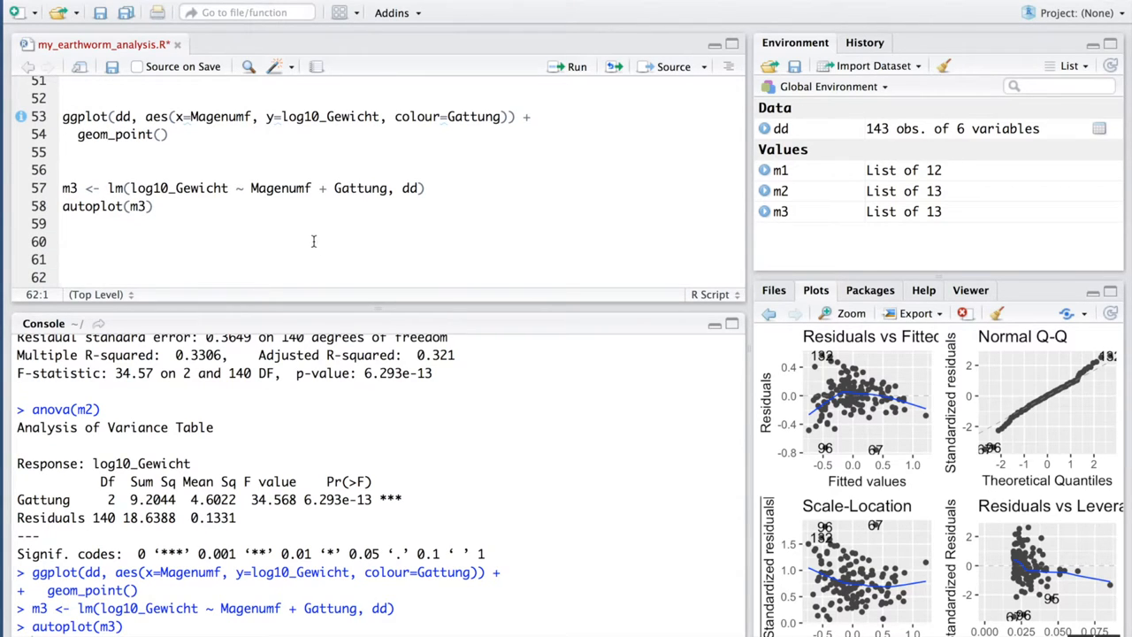
Add summary(m3) and highlight its Magenumf and GattungN estimates
left_click(63, 242)
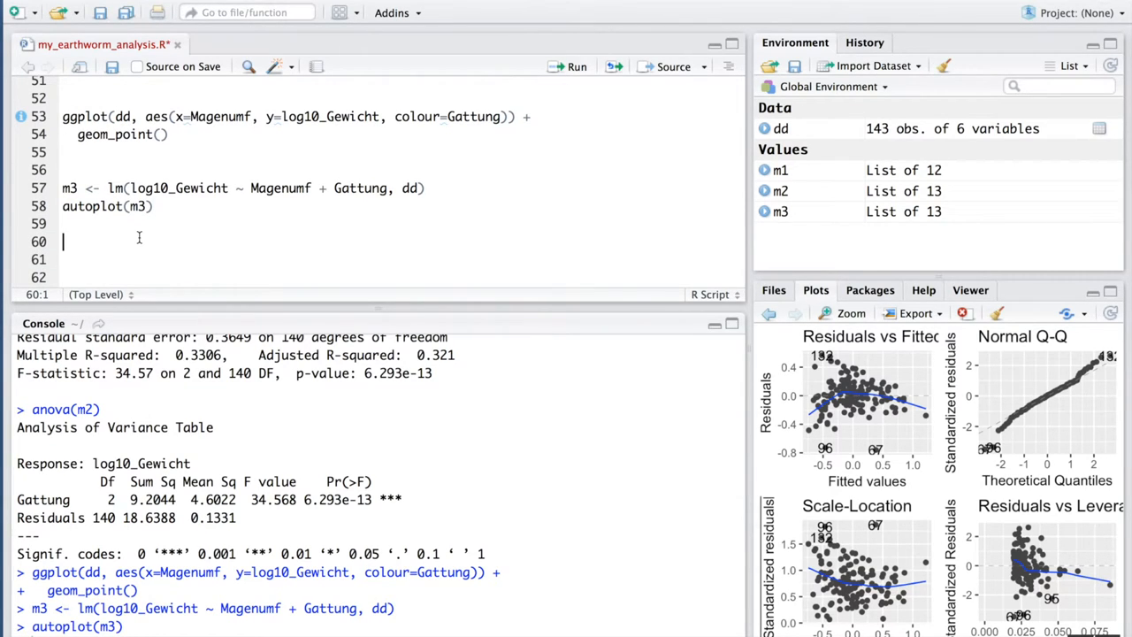
type("summary(m3")
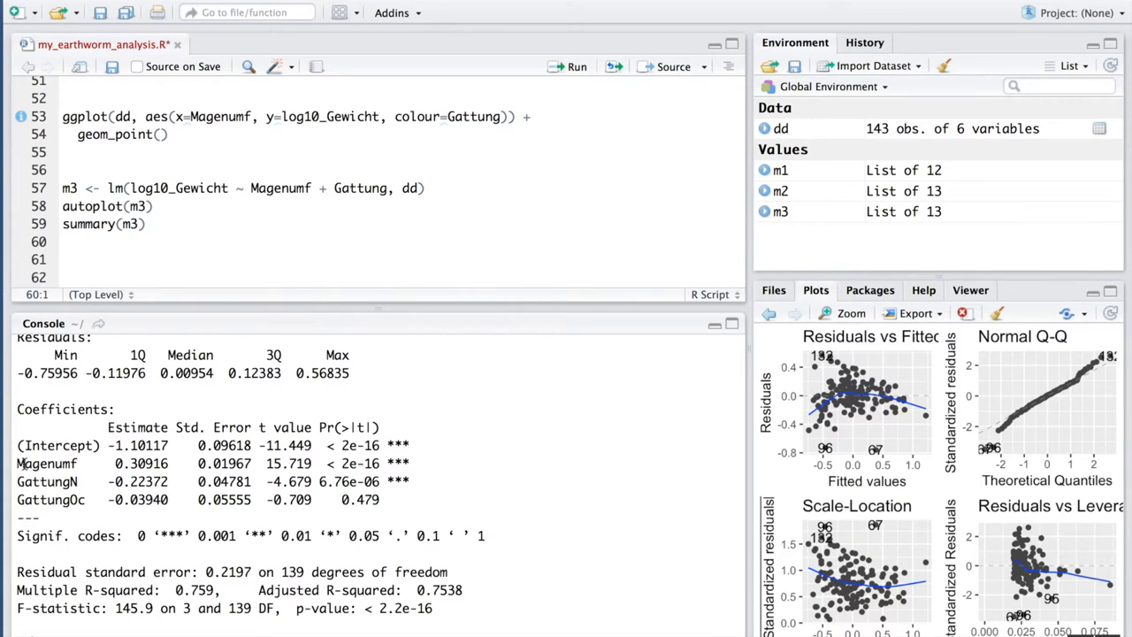
double_click(47, 464)
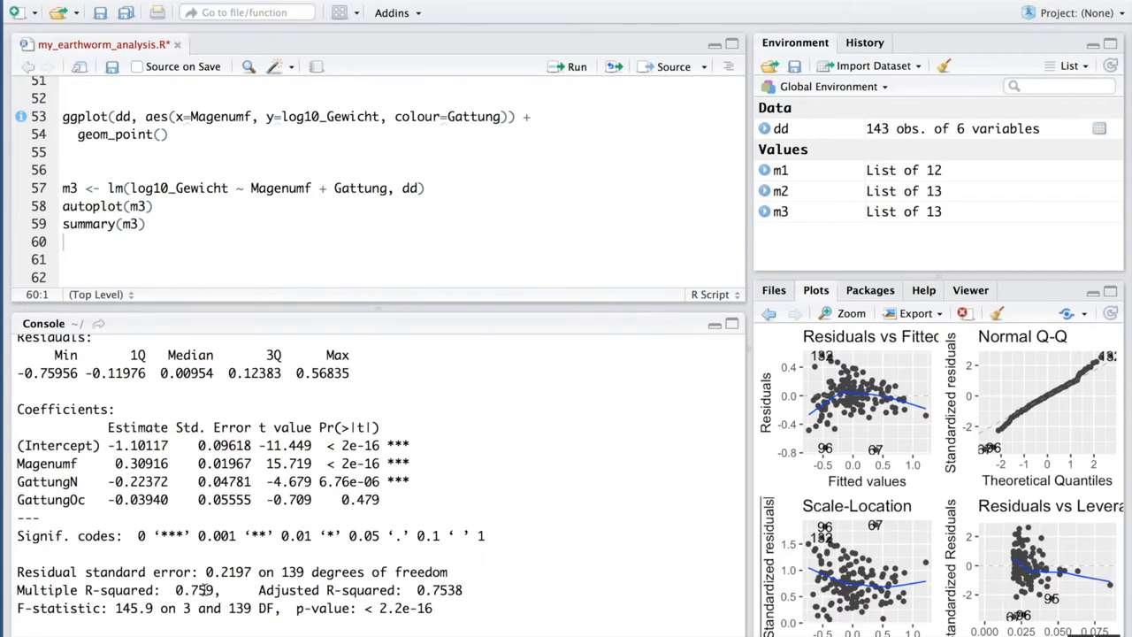
mouse_move(451, 575)
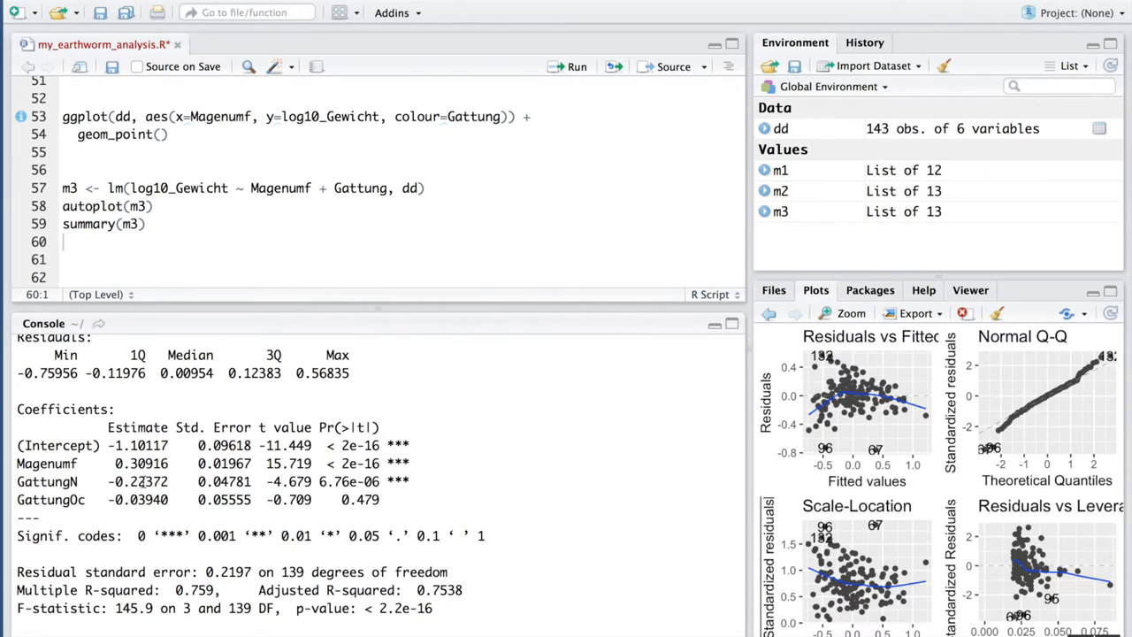
double_click(137, 481)
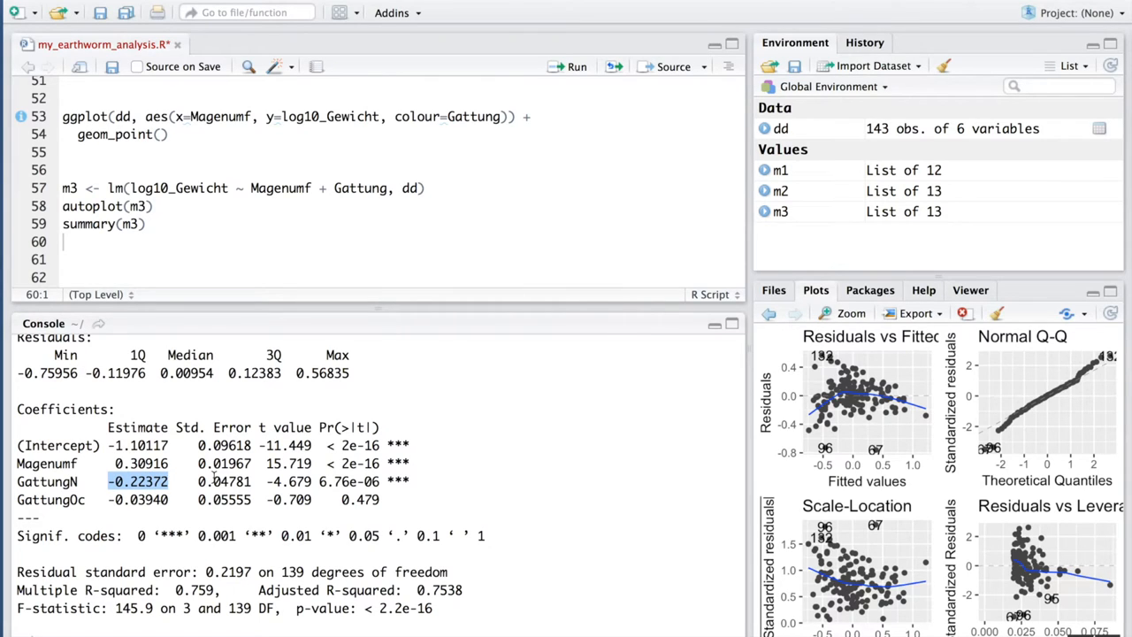
mouse_move(635, 400)
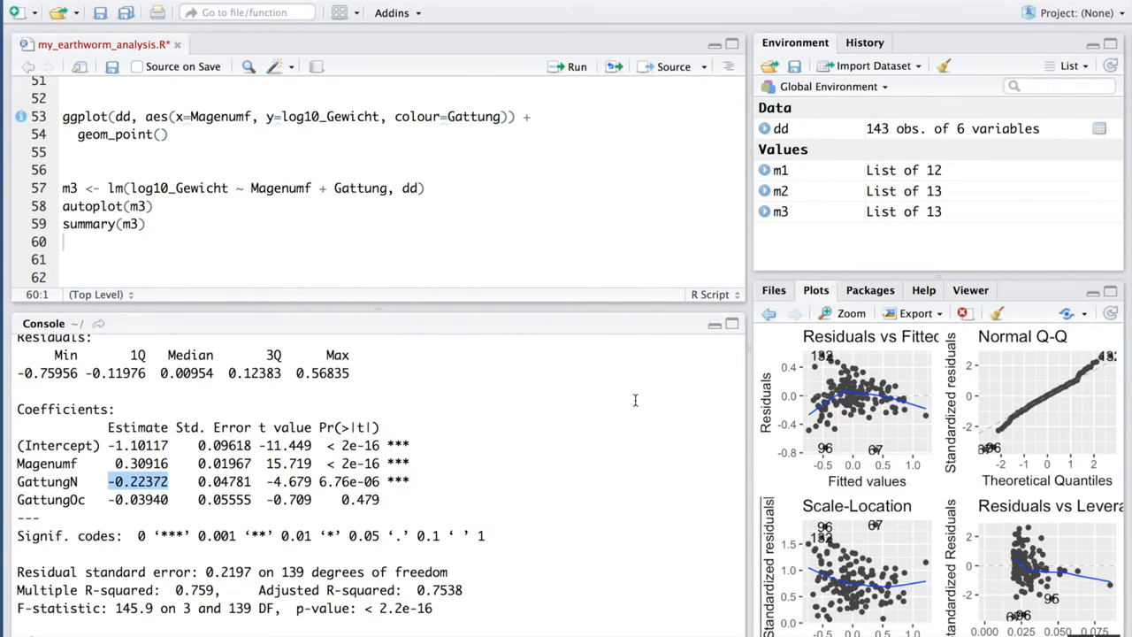
Go back in the Plots pane to the Gattung-coloured scatter plot
left_click(768, 313)
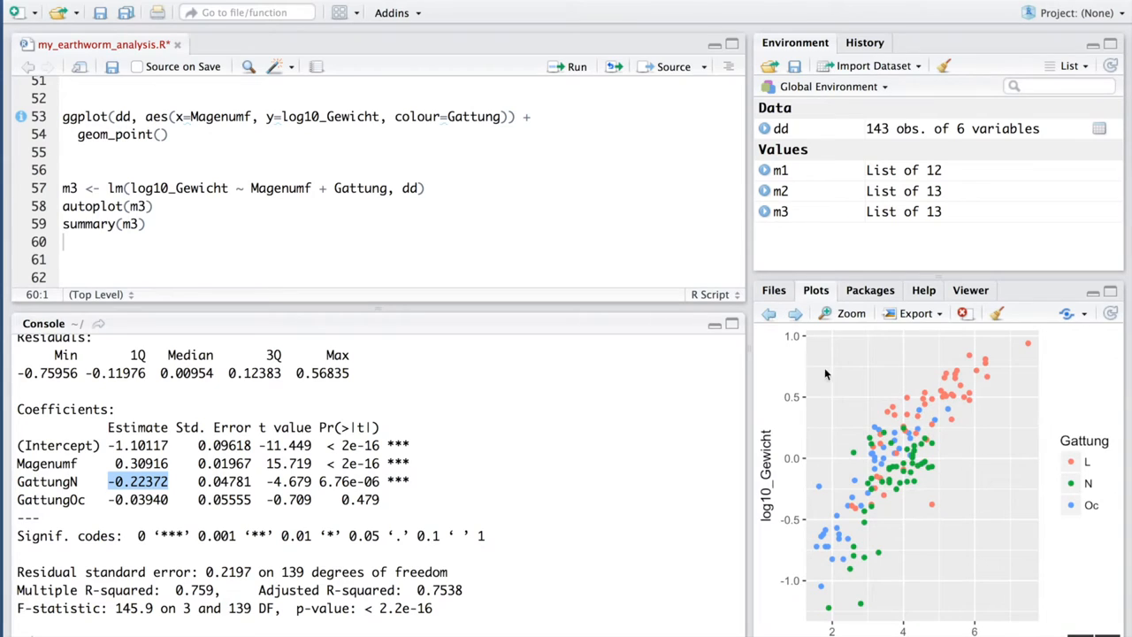
mouse_move(906, 500)
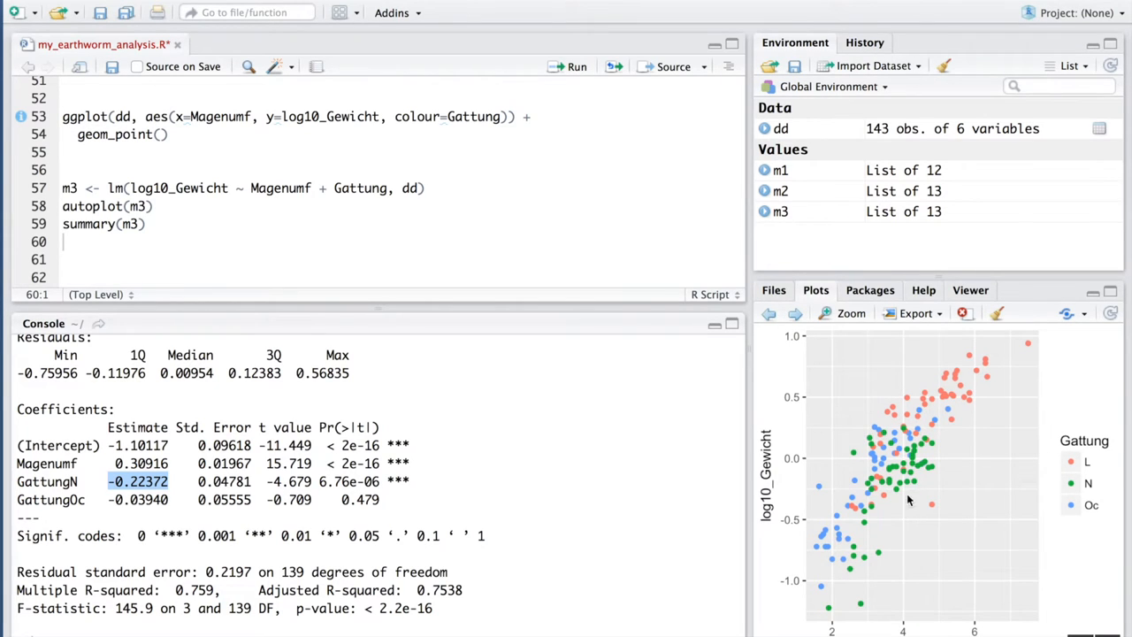
mouse_move(909, 476)
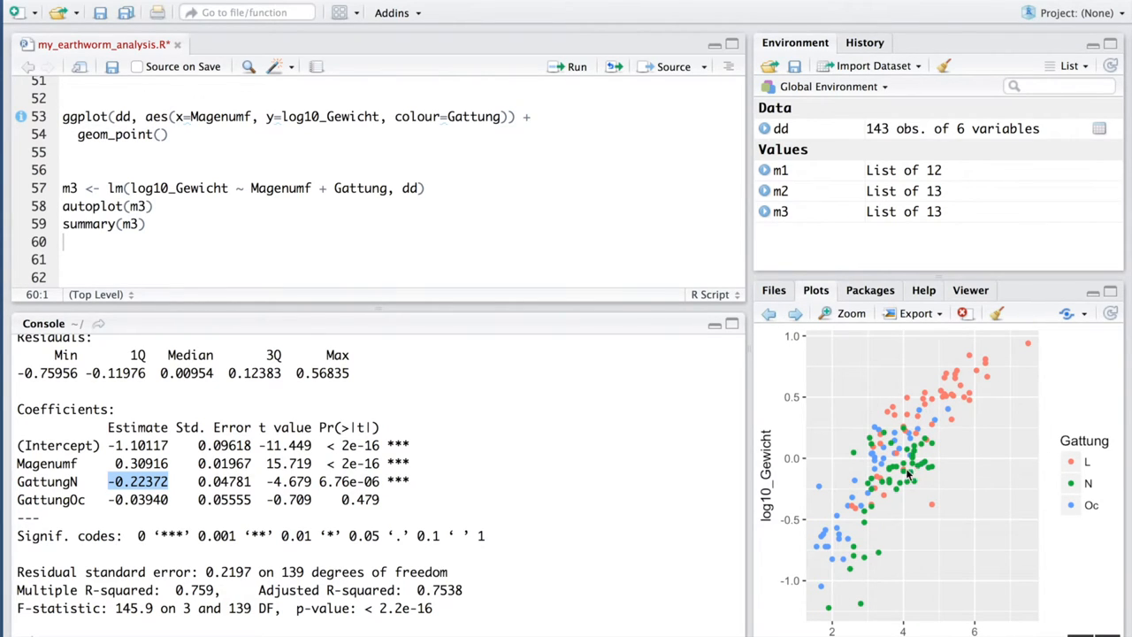
mouse_move(856, 571)
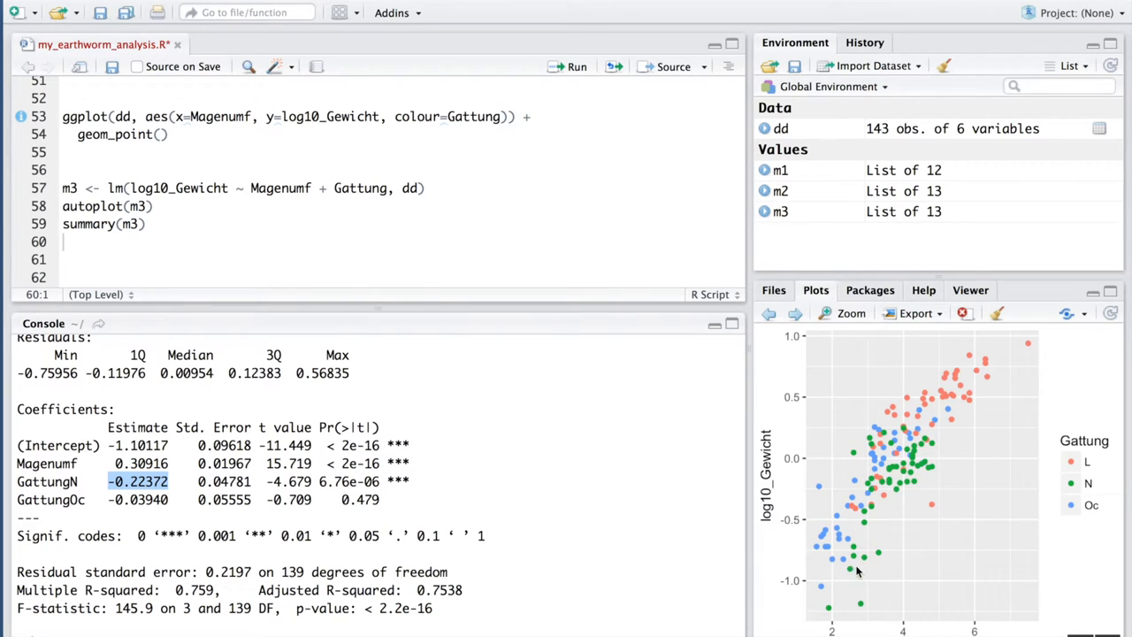
mouse_move(858, 559)
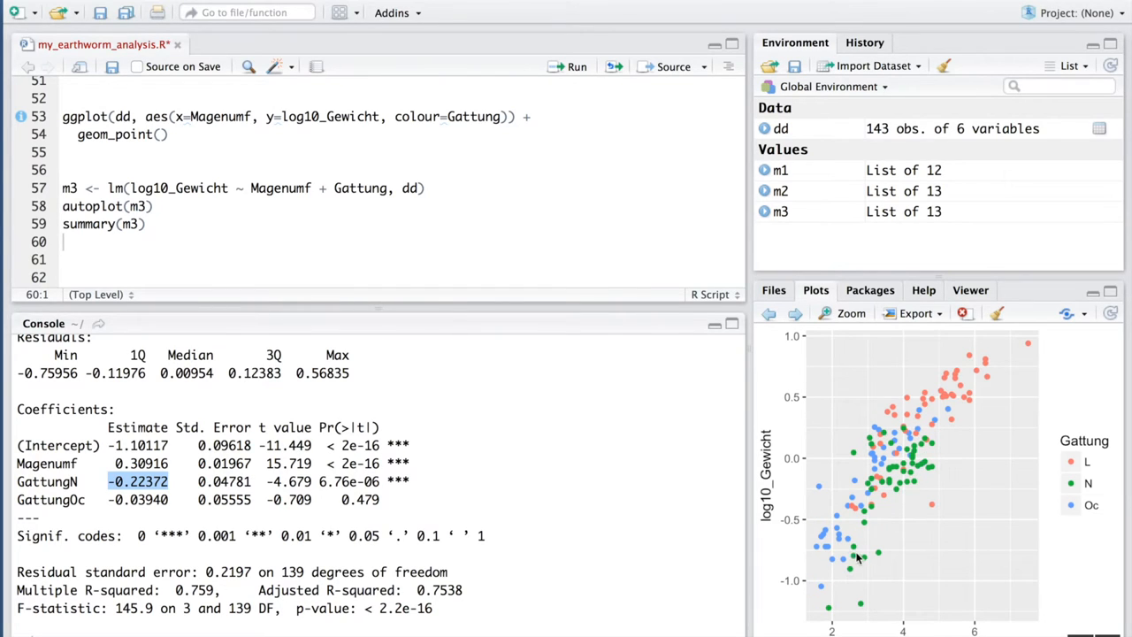
mouse_move(916, 441)
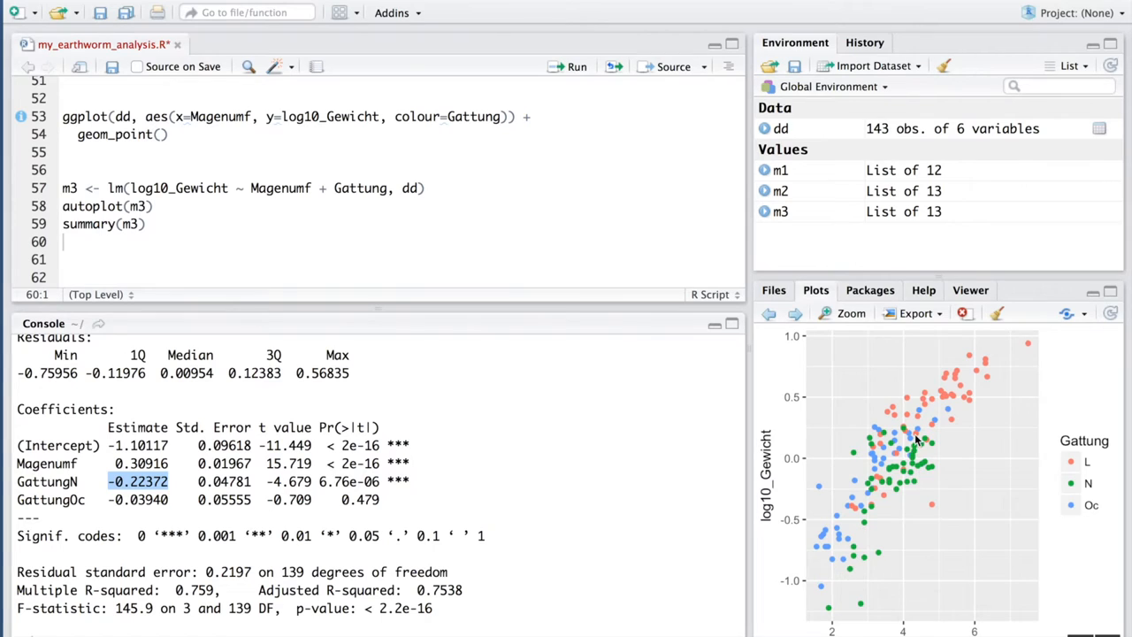
mouse_move(955, 432)
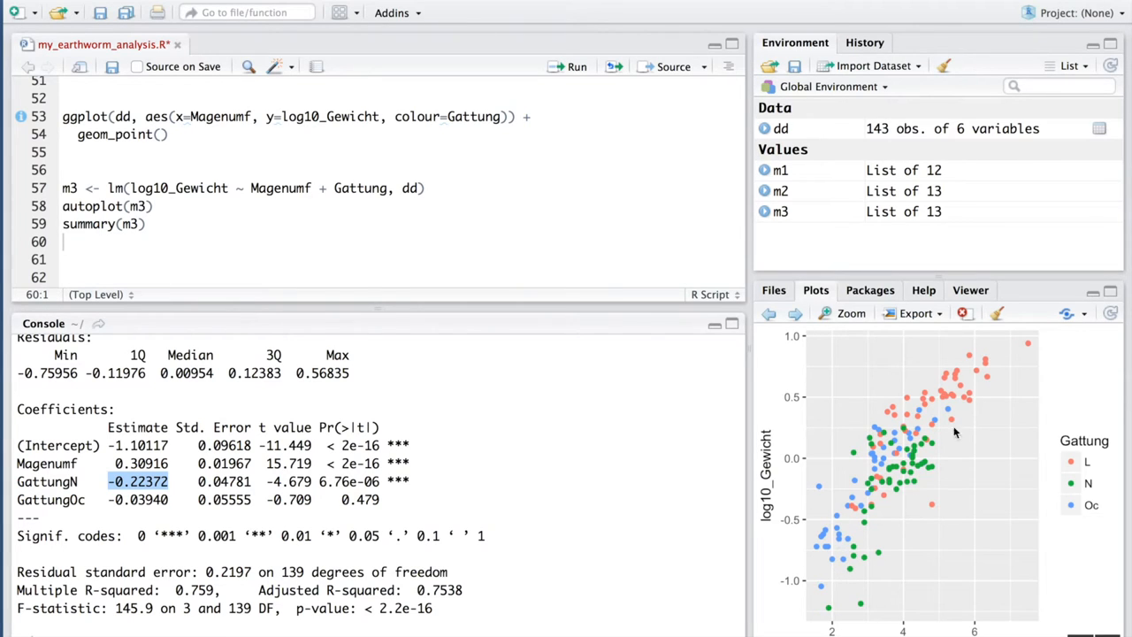
mouse_move(853, 559)
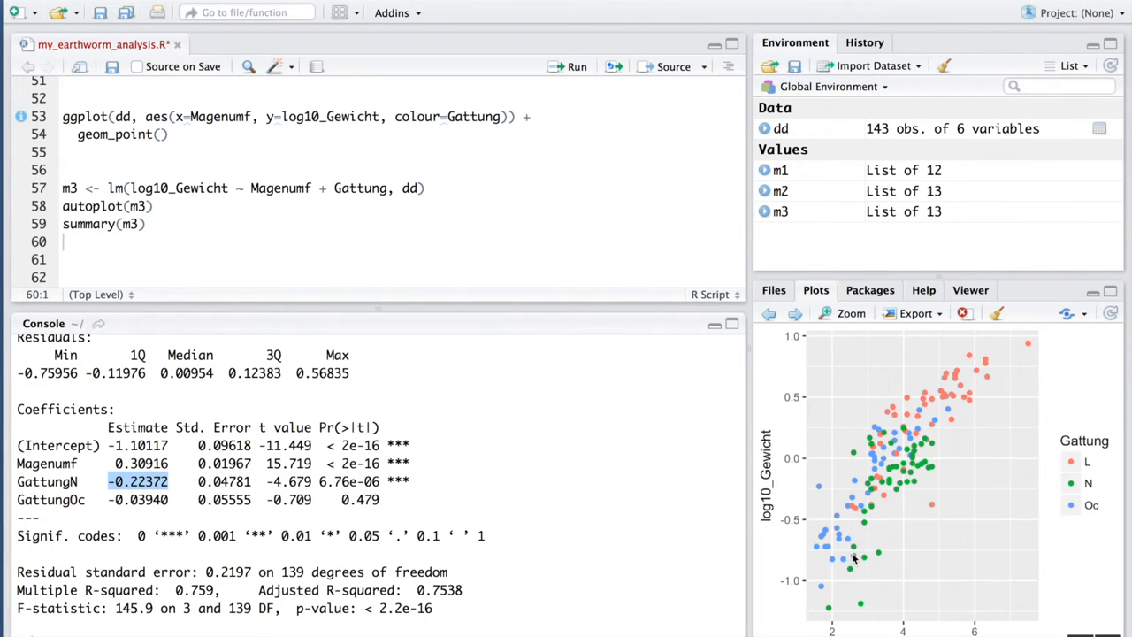
mouse_move(415, 460)
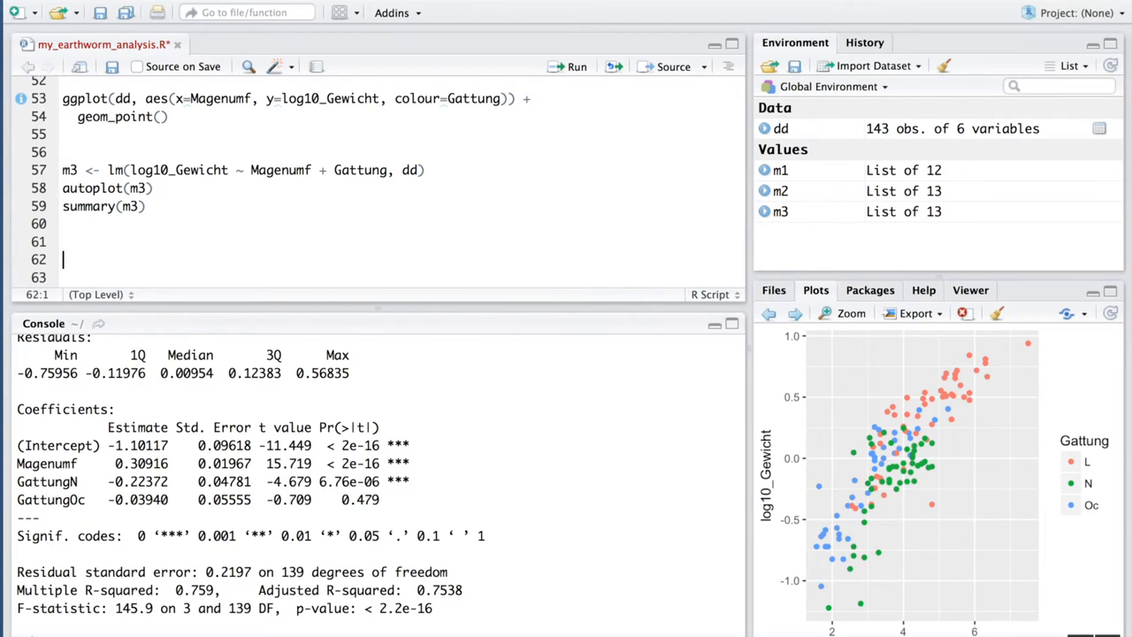
Type m4 <- lm(log10_Gewicht ~ Magenumf * Gattung, dd), reusing m3's arguments
left_click(62, 241)
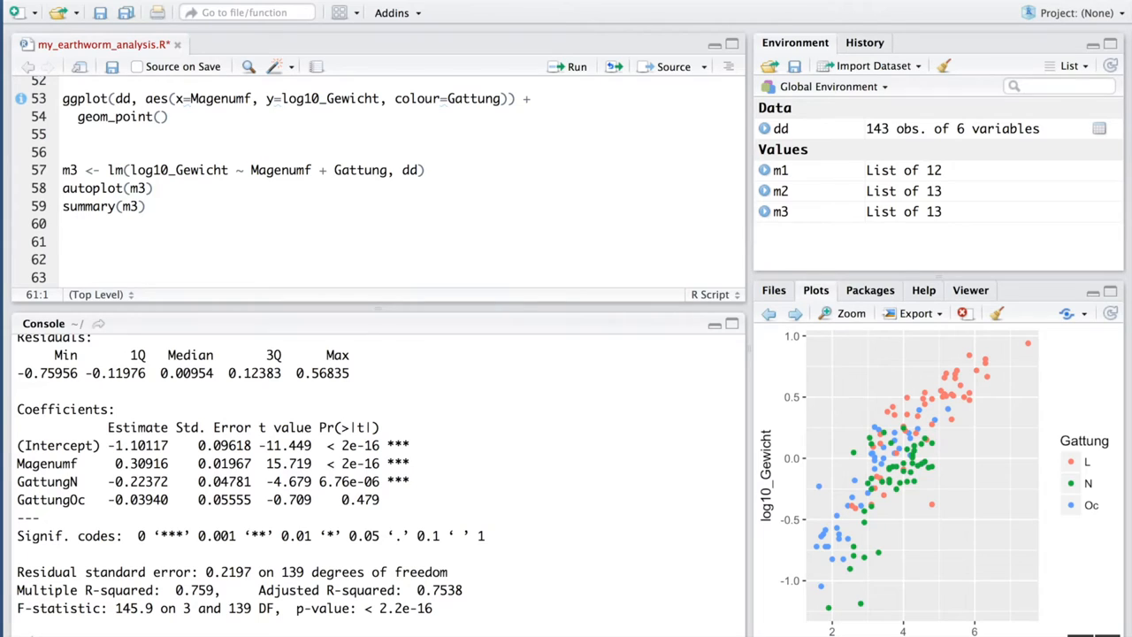
type("m4 <-")
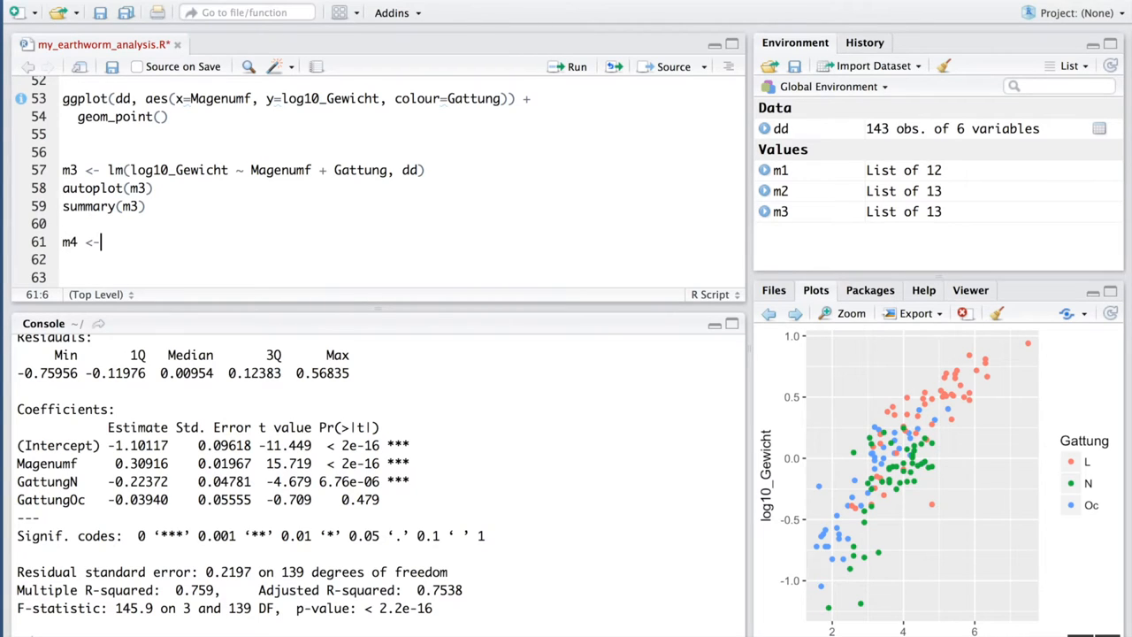
type("lm(")
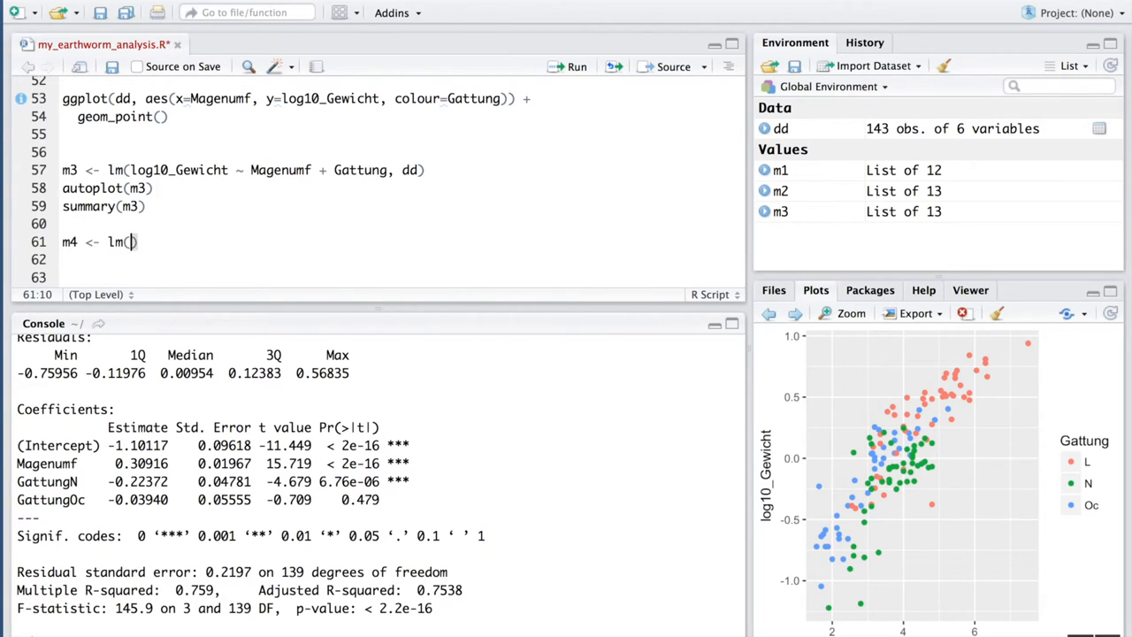
left_click(130, 170)
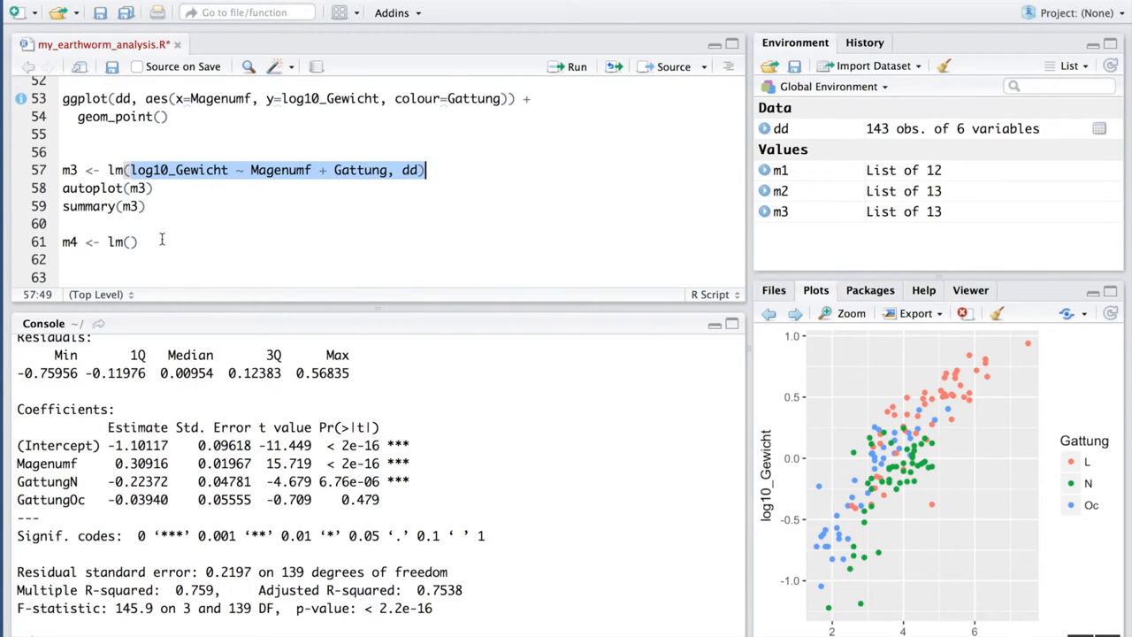
type("log10_Gewicht ~ Magenumf + Gattung, dd")
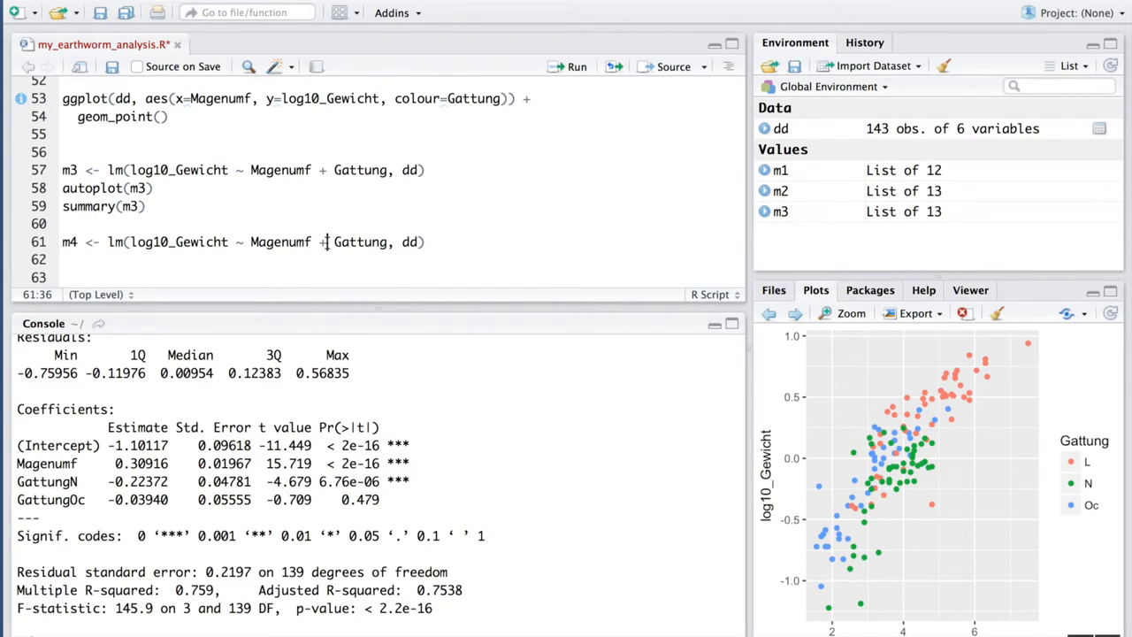
type("*")
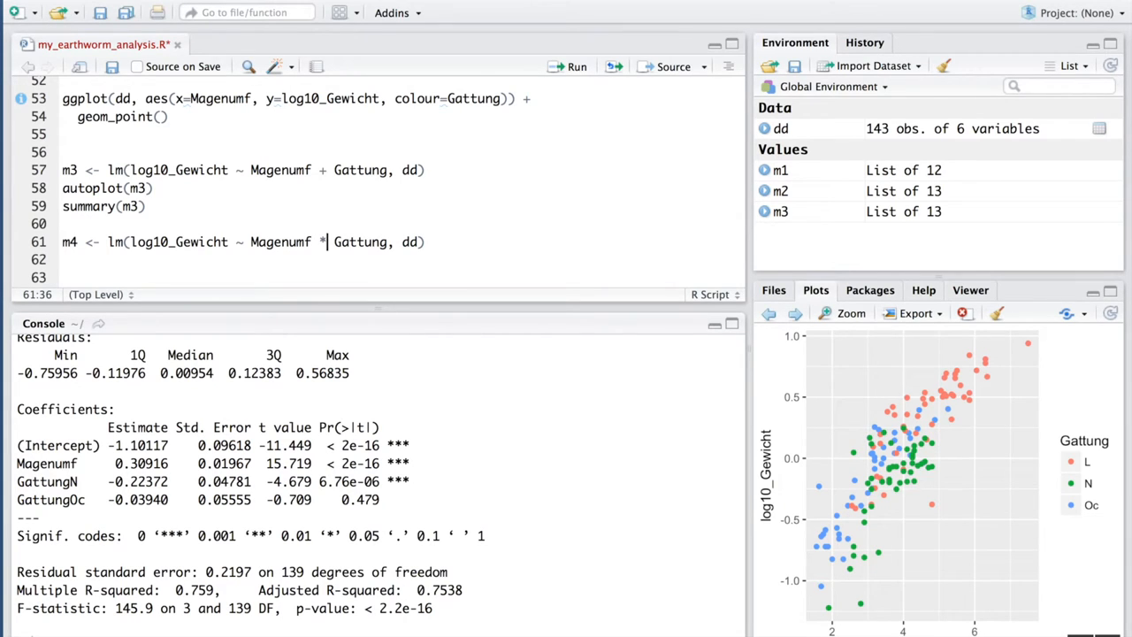
mouse_move(816, 478)
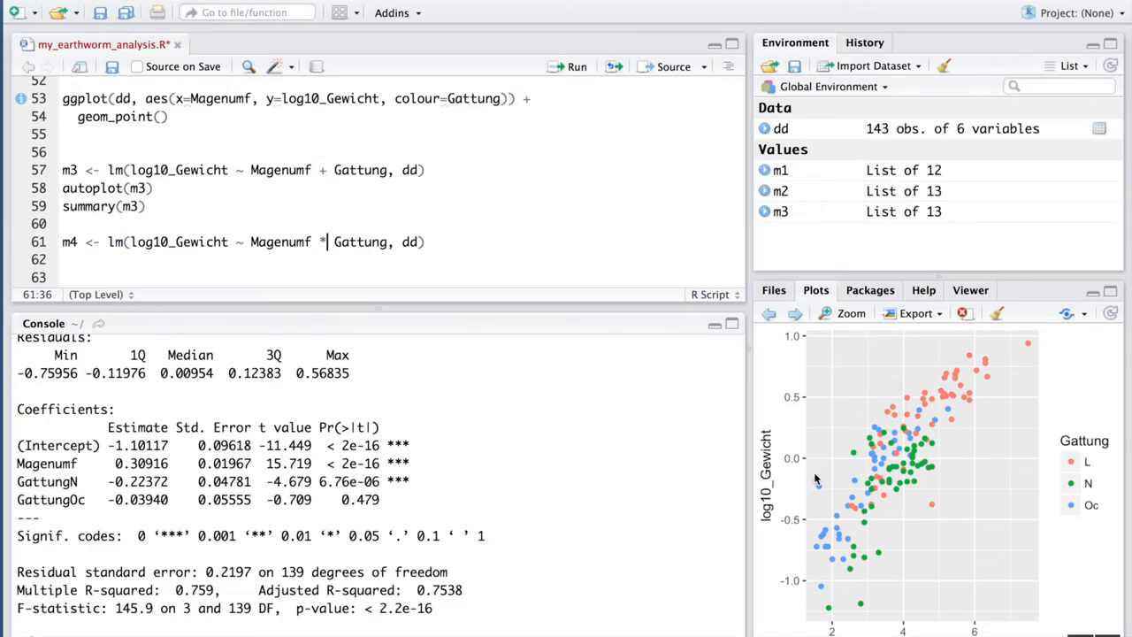
mouse_move(551, 343)
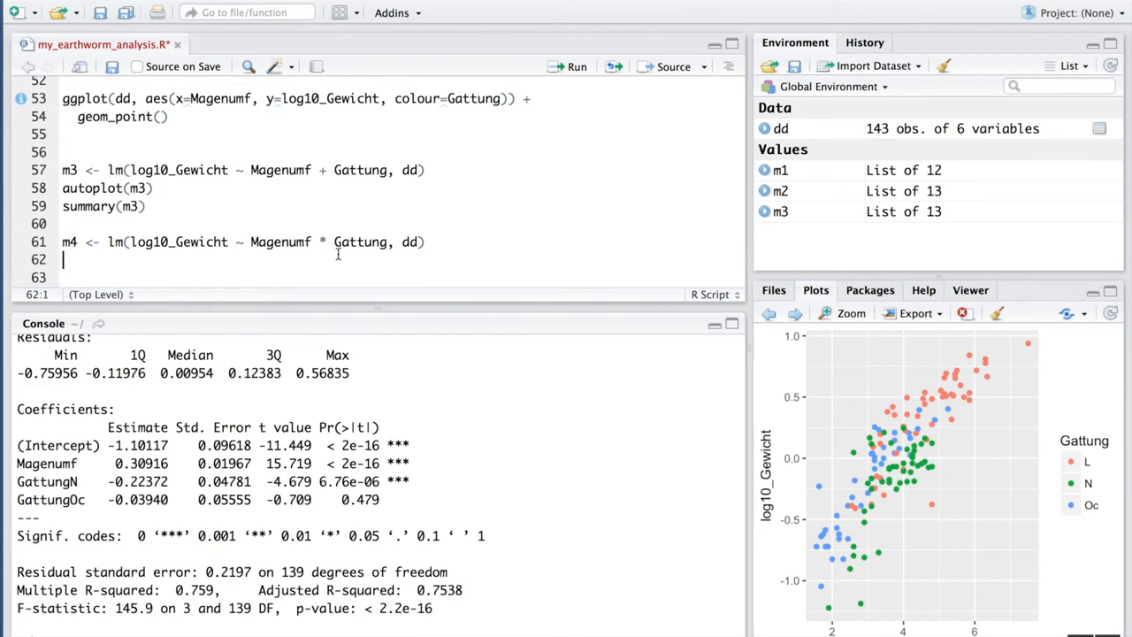
Add autoplot(m4) to the script for m4's diagnostic plots
type("auti")
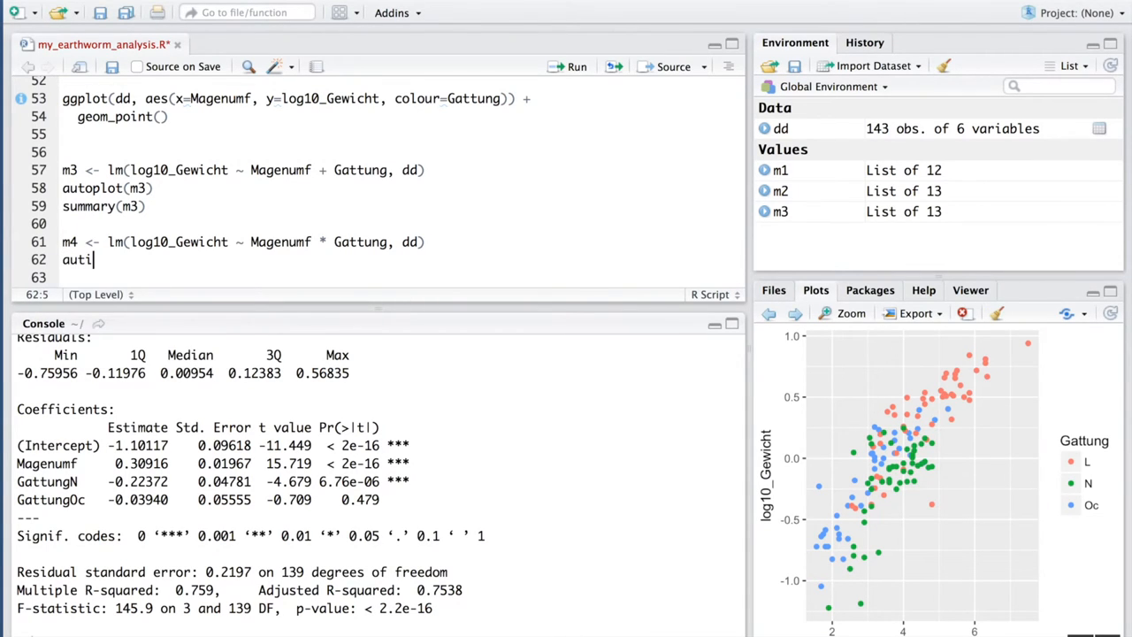
type("oplot")
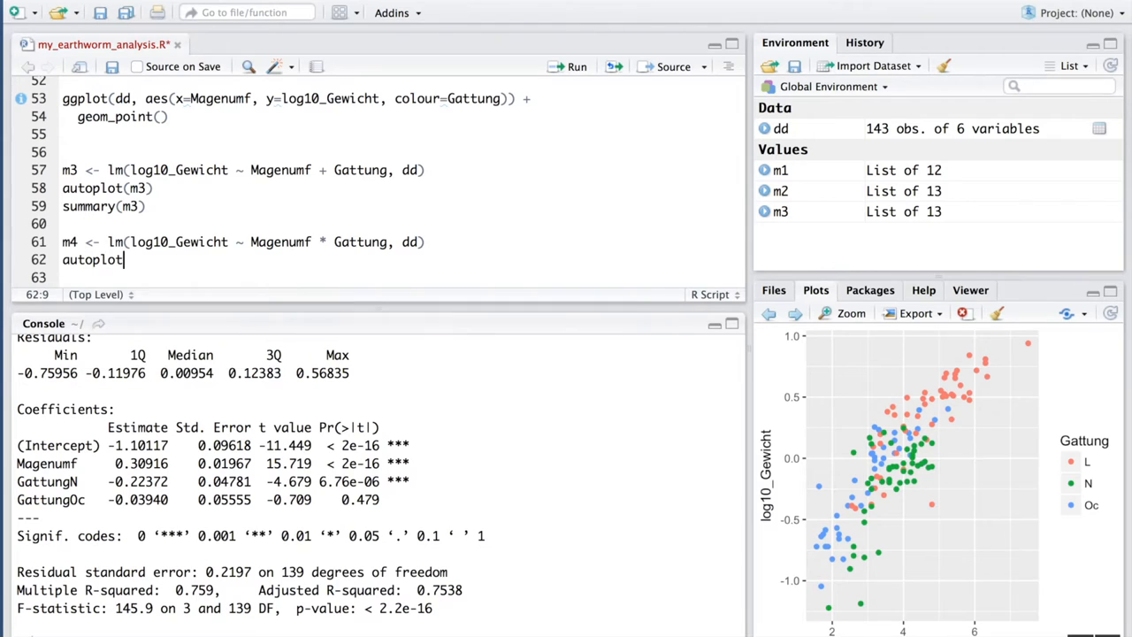
type("(m4")
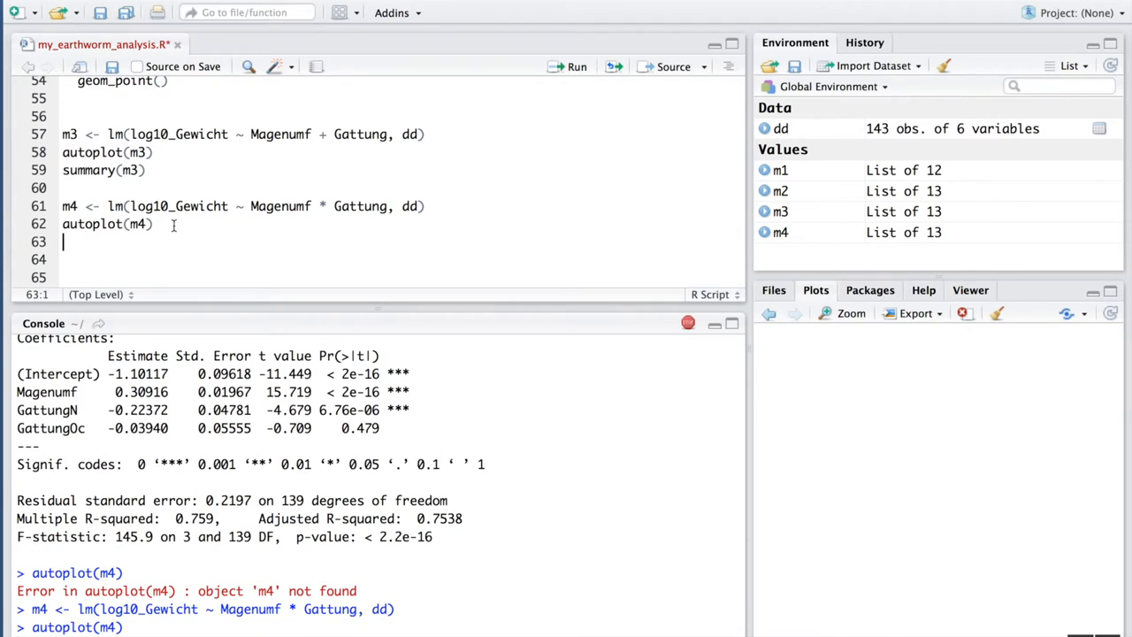
mouse_move(827, 340)
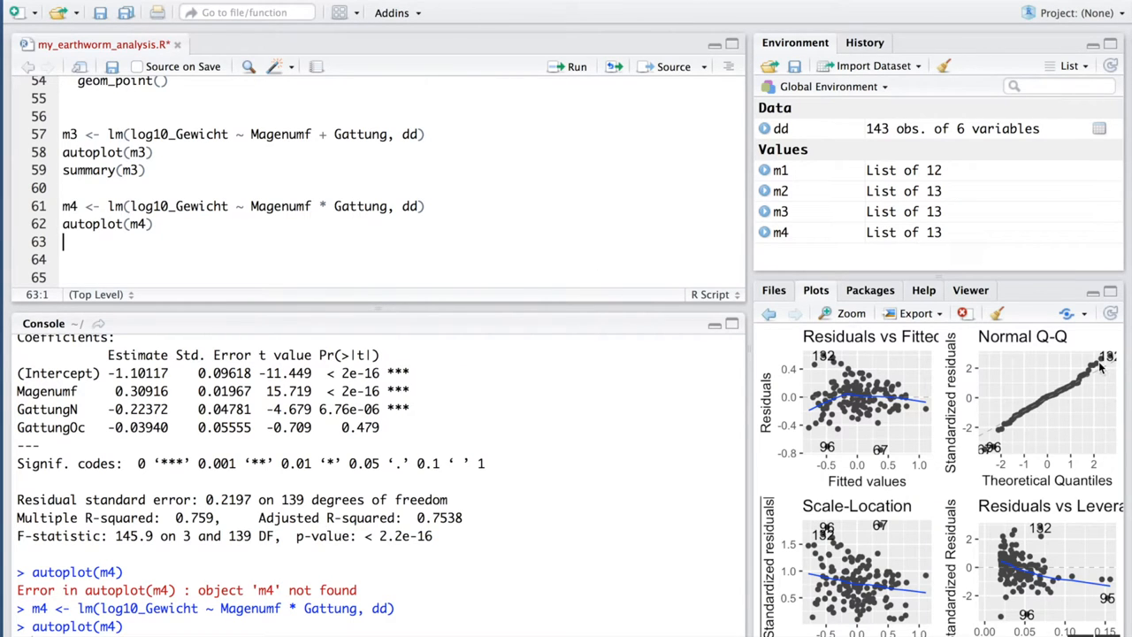
mouse_move(1004, 427)
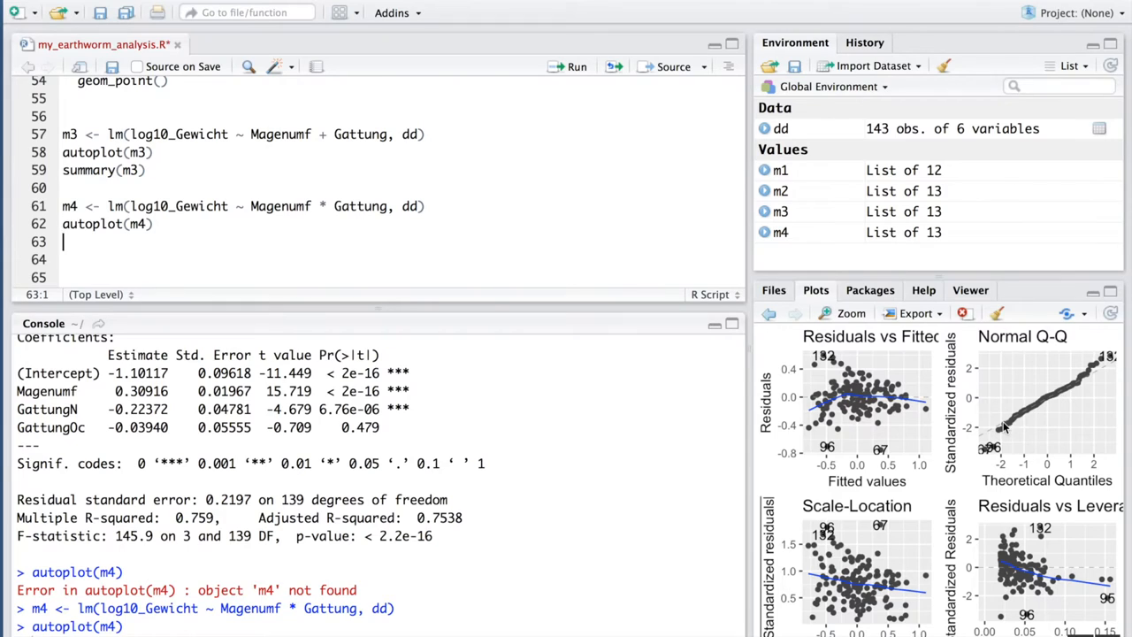
mouse_move(1088, 386)
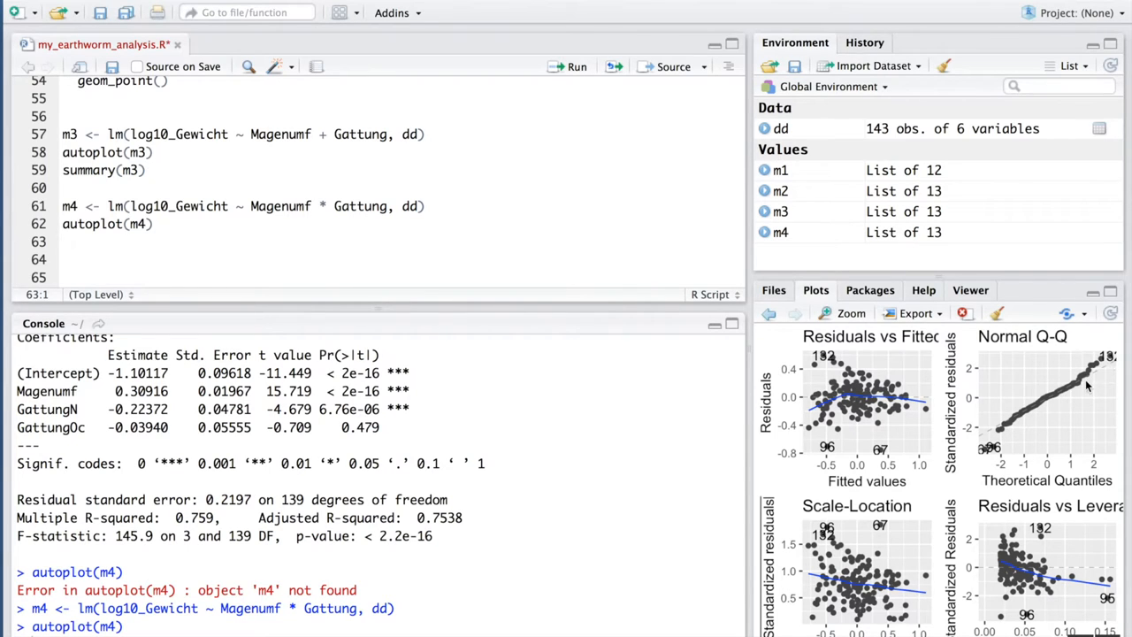
mouse_move(1070, 391)
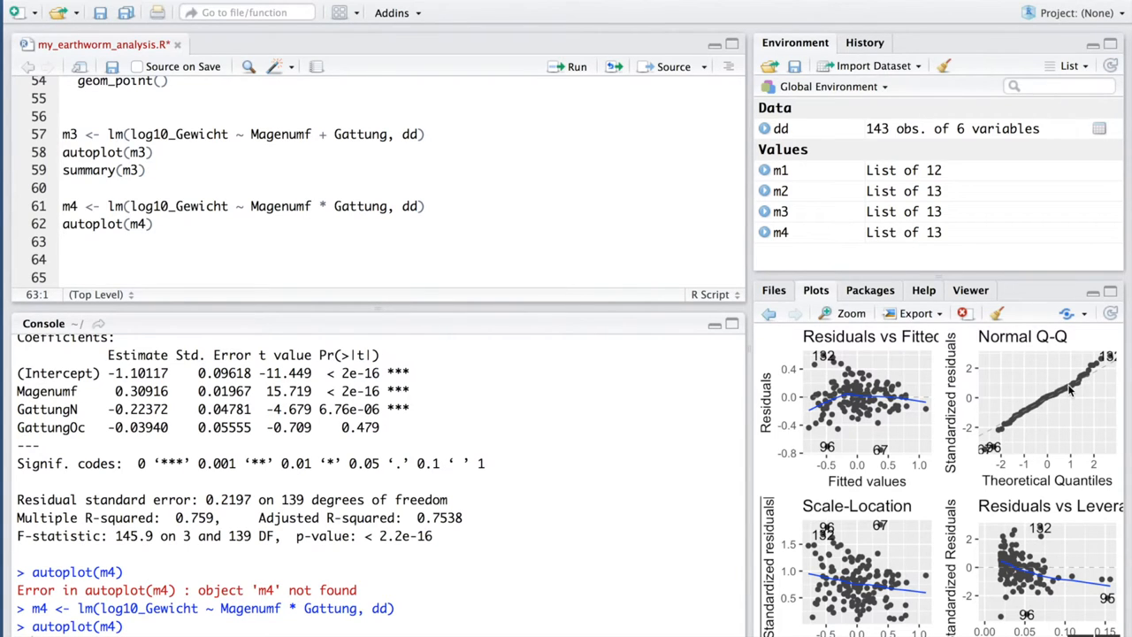
mouse_move(840, 400)
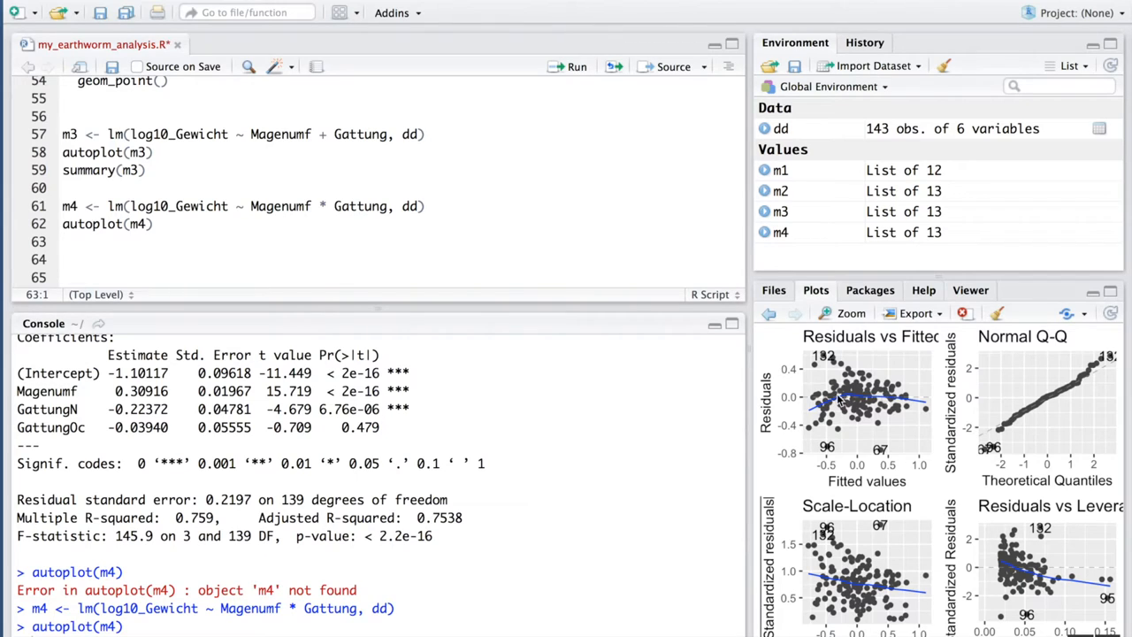
mouse_move(849, 418)
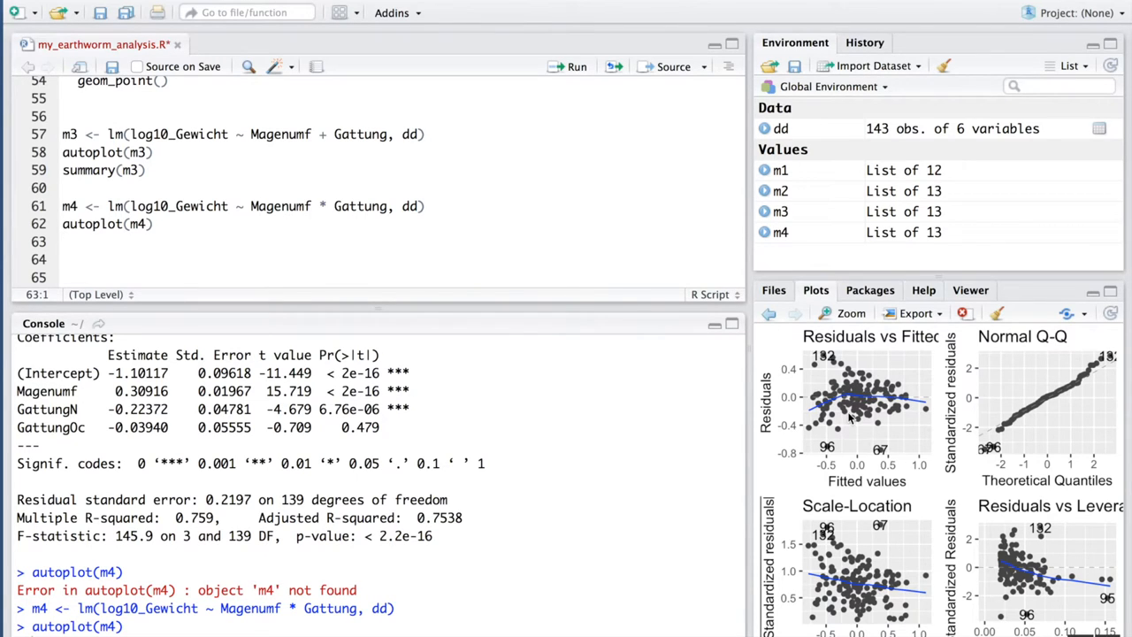
mouse_move(832, 427)
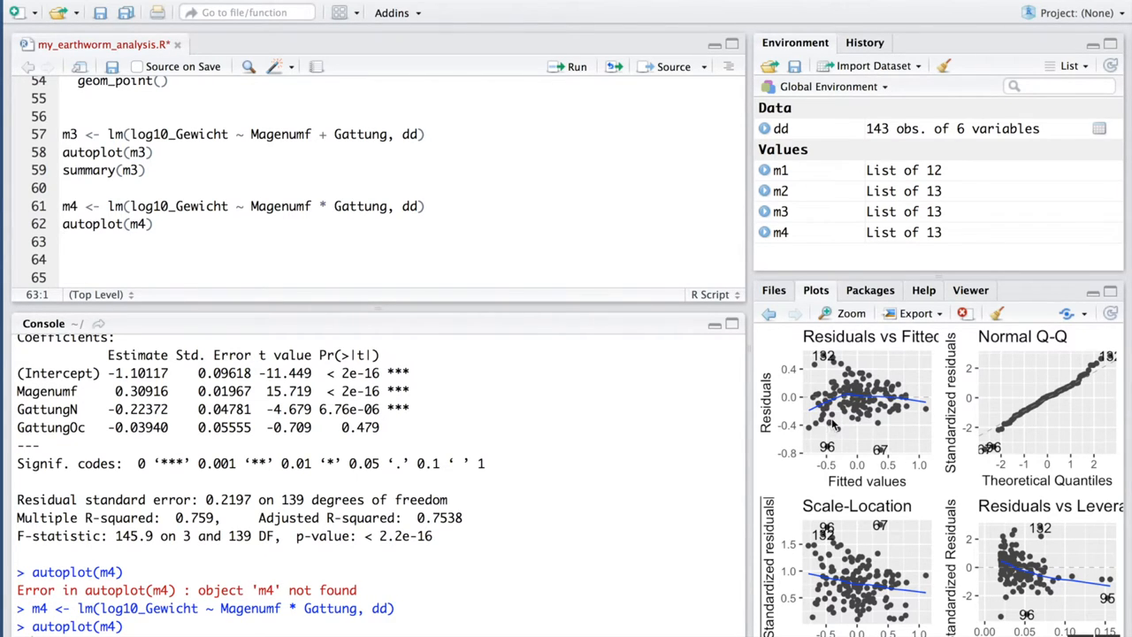
mouse_move(904, 409)
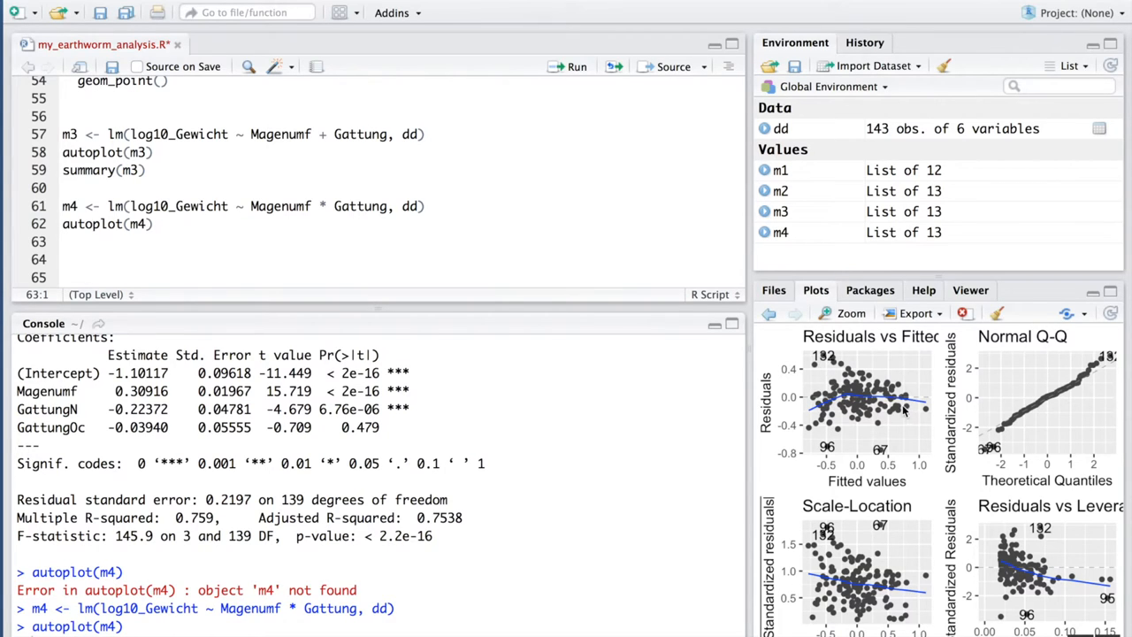
mouse_move(873, 584)
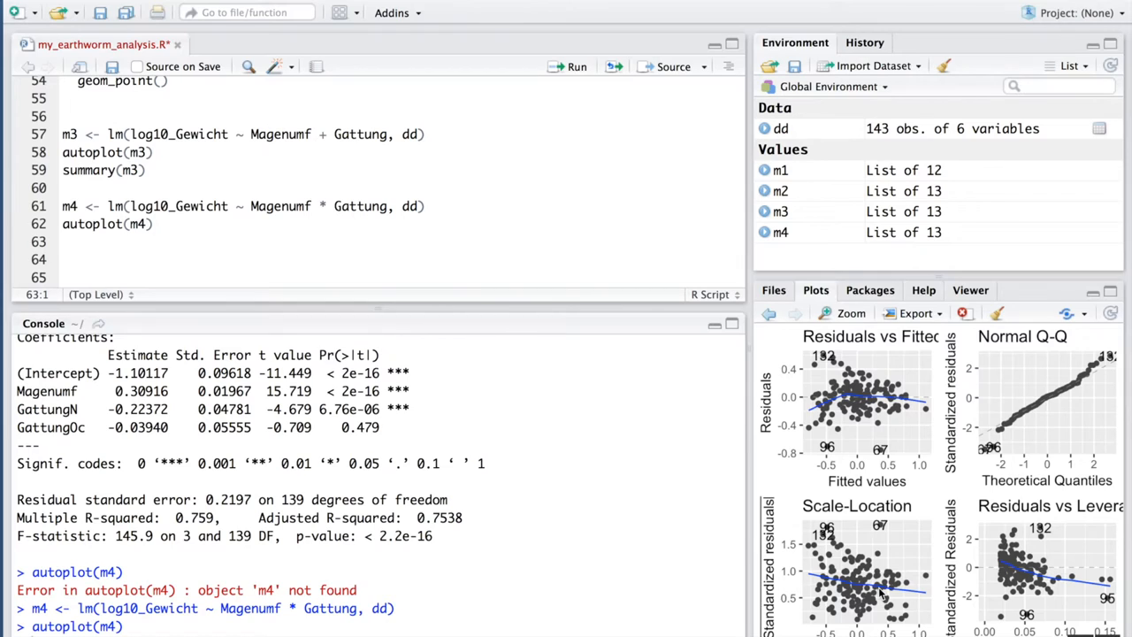
mouse_move(870, 456)
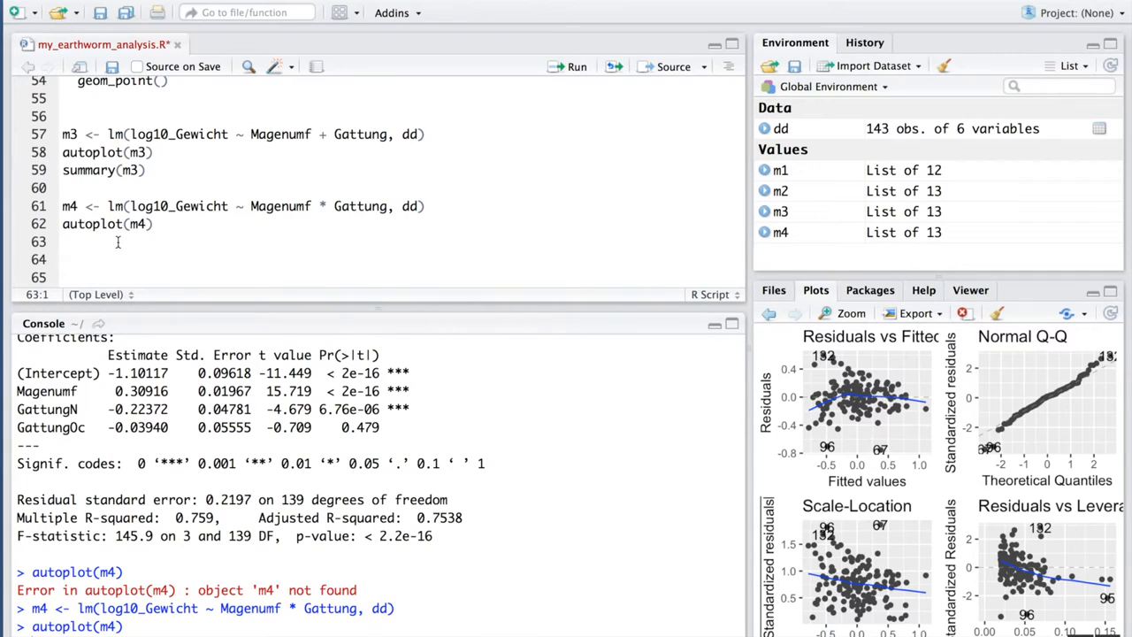
Add summary(m4) on a new script line
type("summary(")
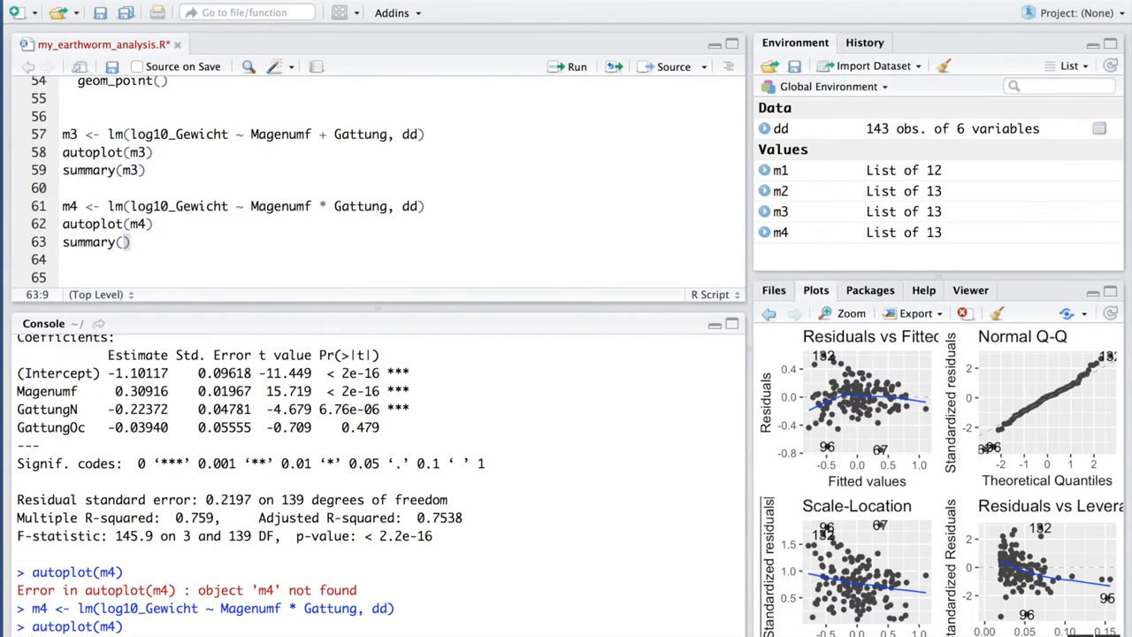
left_click(124, 241)
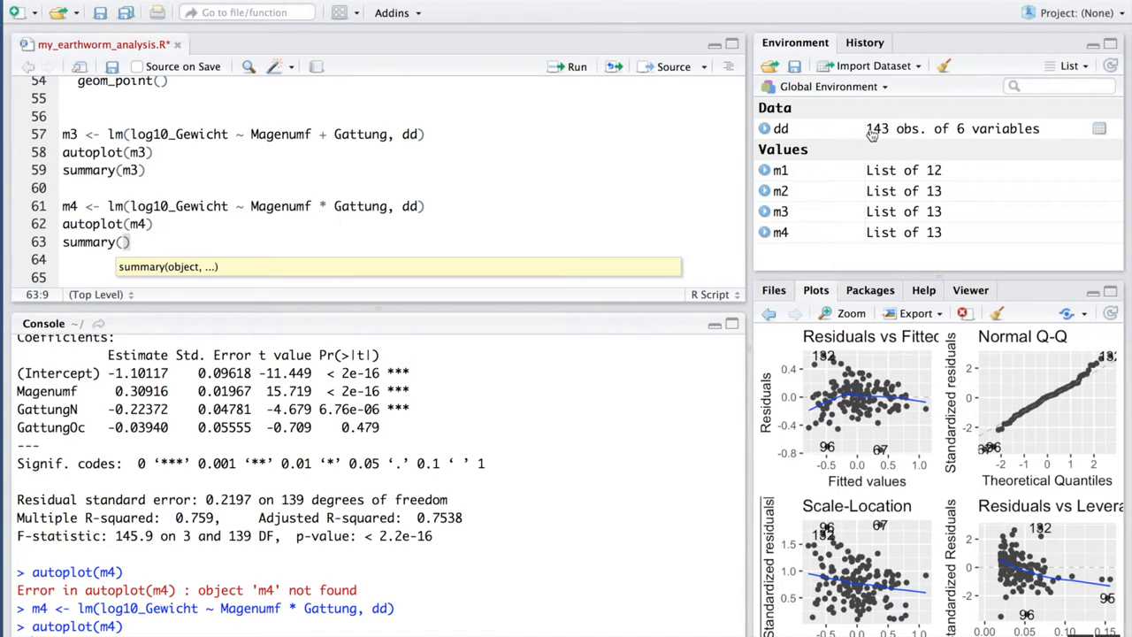
left_click(213, 223)
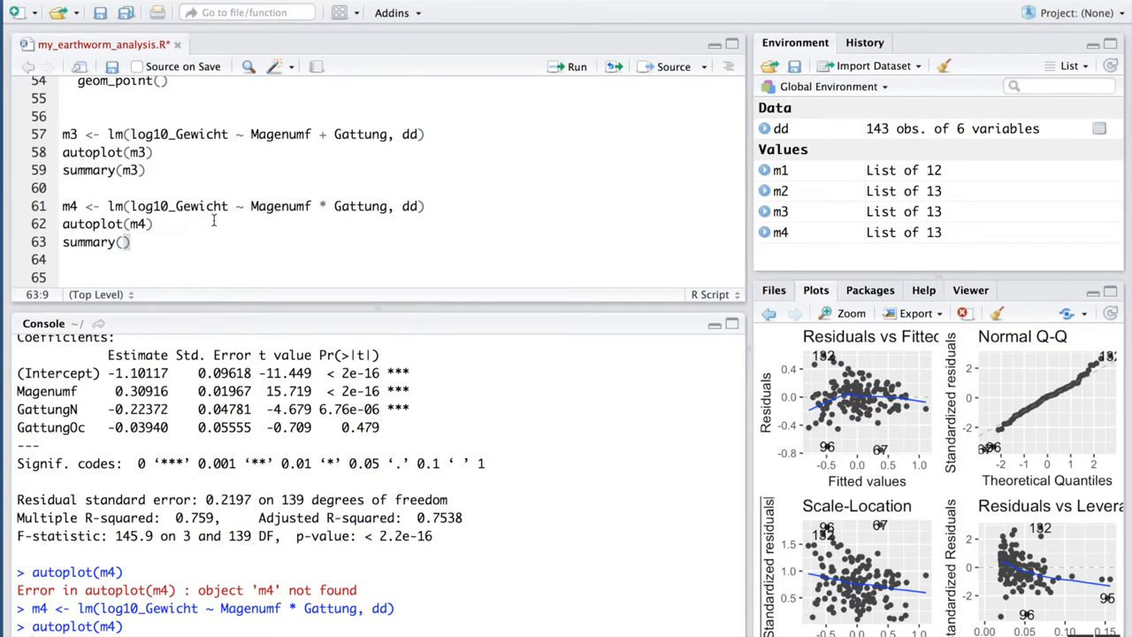
mouse_move(140, 241)
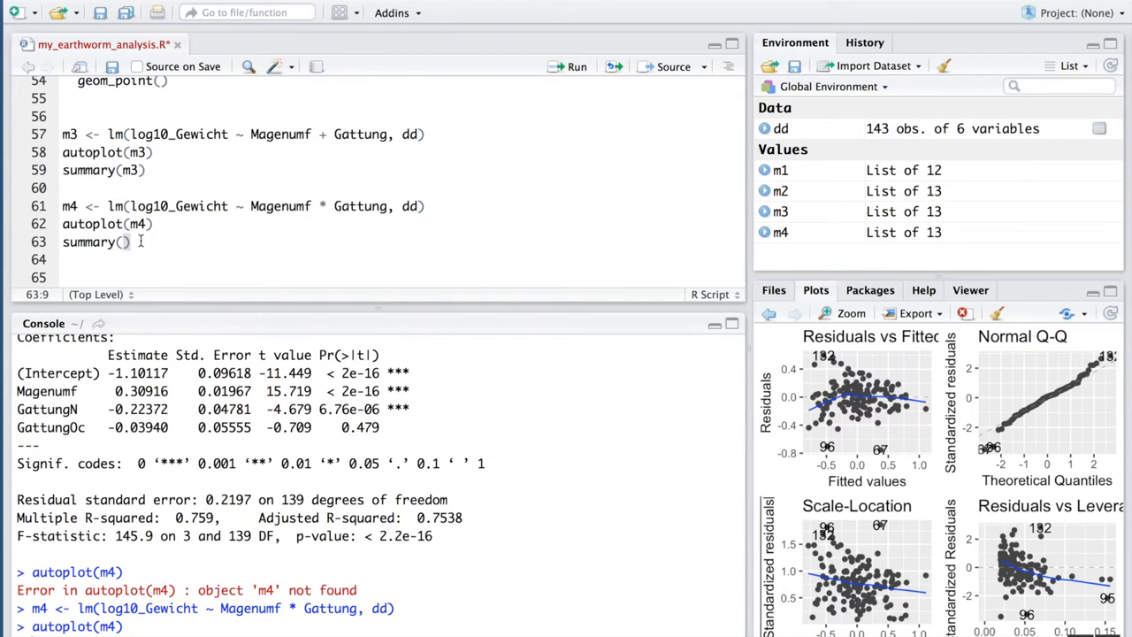
type("m4")
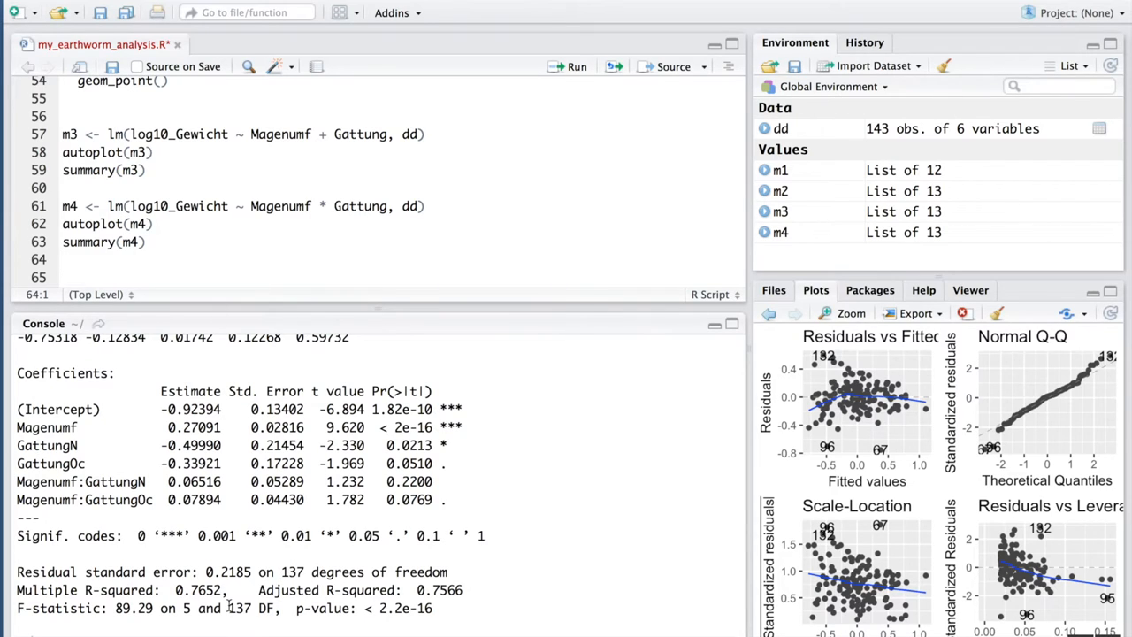
Highlight m4's multiple R-squared, the Intercept and the Magenumf coefficient
double_click(239, 607)
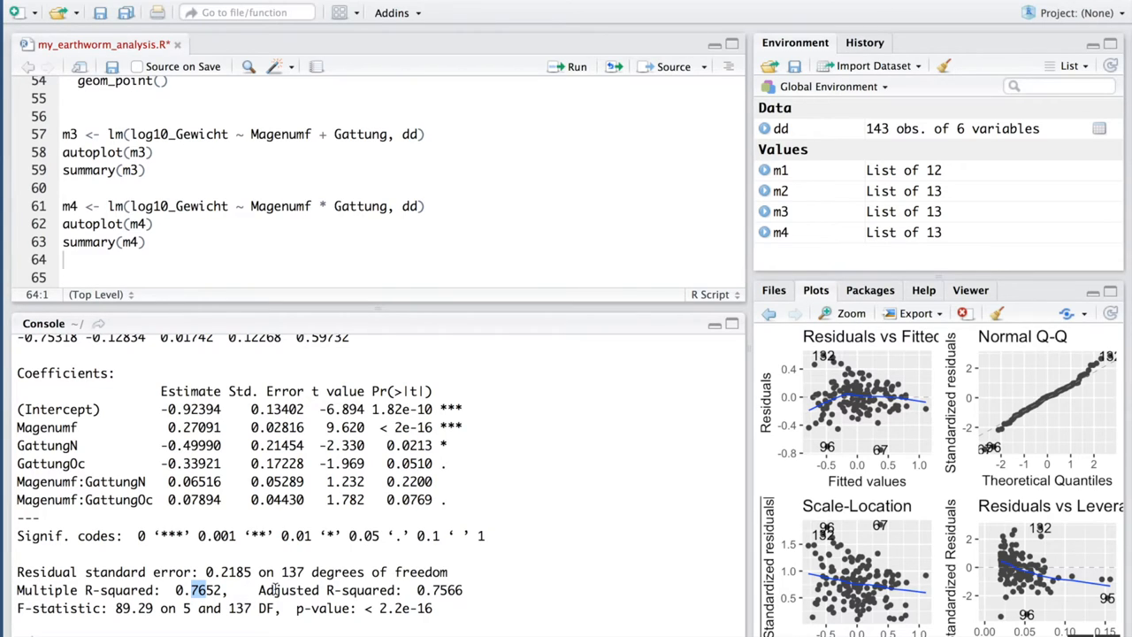
mouse_move(217, 487)
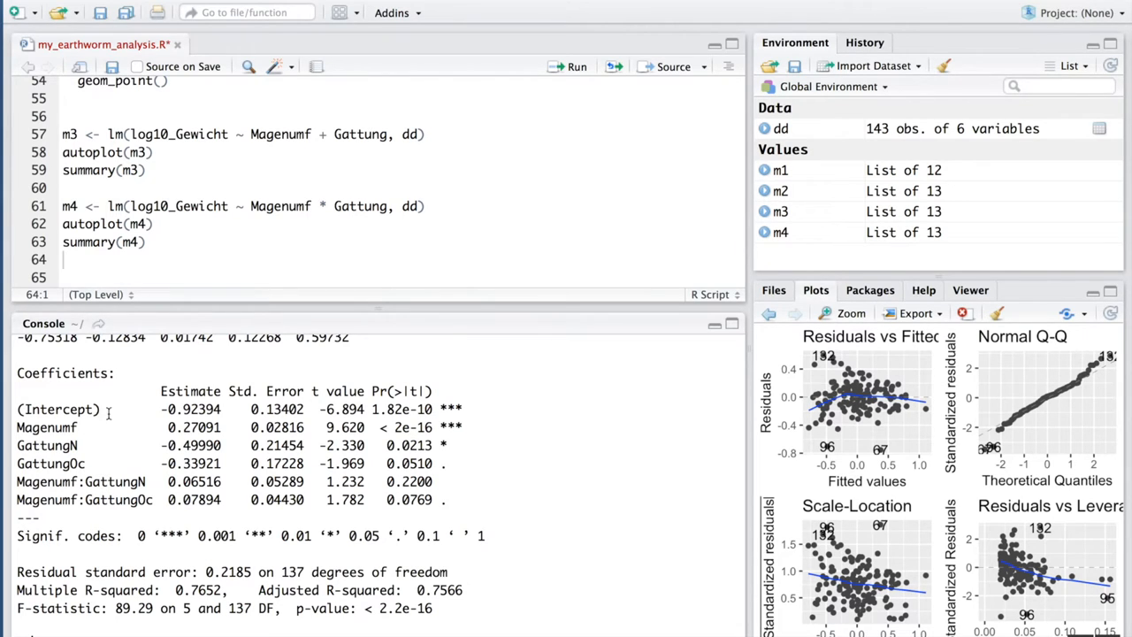
double_click(56, 408)
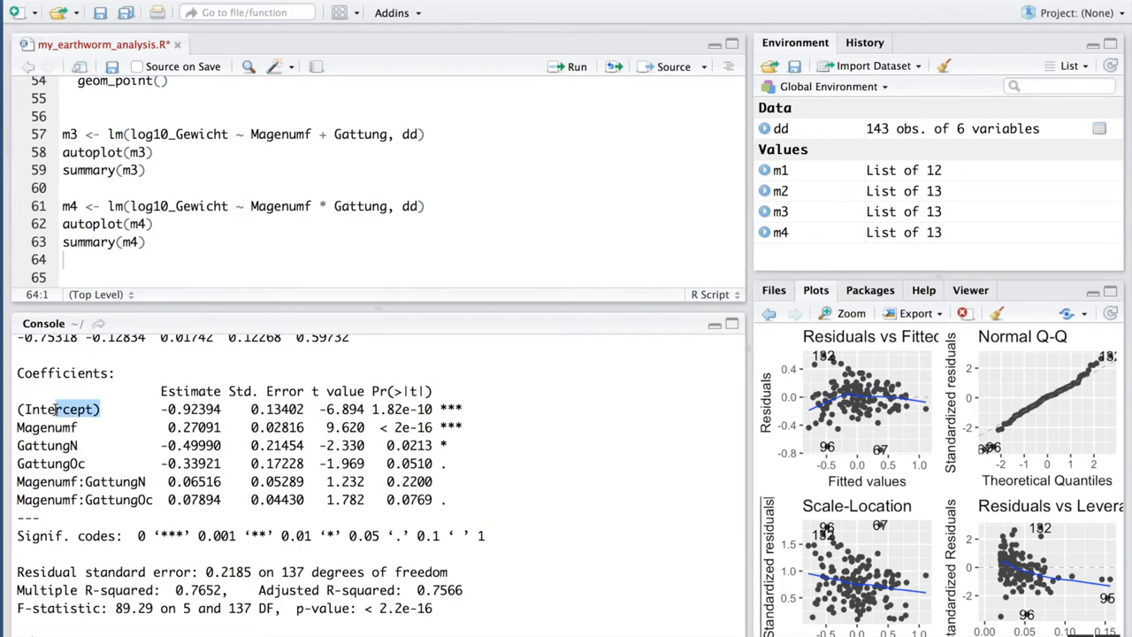
double_click(57, 409)
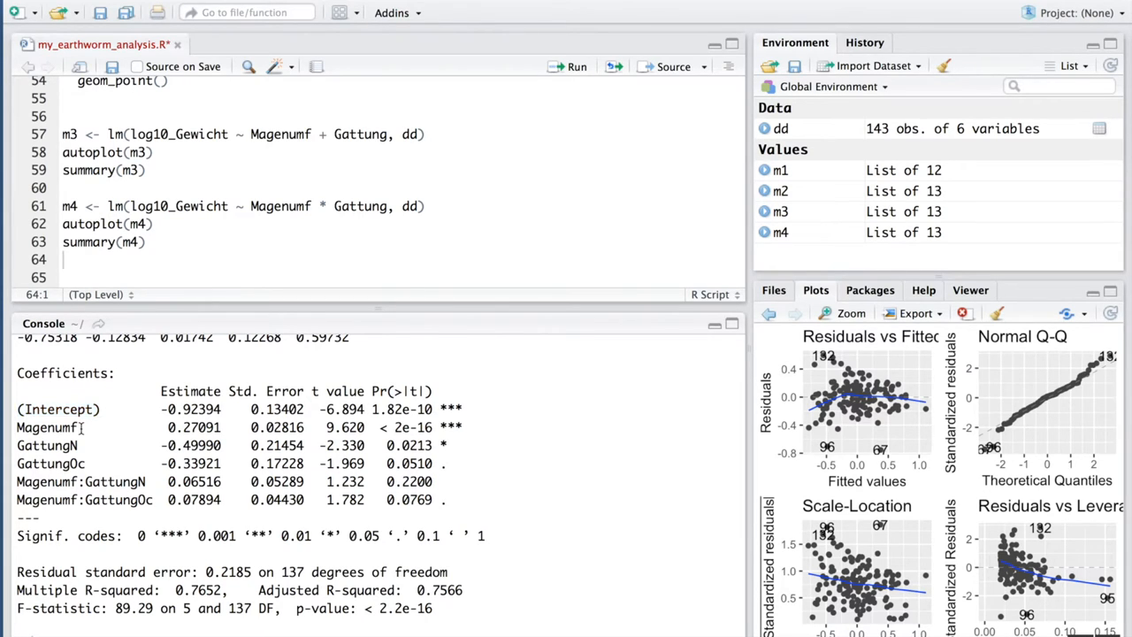
double_click(46, 427)
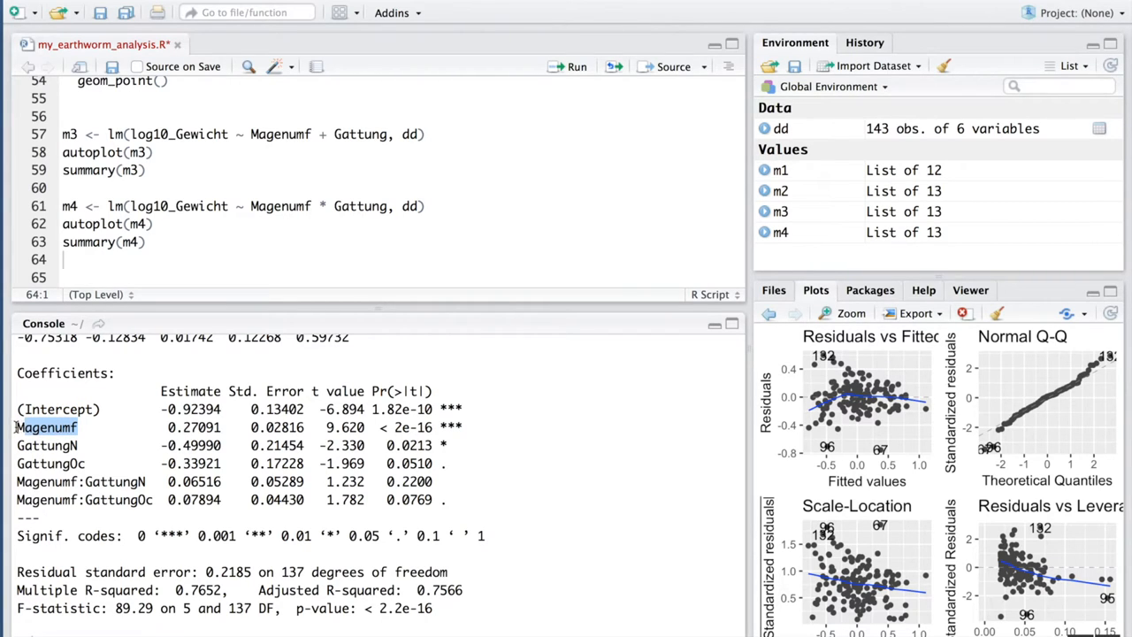
double_click(46, 427)
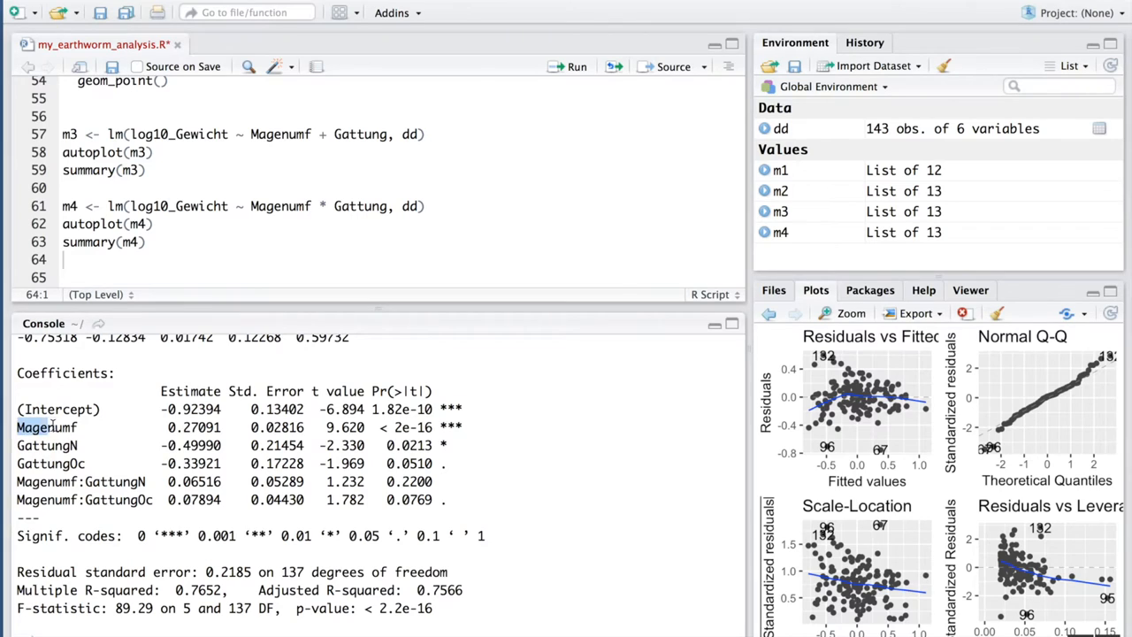
double_click(47, 427)
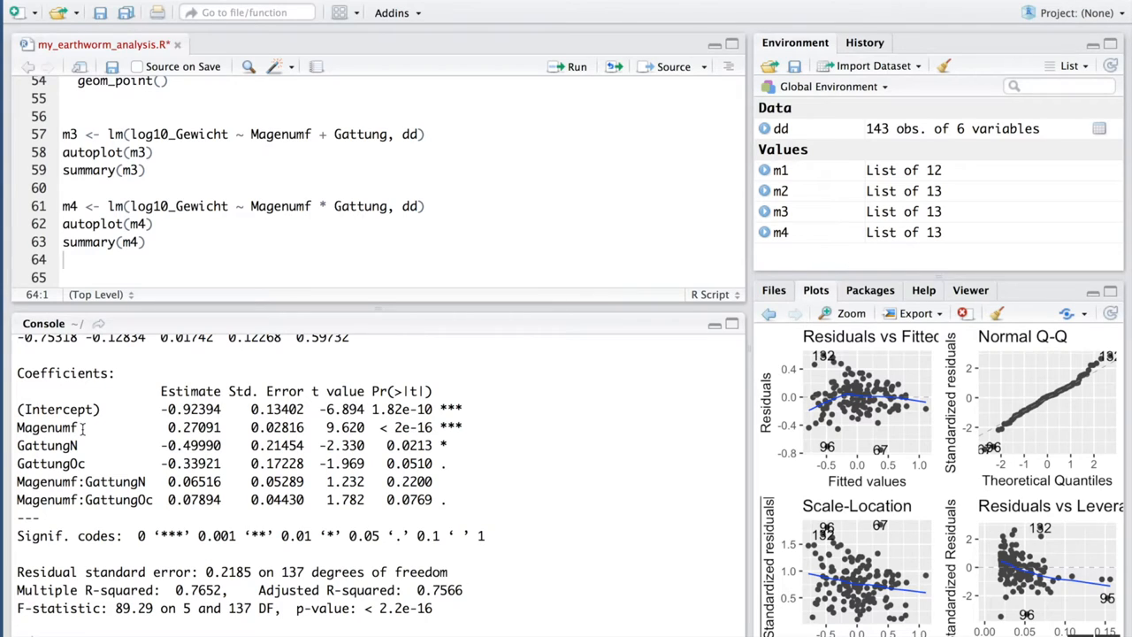
double_click(47, 428)
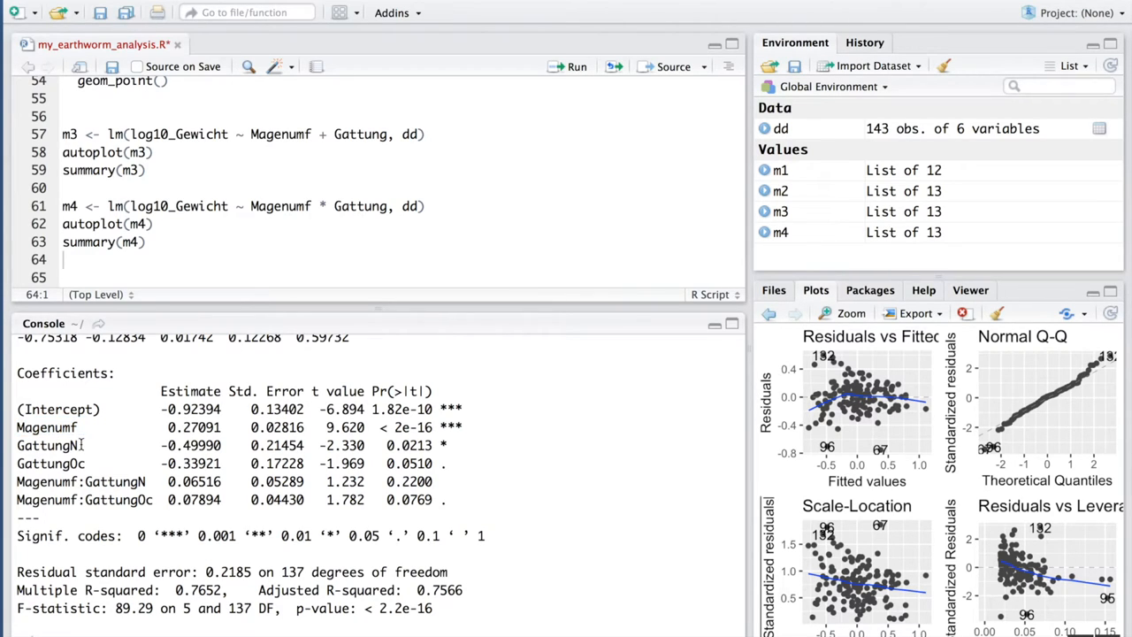
Highlight the Gattung coefficient rows and the Magenumf:GattungN interaction term
double_click(46, 445)
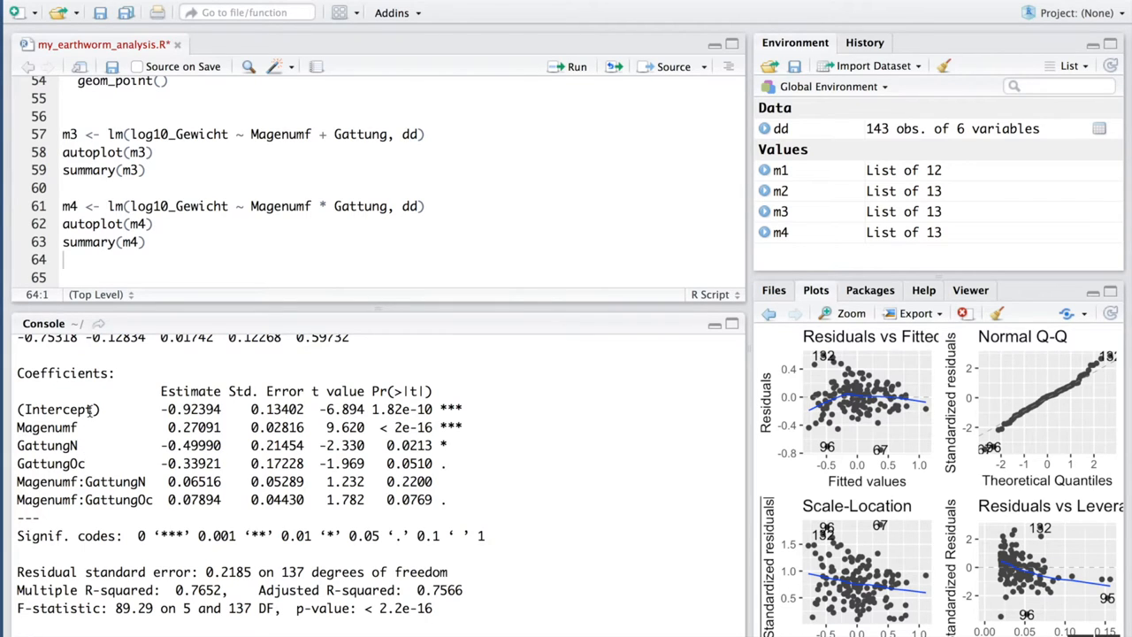
double_click(50, 463)
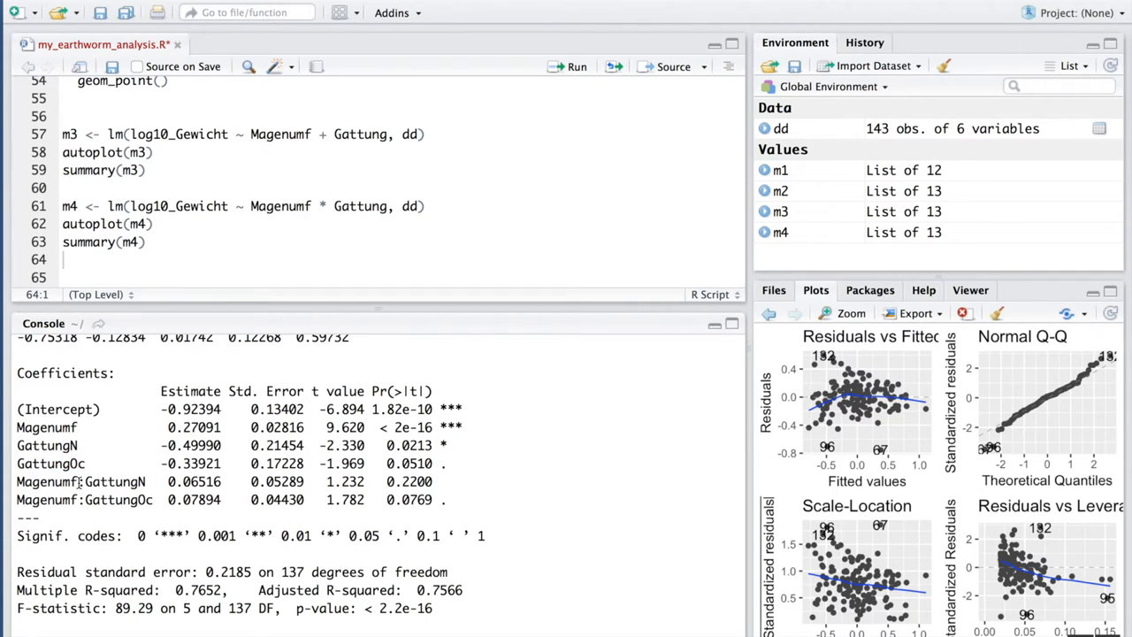
double_click(79, 481)
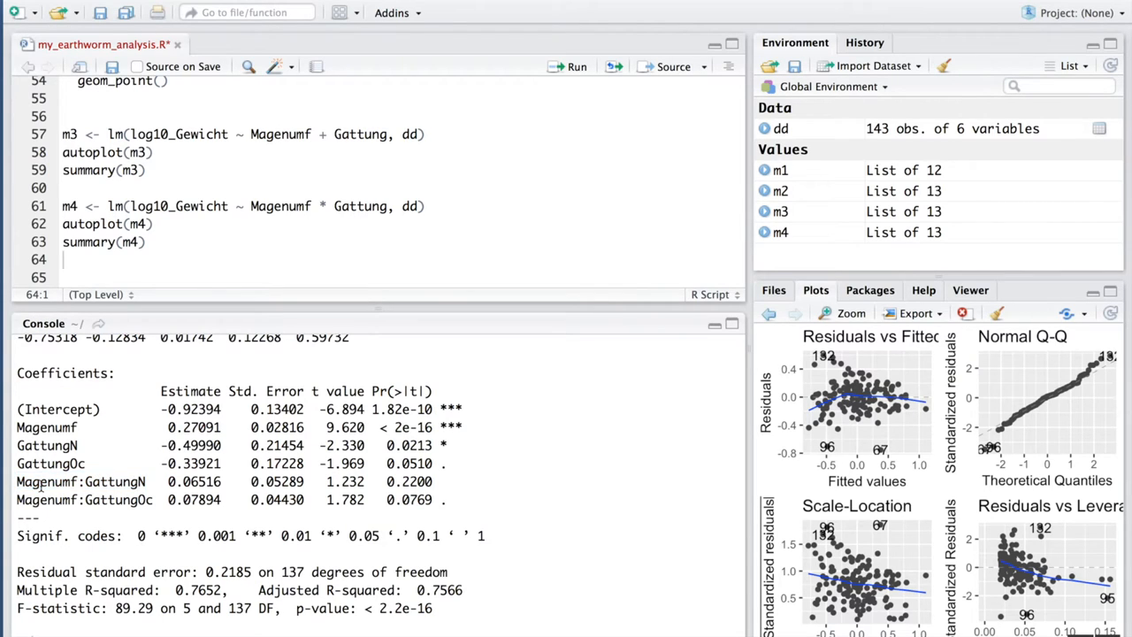
double_click(46, 481)
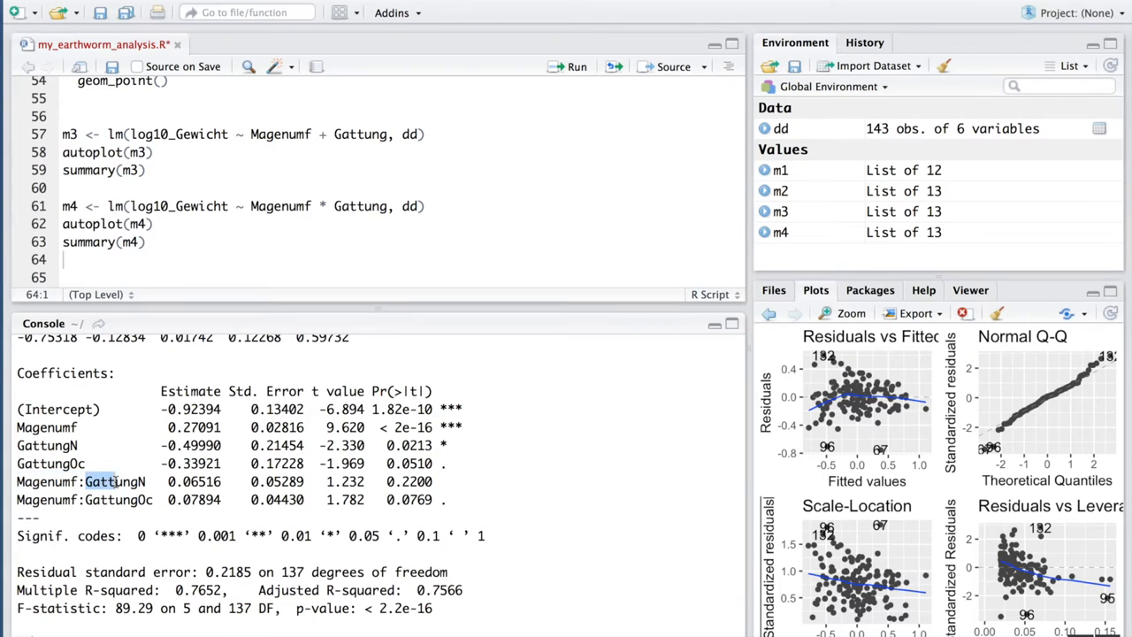
double_click(108, 481)
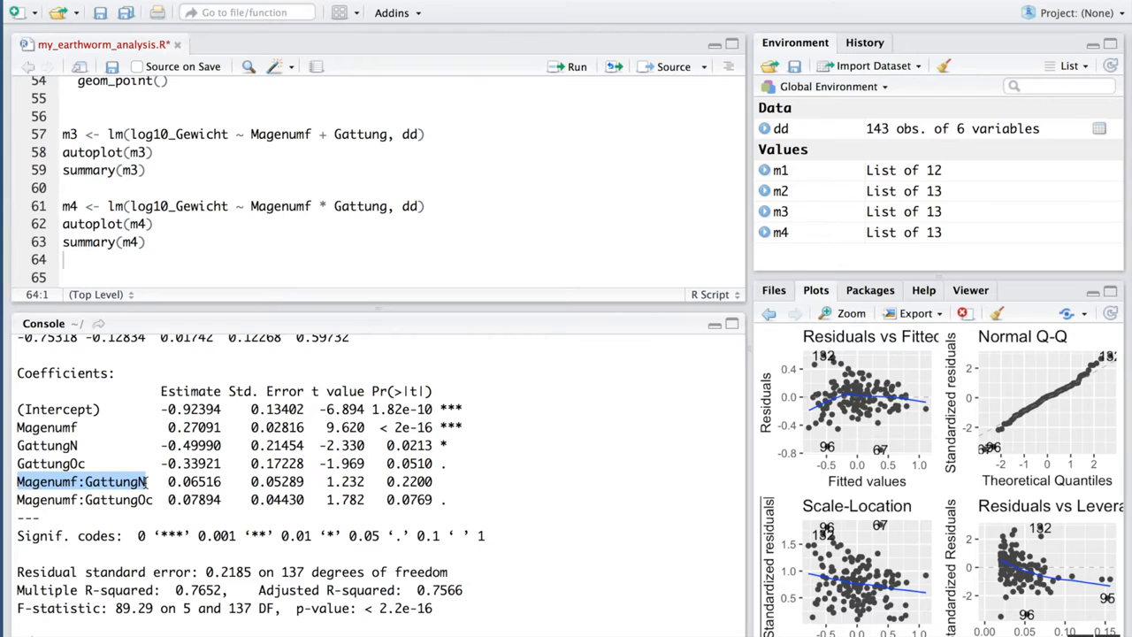
mouse_move(137, 482)
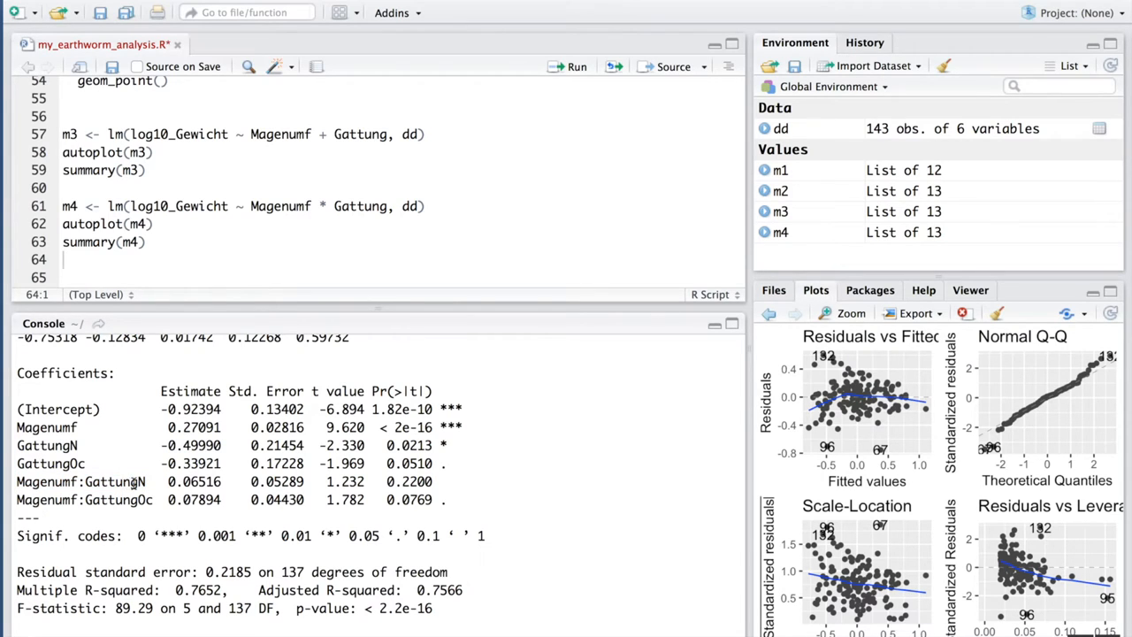
double_click(115, 481)
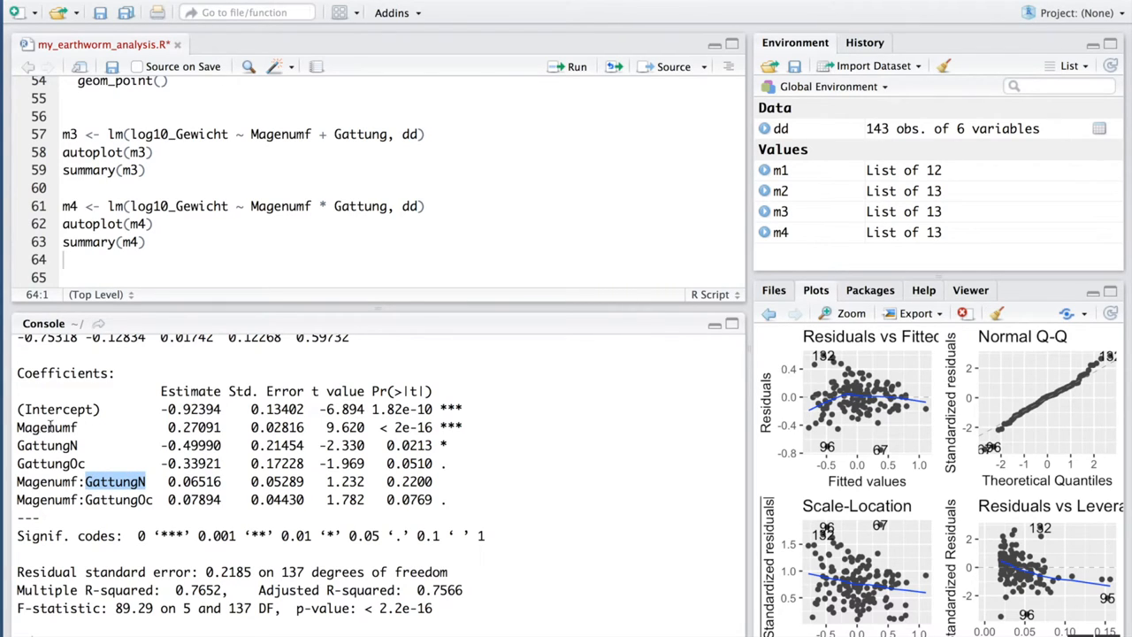
double_click(46, 427)
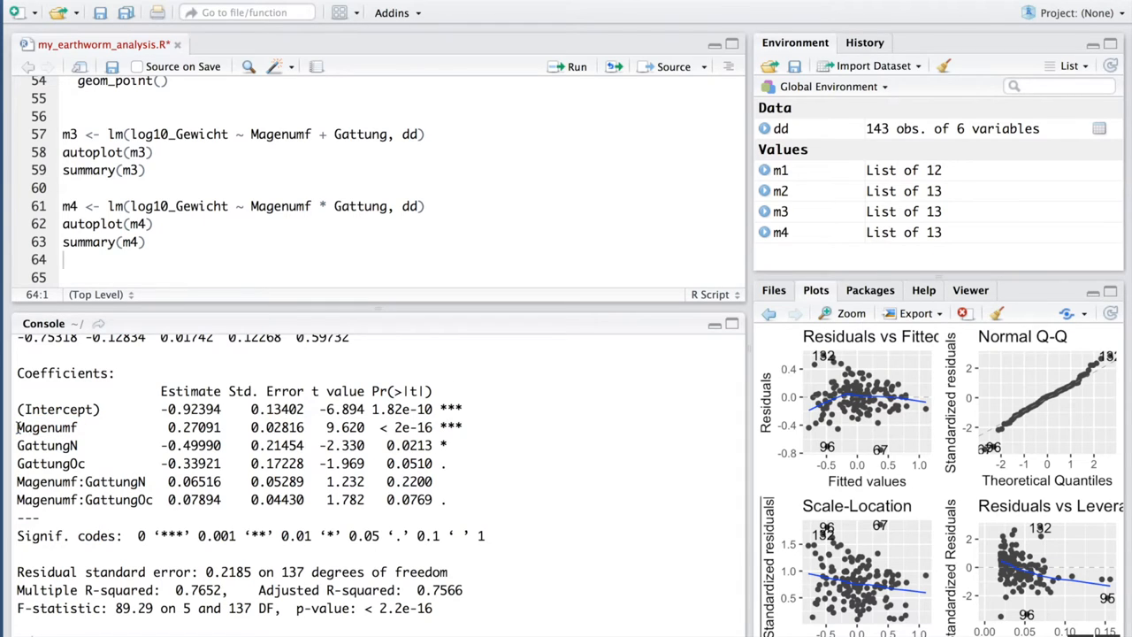
double_click(45, 427)
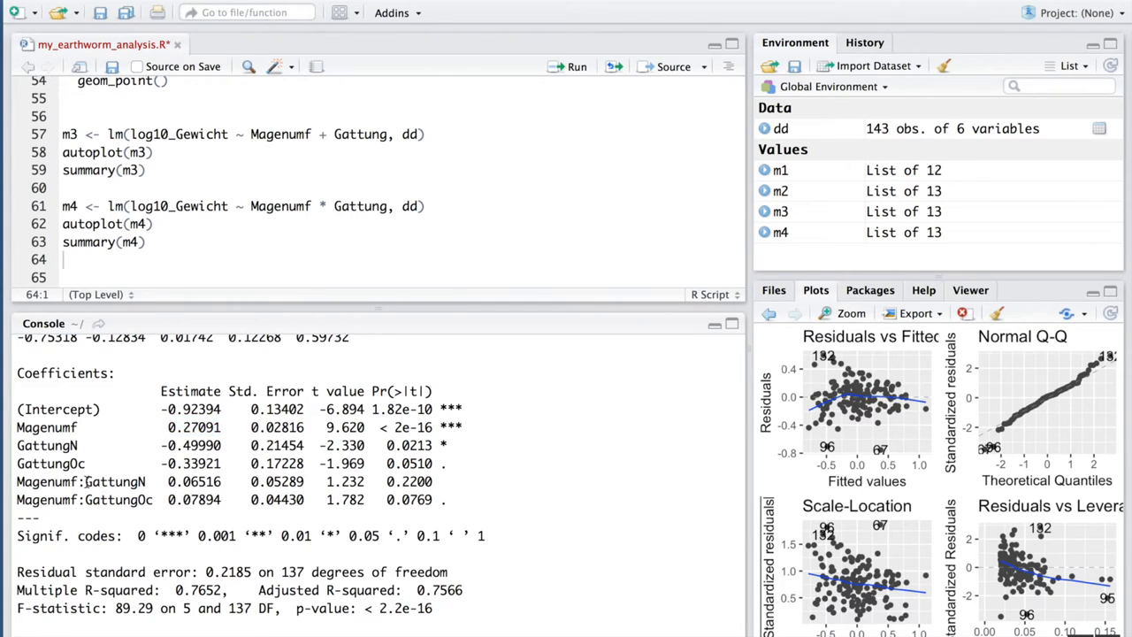
left_click_drag(85, 481, 223, 481)
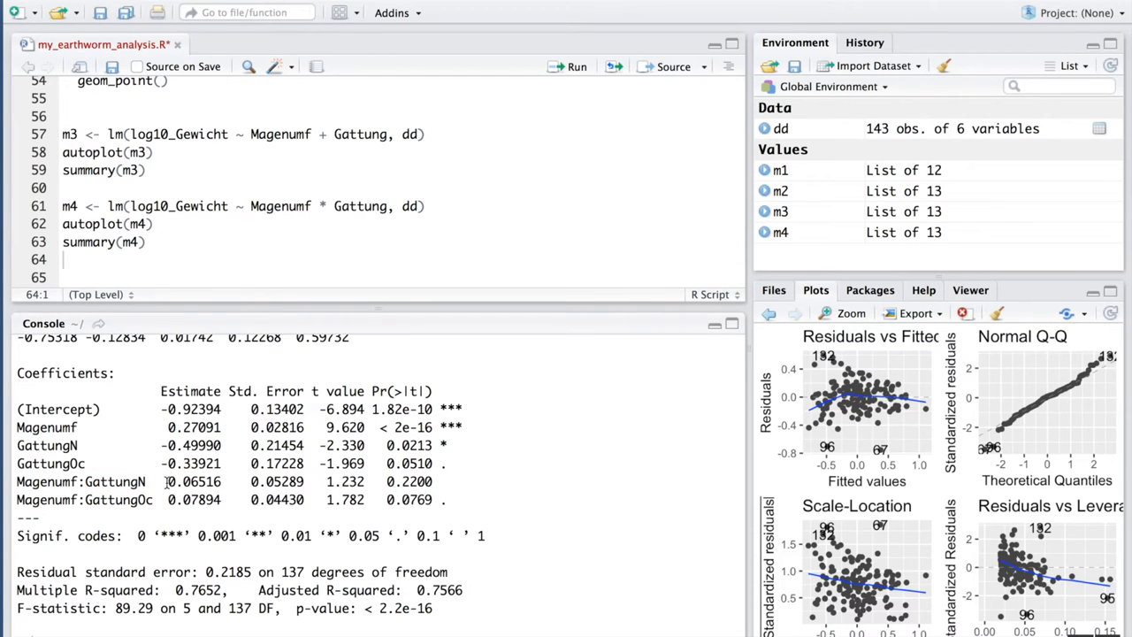
Highlight both Magenumf:Gattung interaction rows and the Magenumf * Gattung formula term
double_click(193, 481)
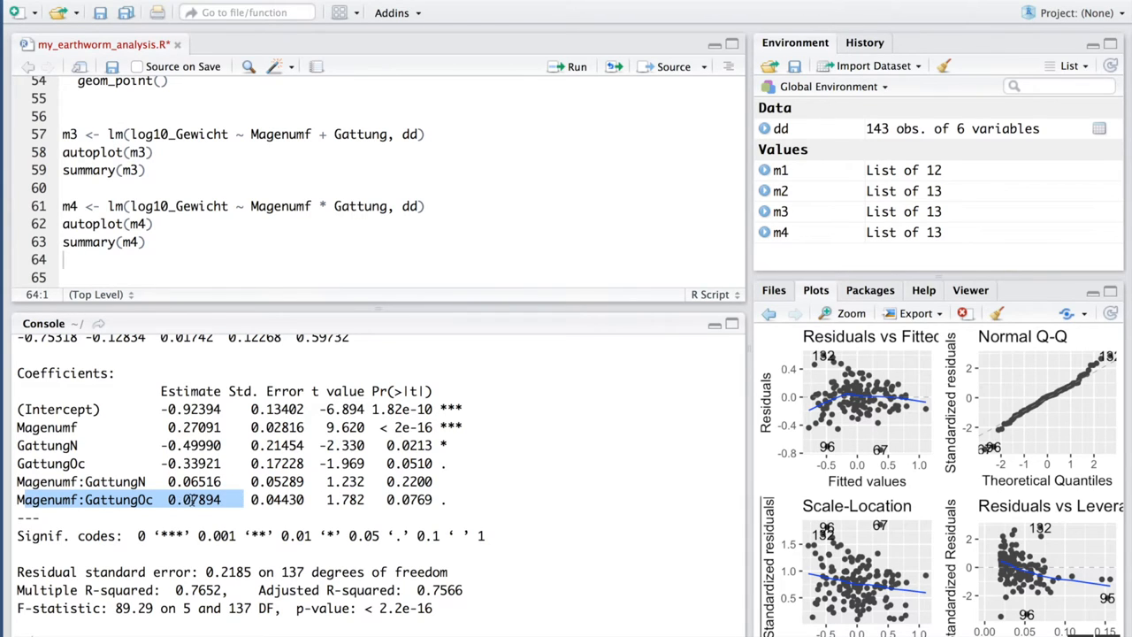
mouse_move(103, 428)
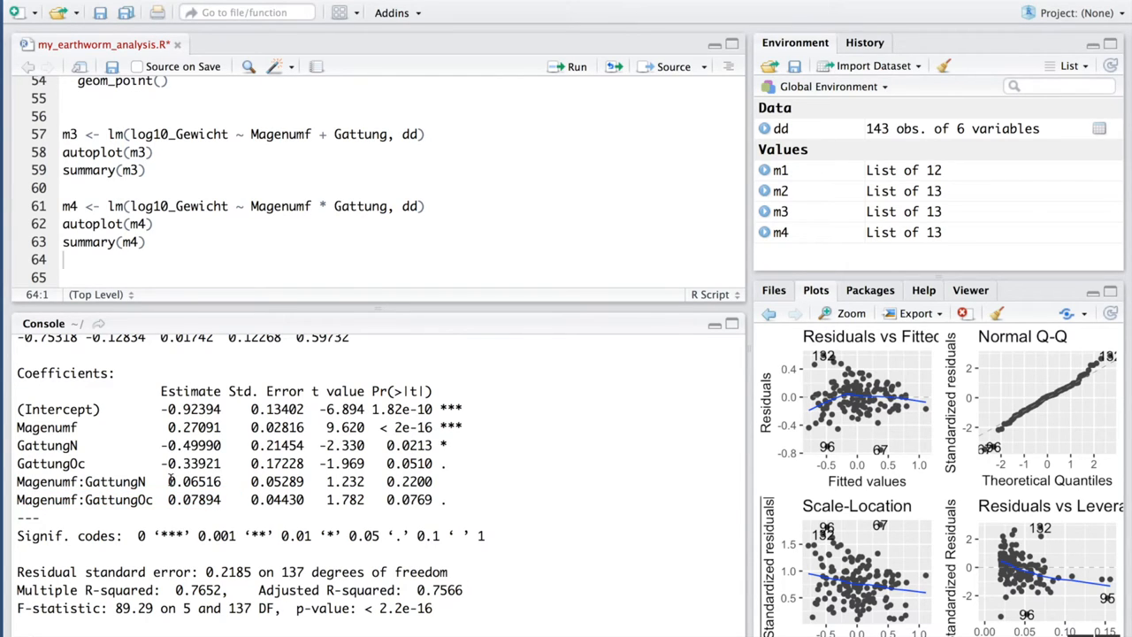
left_click_drag(167, 481, 226, 500)
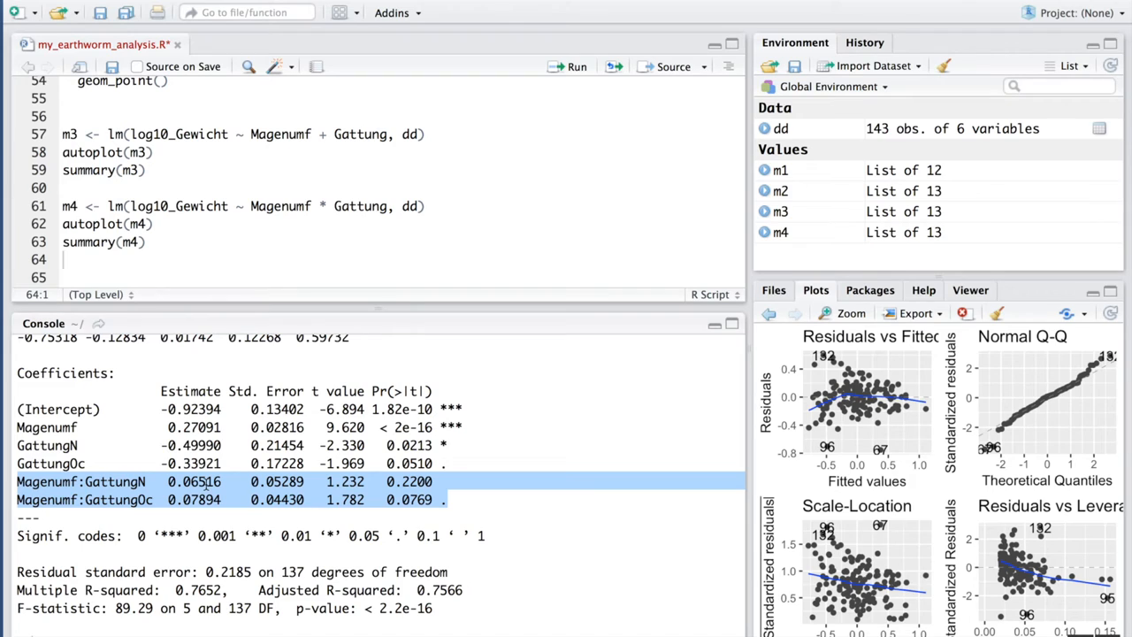
mouse_move(208, 482)
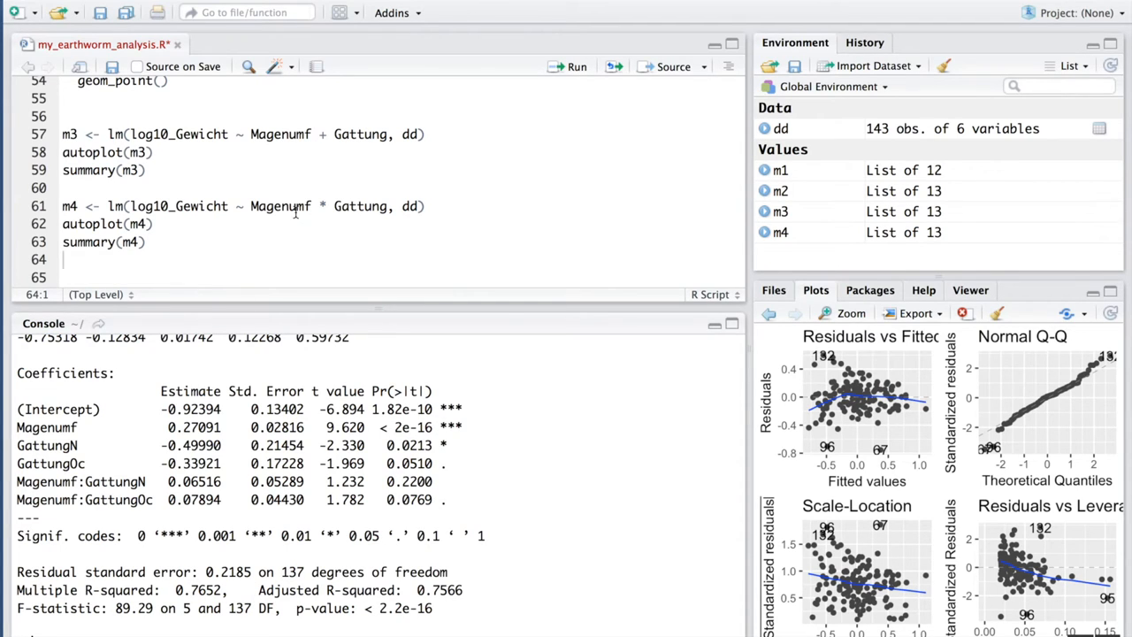
left_click_drag(251, 206, 385, 206)
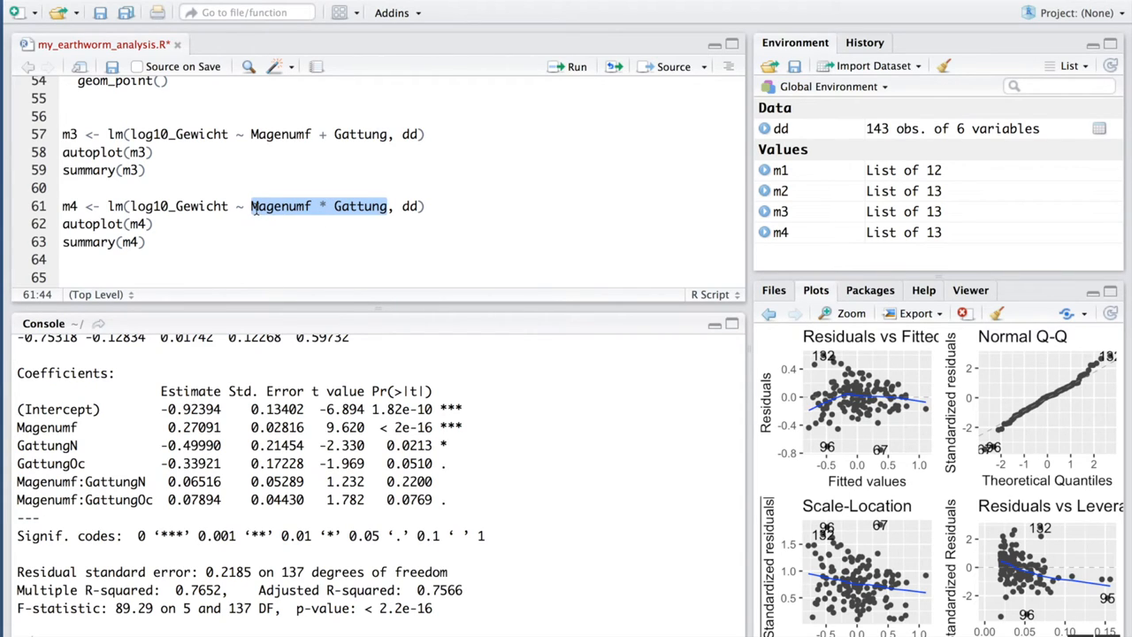
mouse_move(294, 416)
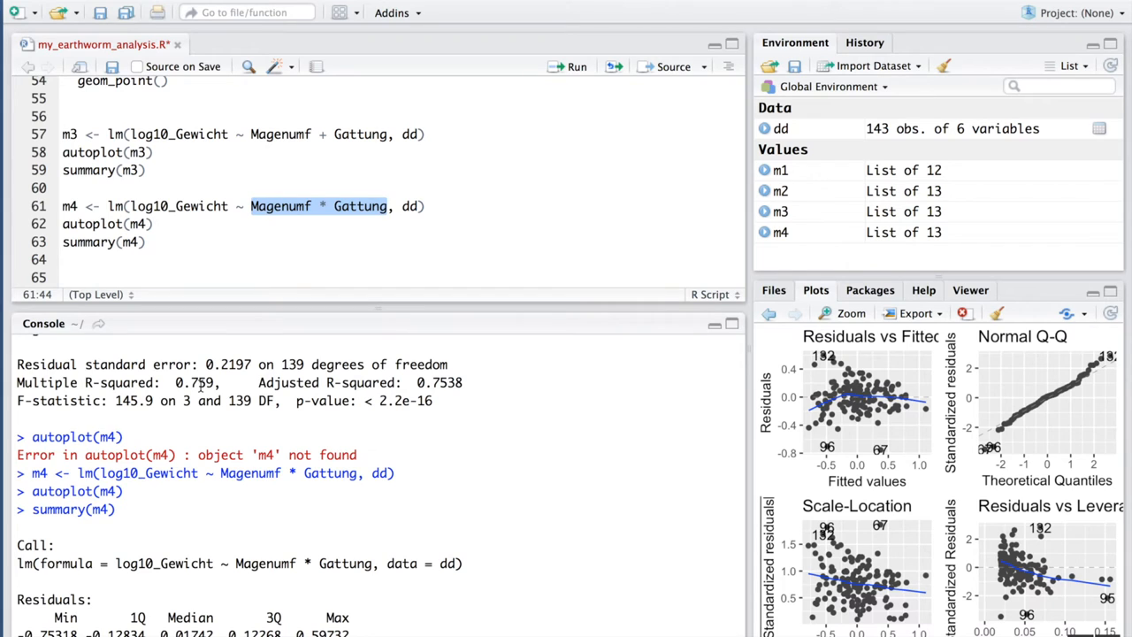
scroll("down", 3)
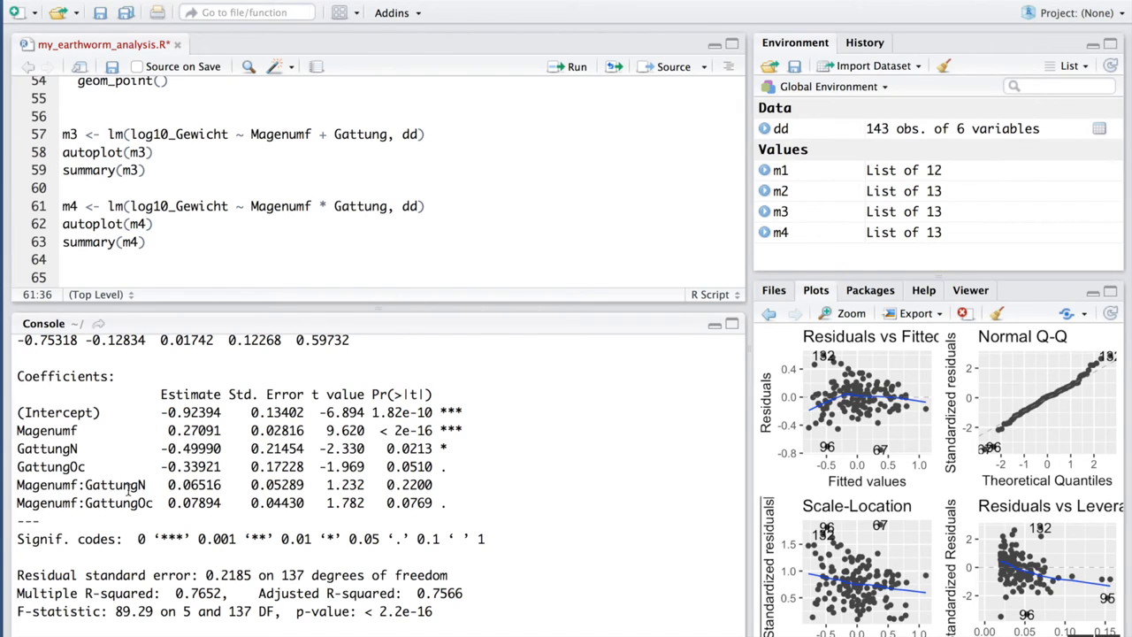
mouse_move(21, 485)
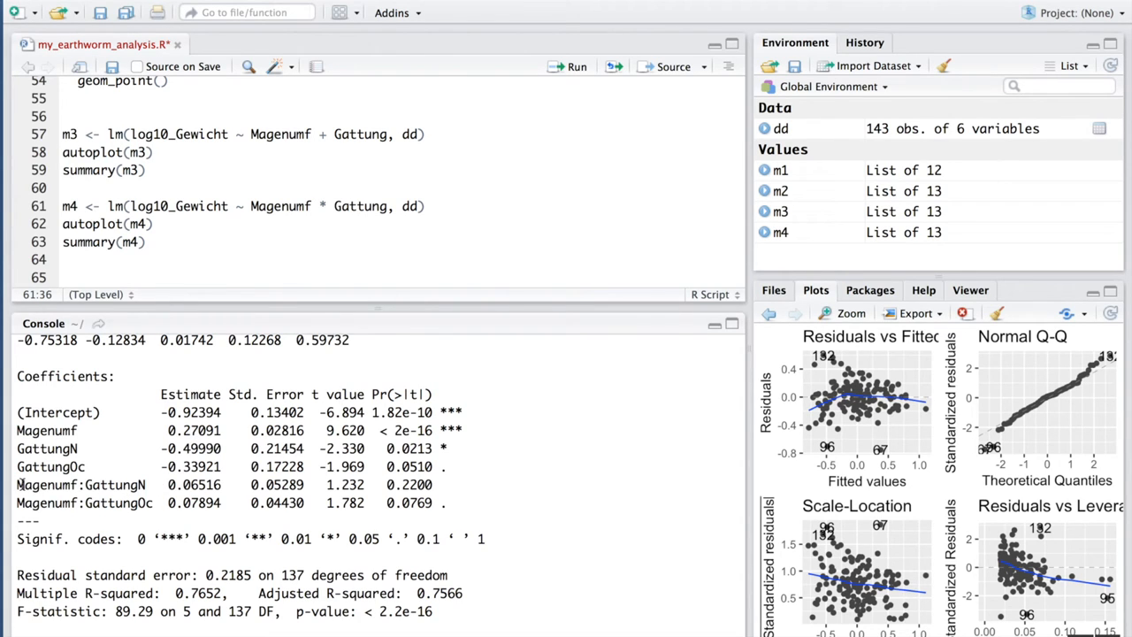
left_click_drag(18, 484, 224, 484)
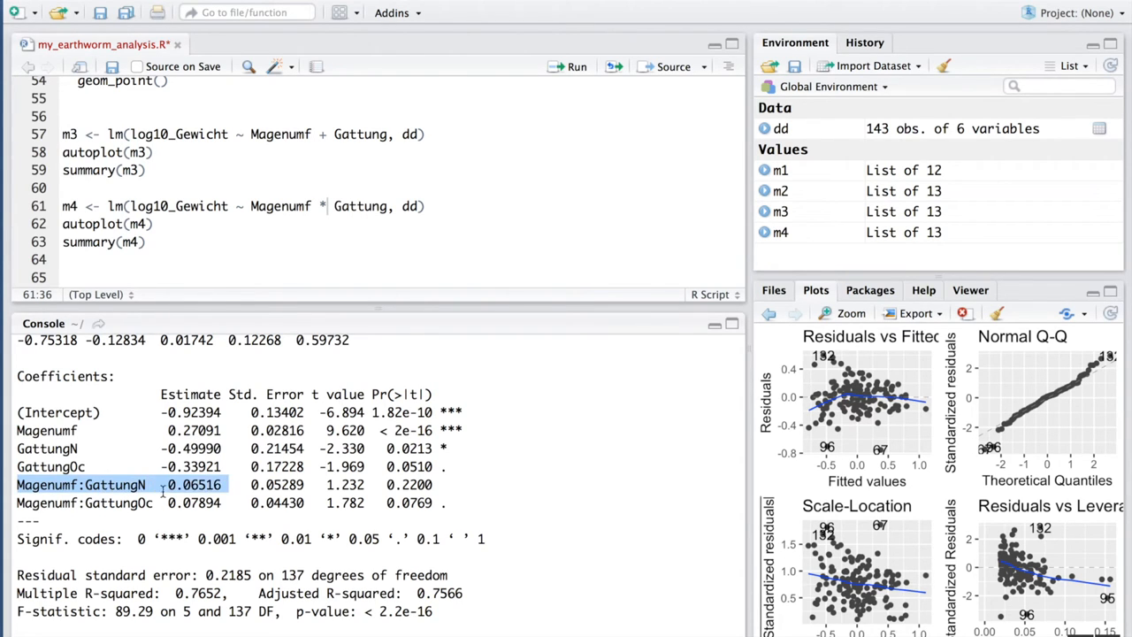
left_click_drag(159, 485, 226, 503)
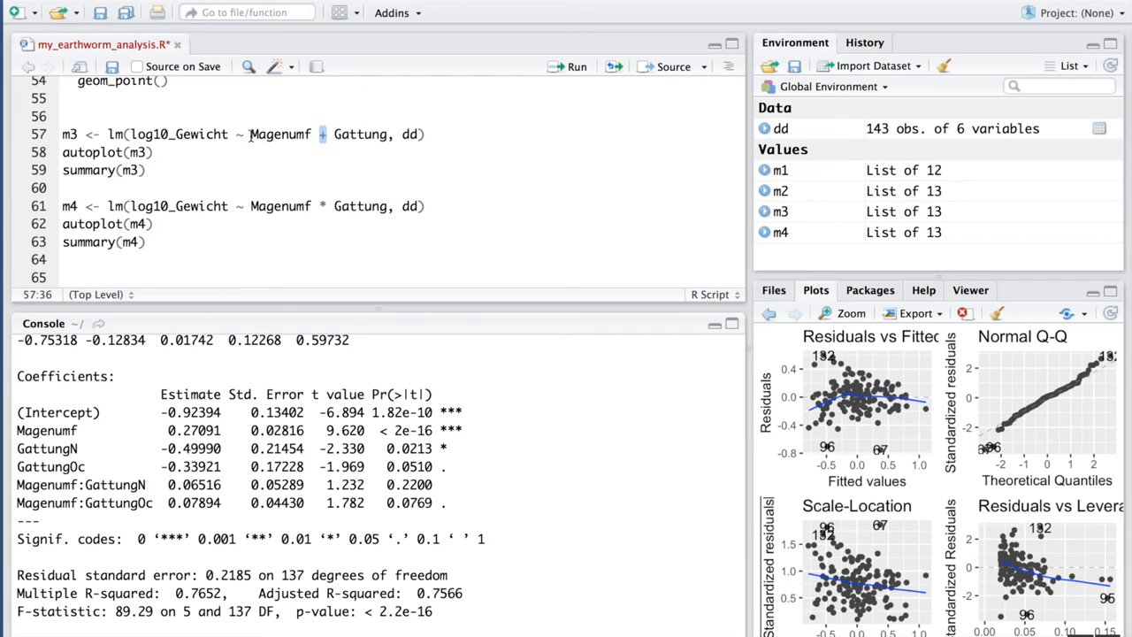
double_click(280, 134)
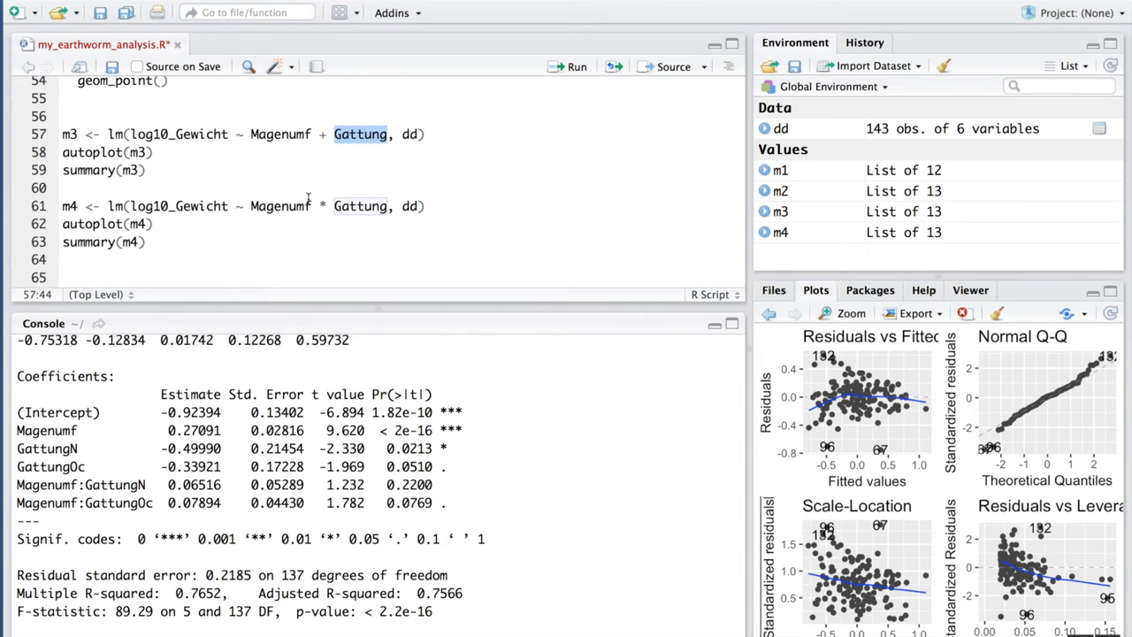
left_click(360, 206)
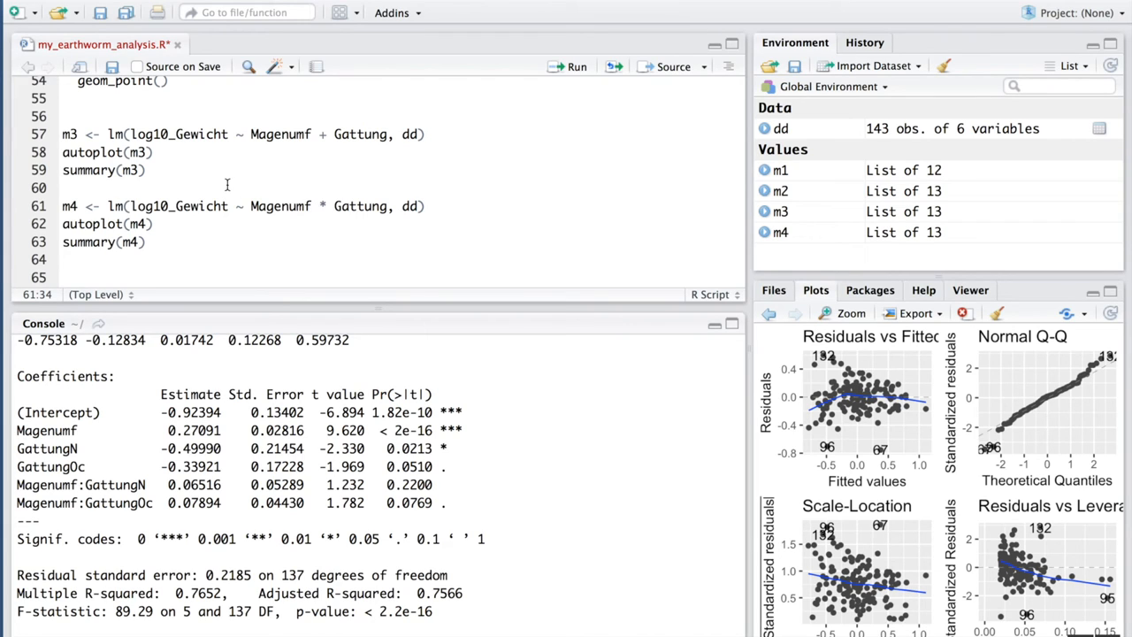
mouse_move(236, 192)
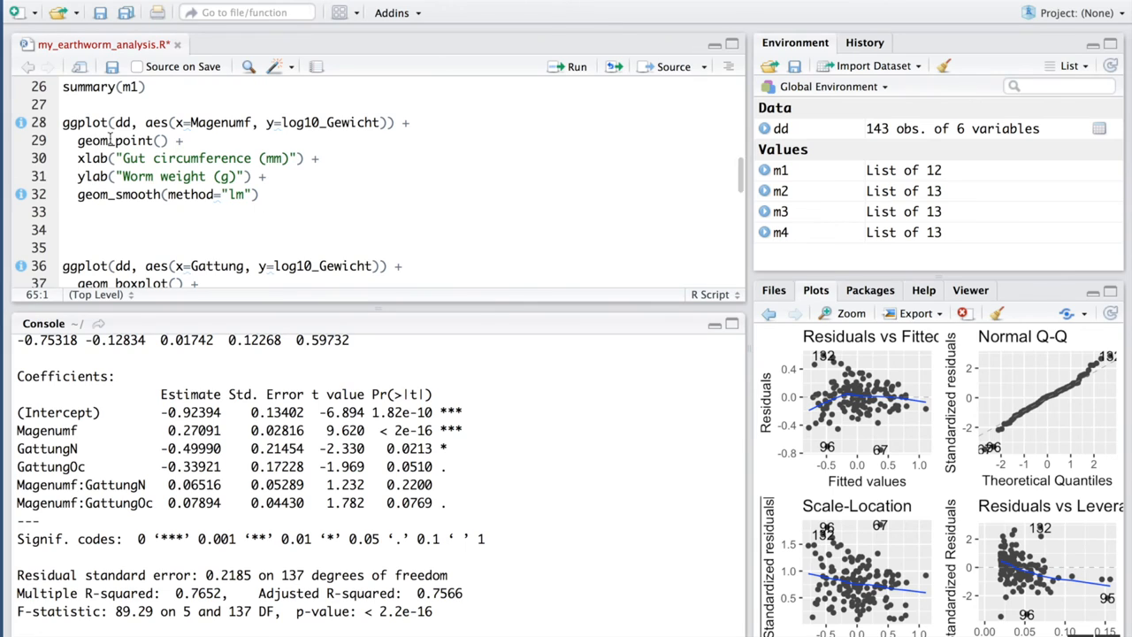
Select the earlier Magenumf vs log10_Gewicht ggplot block with linear fit to copy below summary(m4)
left_click_drag(62, 122, 75, 210)
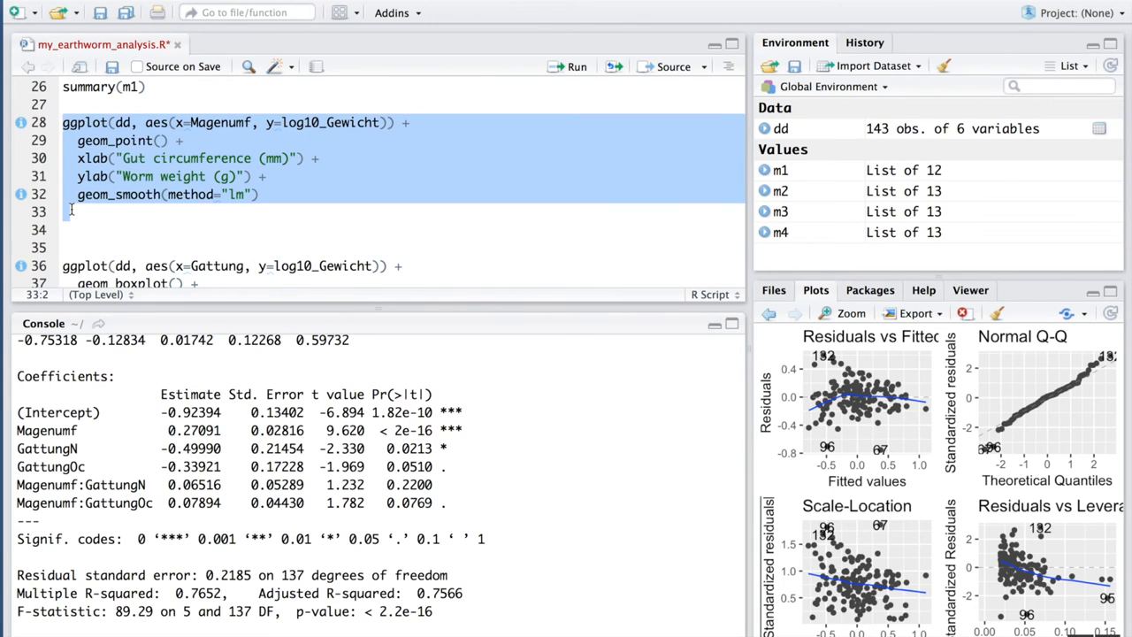
scroll("down", 3)
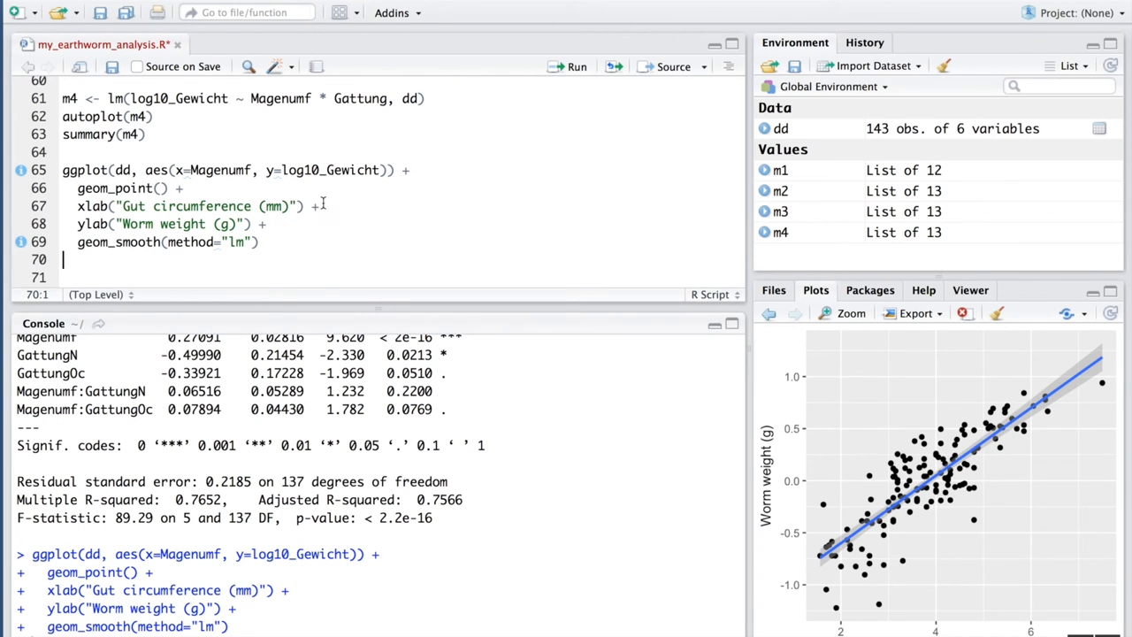
mouse_move(794, 423)
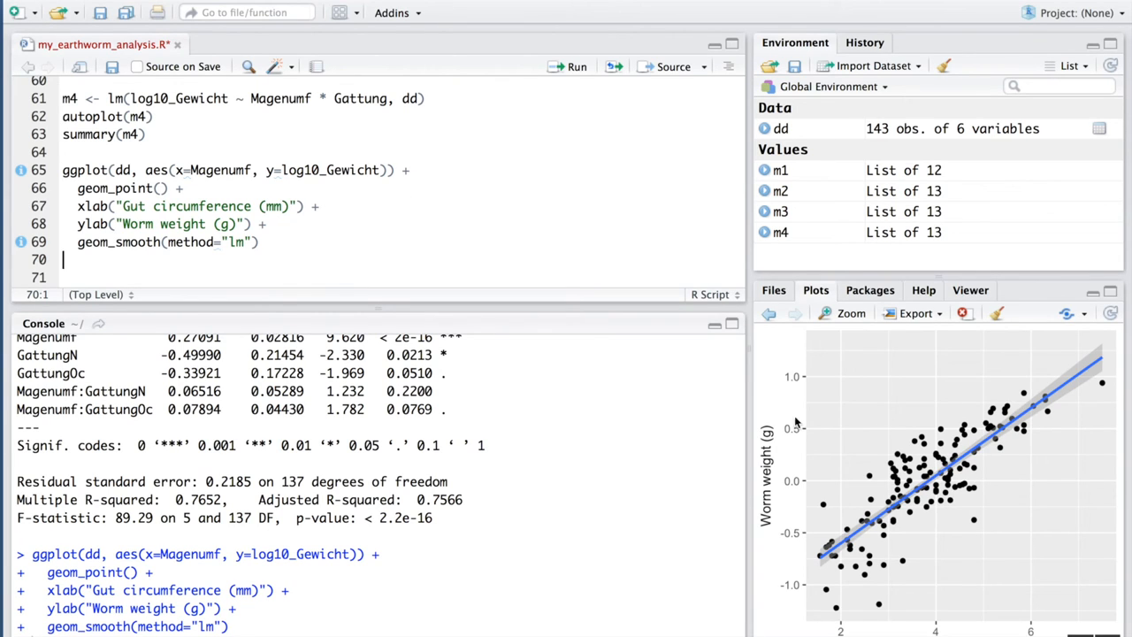
mouse_move(959, 460)
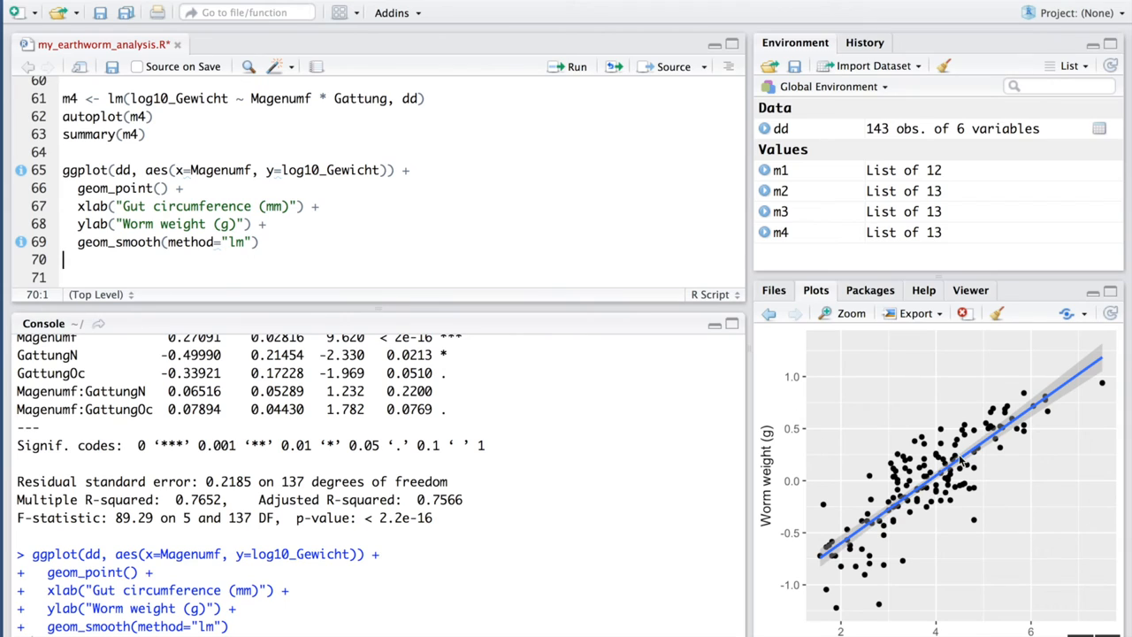
mouse_move(433, 199)
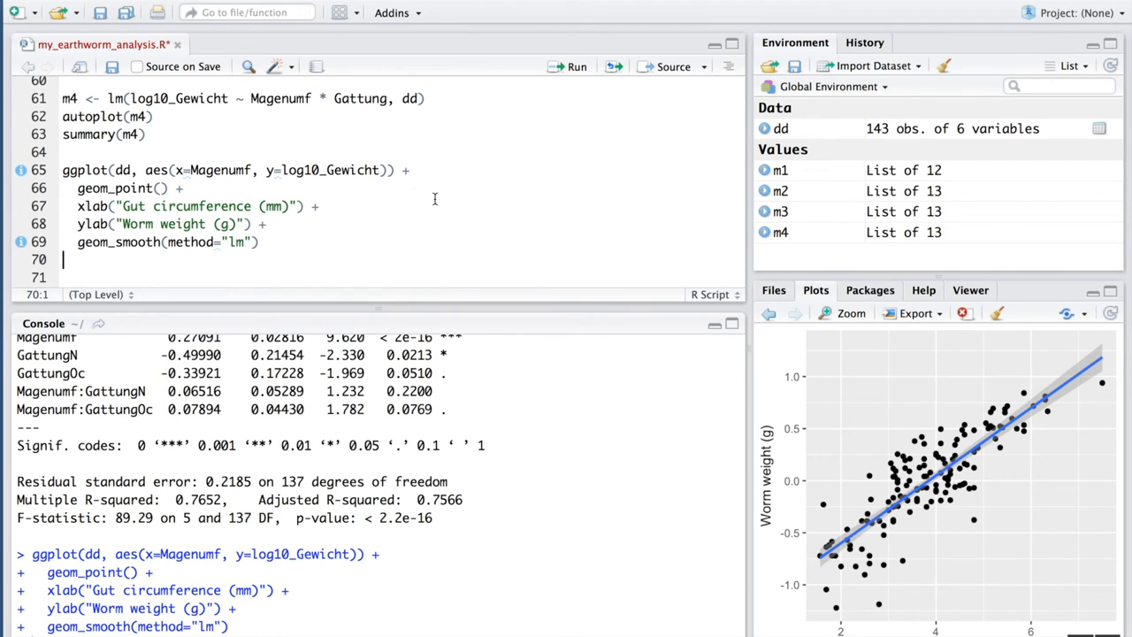
Add colour = Gattung to the new ggplot's aes() mapping
left_click(383, 170)
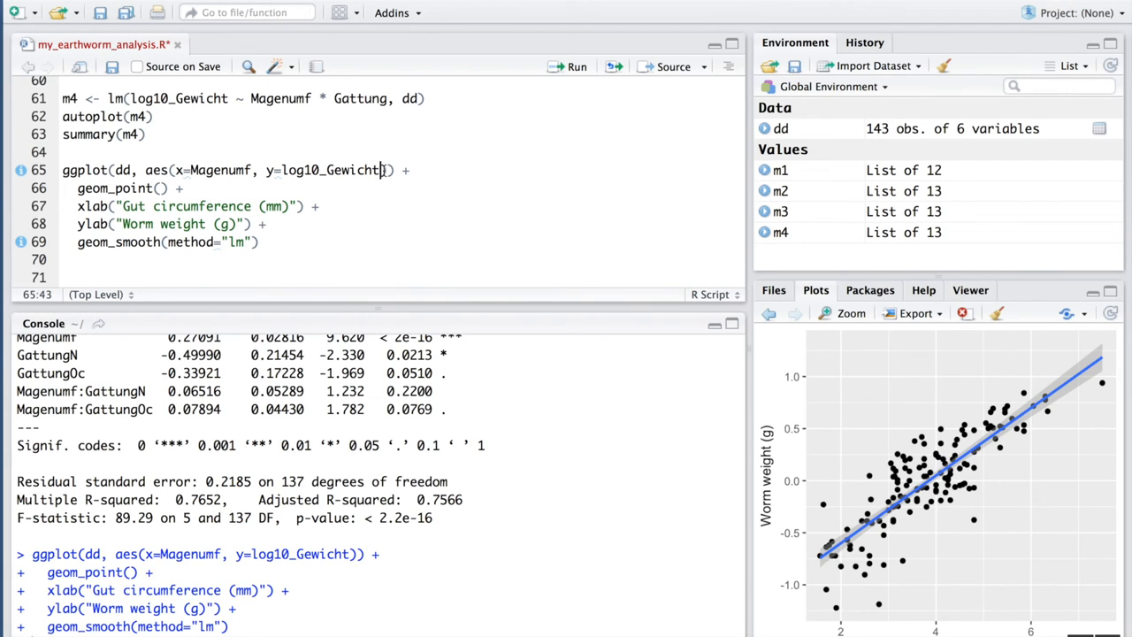
type(", colour=")
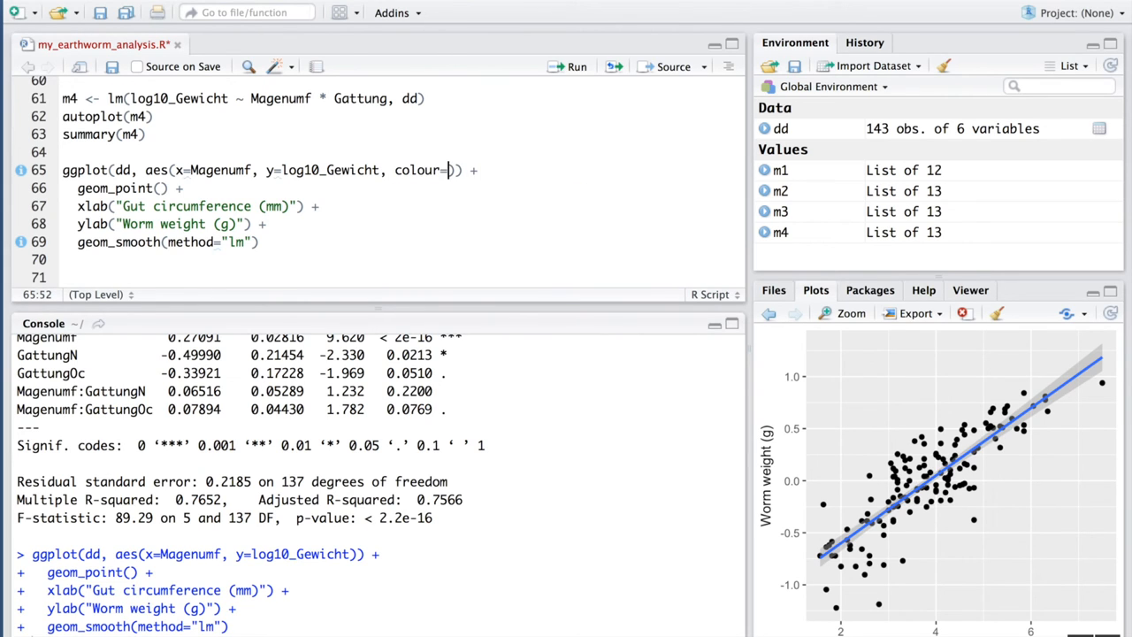
type("Gat")
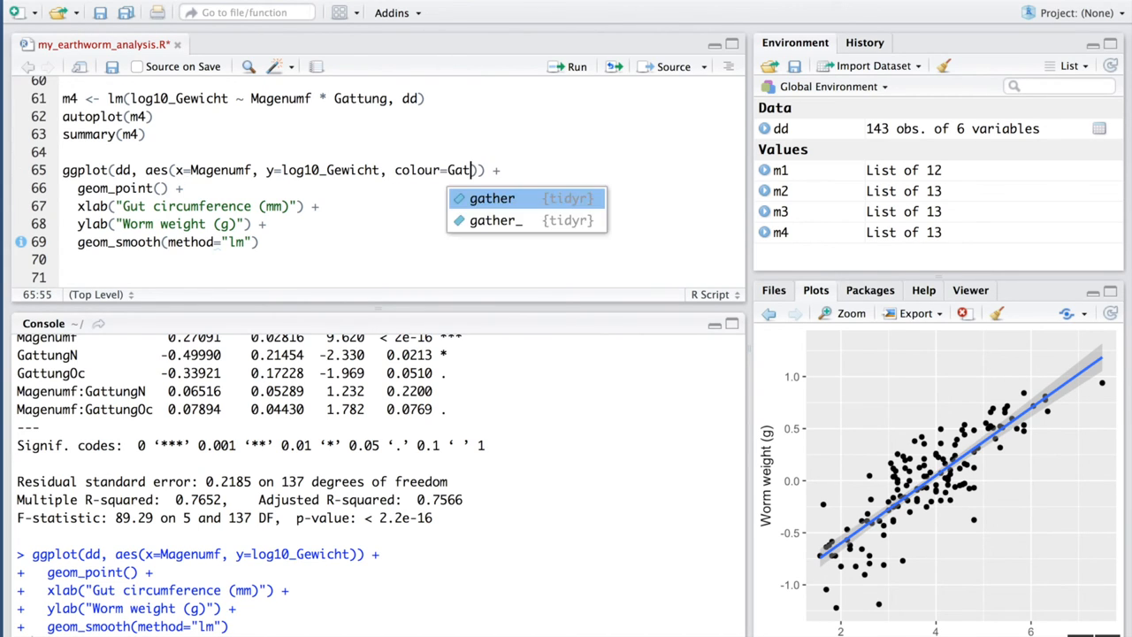
type("tung")
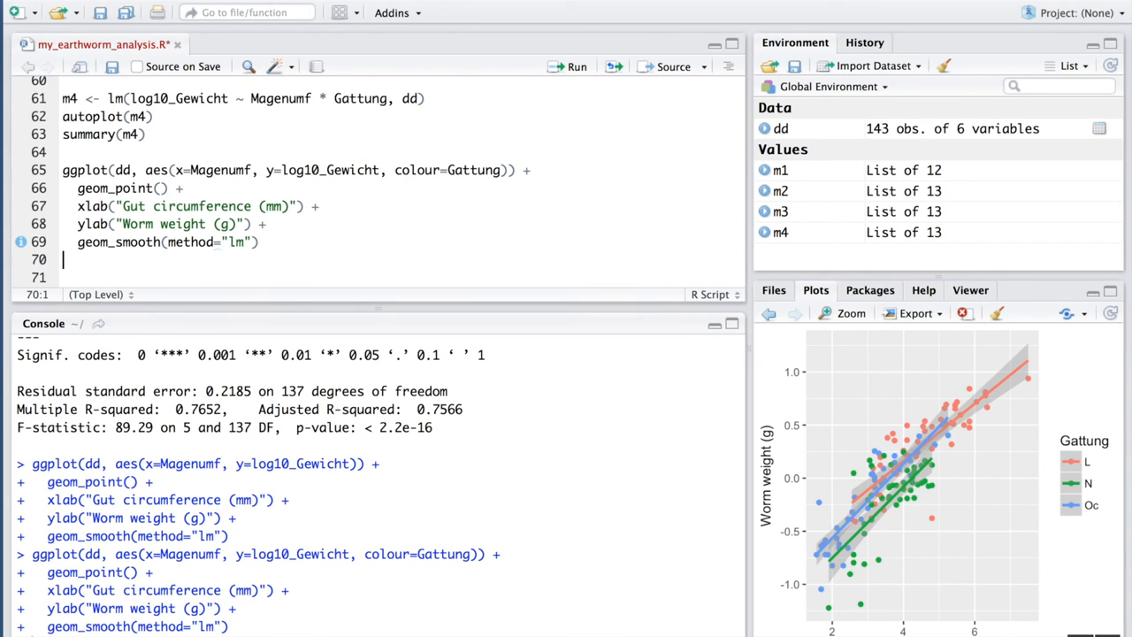
mouse_move(299, 194)
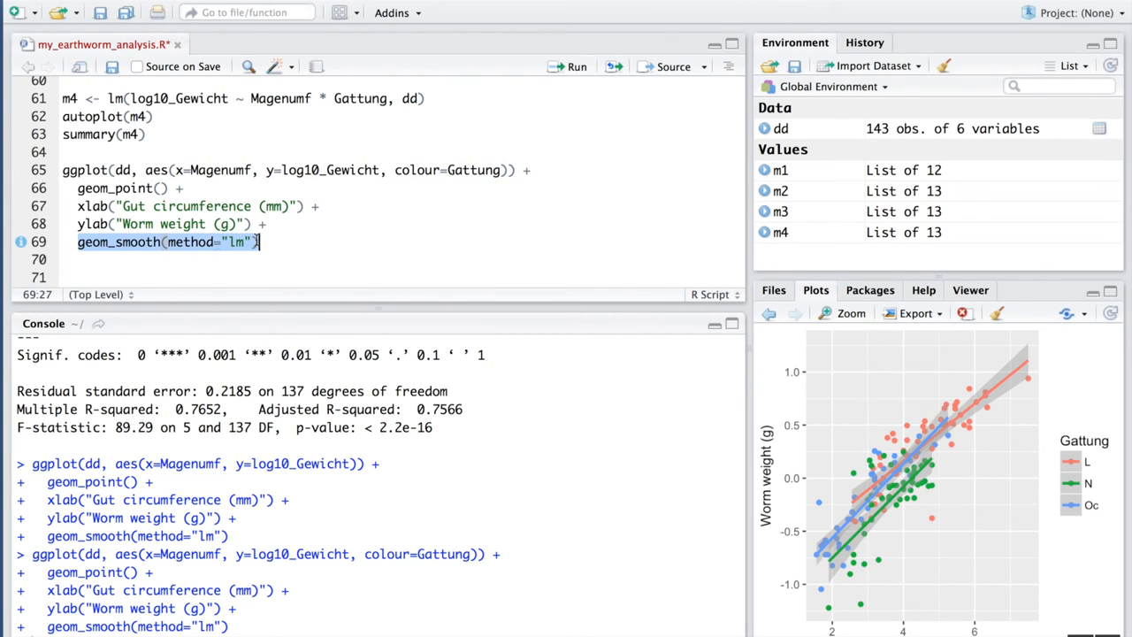
mouse_move(858, 420)
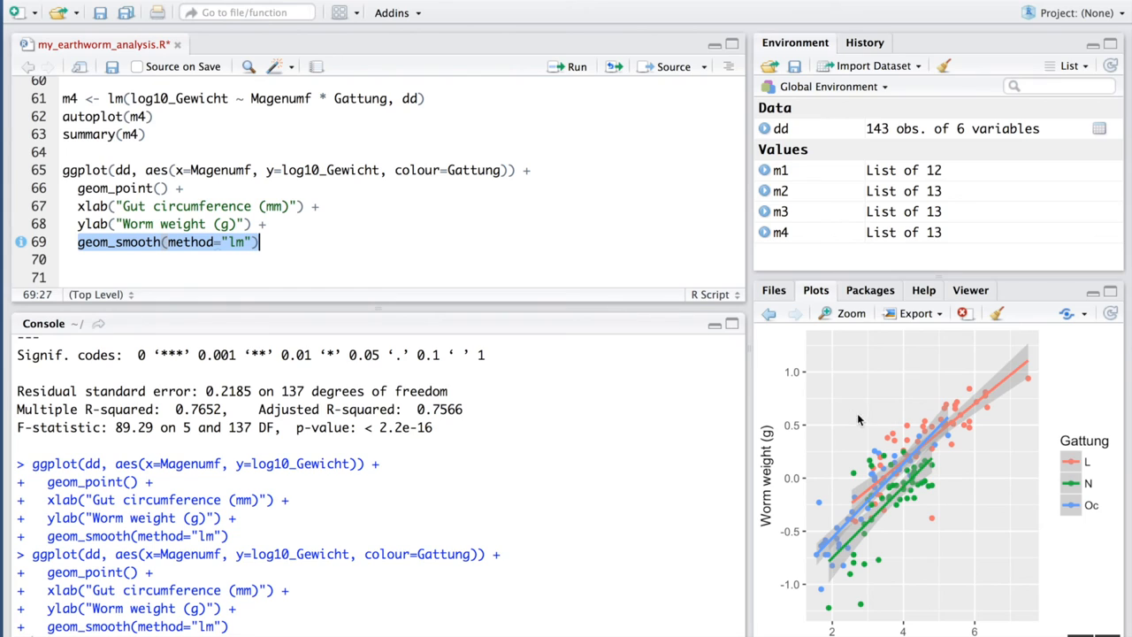
mouse_move(887, 511)
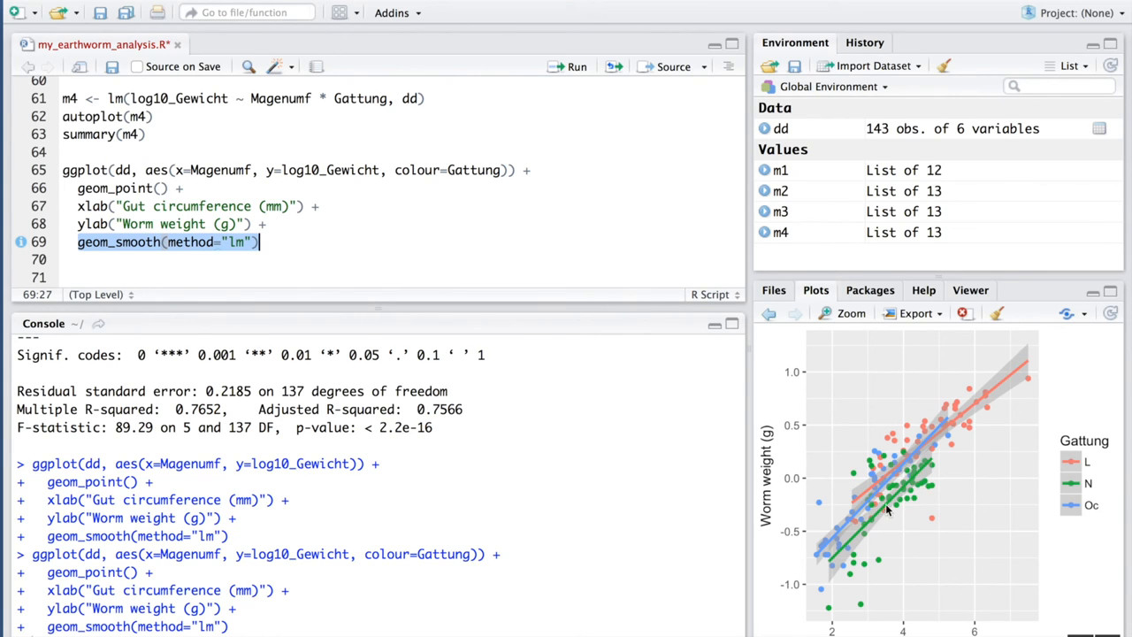
mouse_move(916, 477)
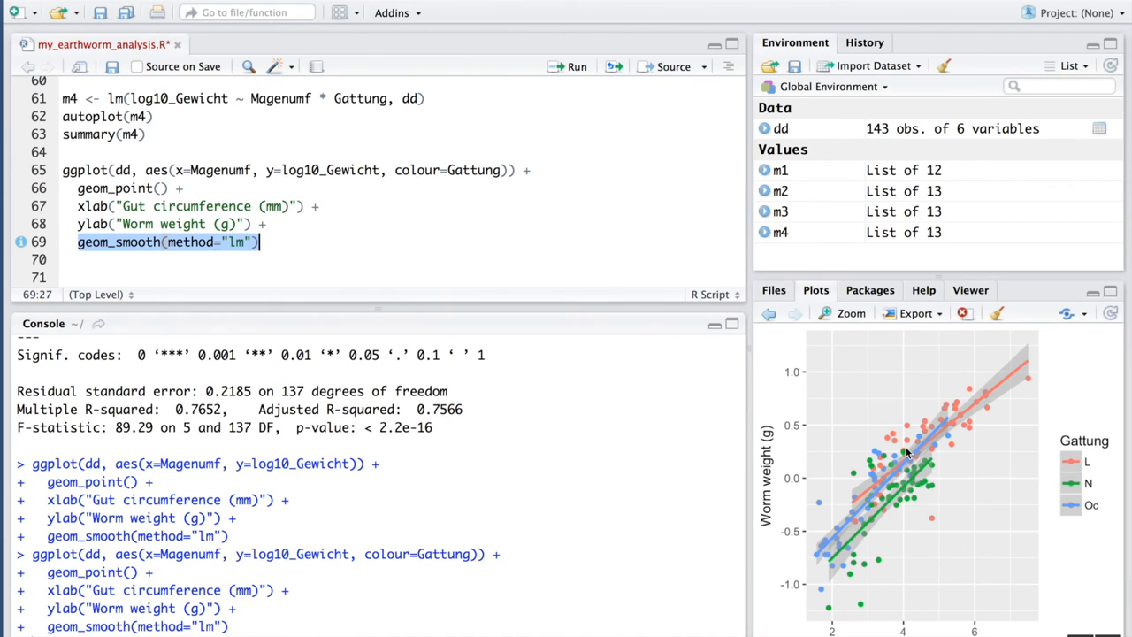
mouse_move(894, 505)
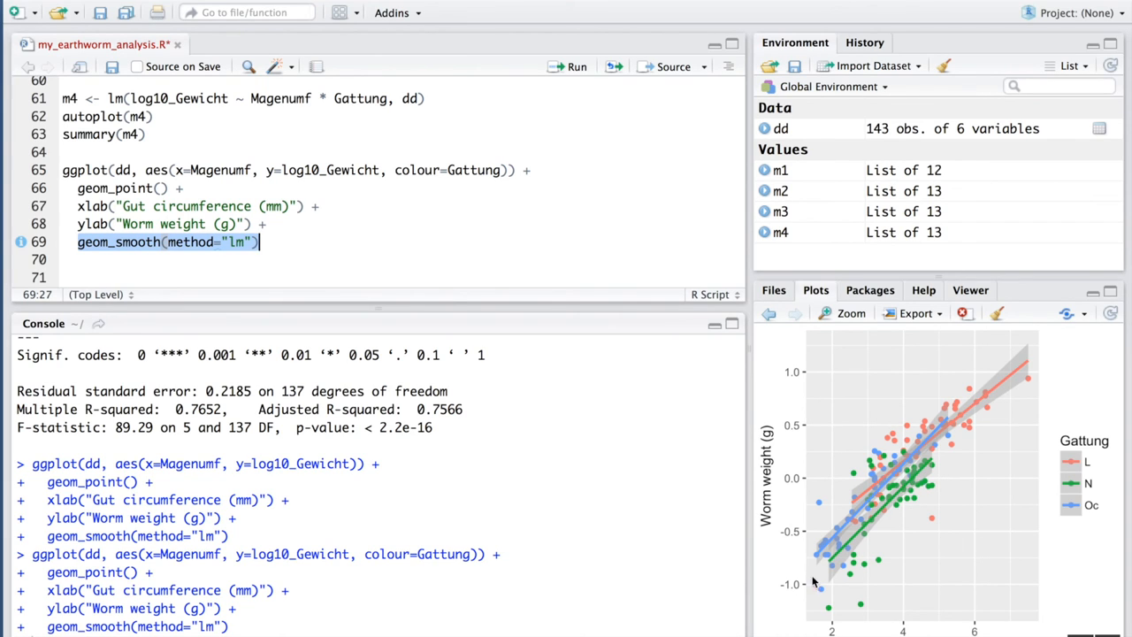
mouse_move(897, 482)
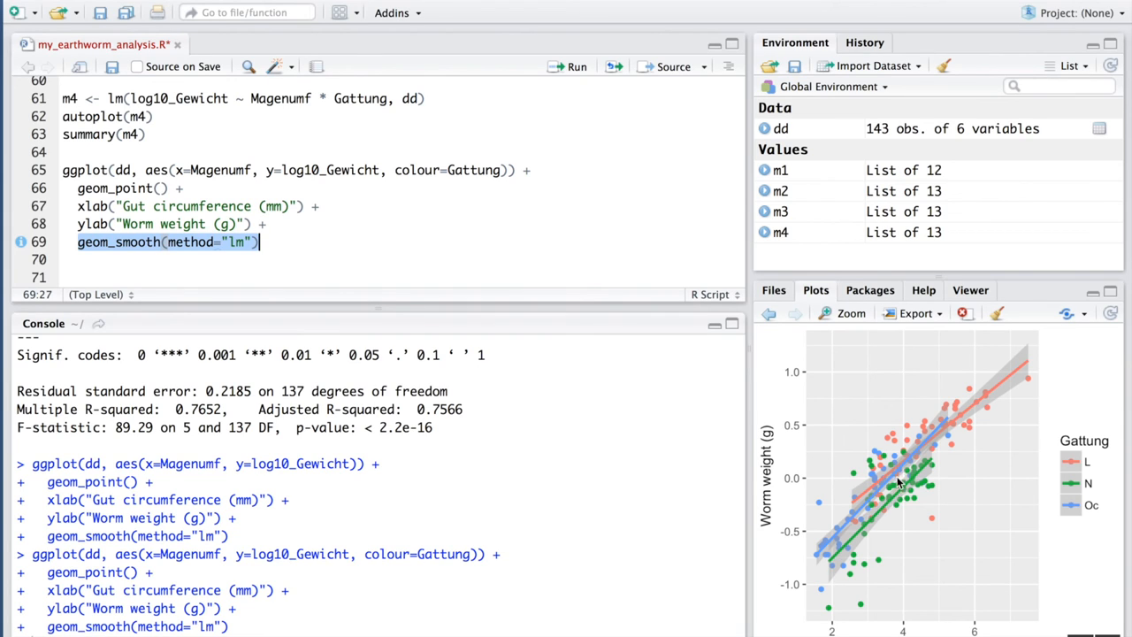
mouse_move(911, 508)
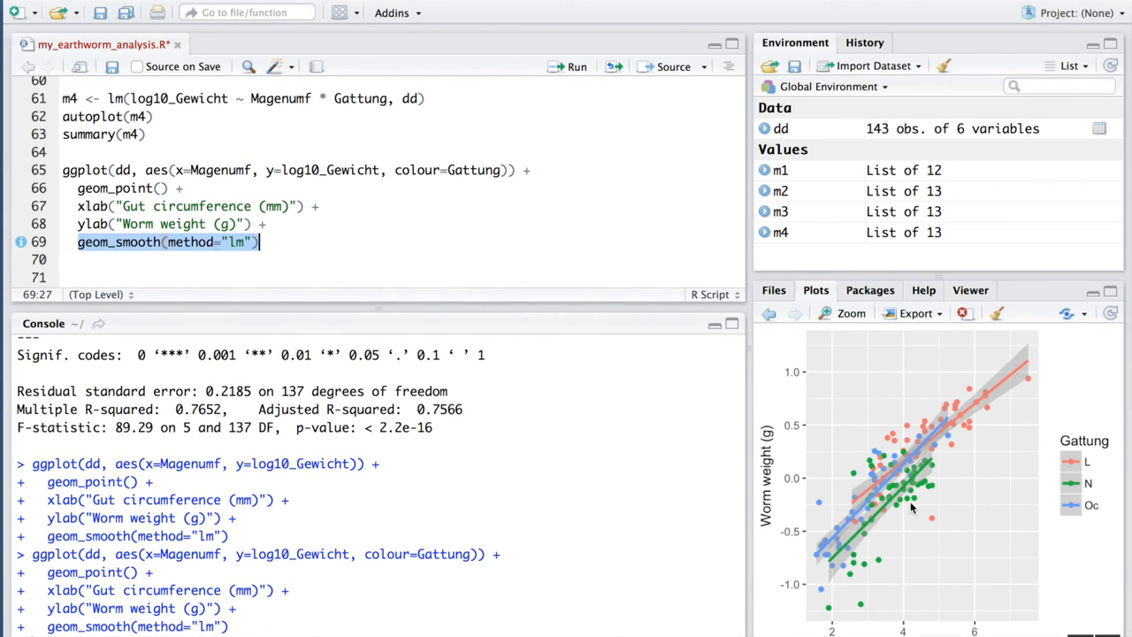